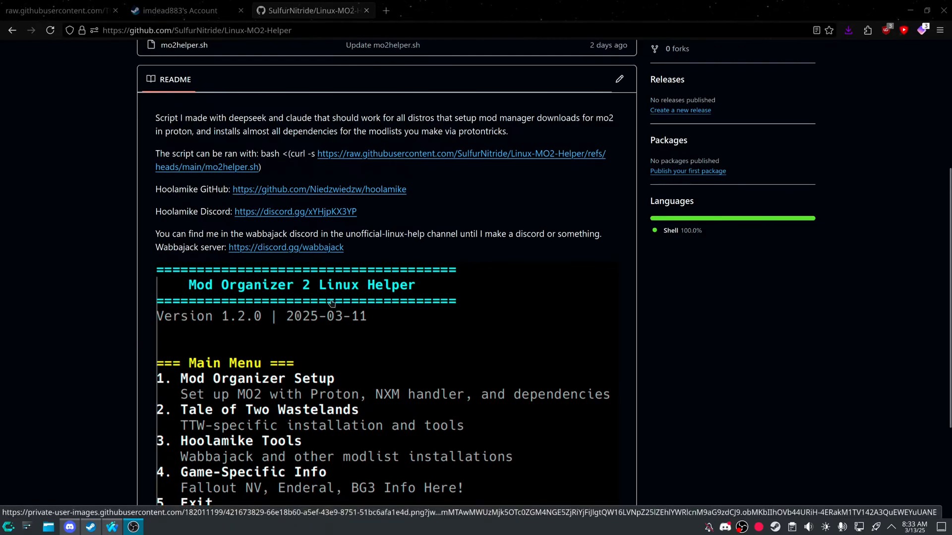
{"action": "mouse_move", "coordinate": [322, 307]}
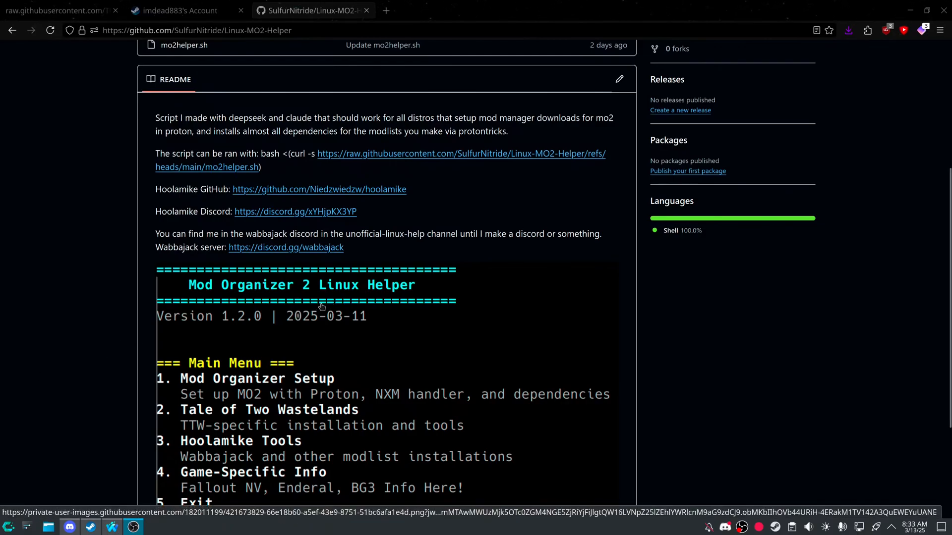
{"action": "mouse_move", "coordinate": [313, 268]}
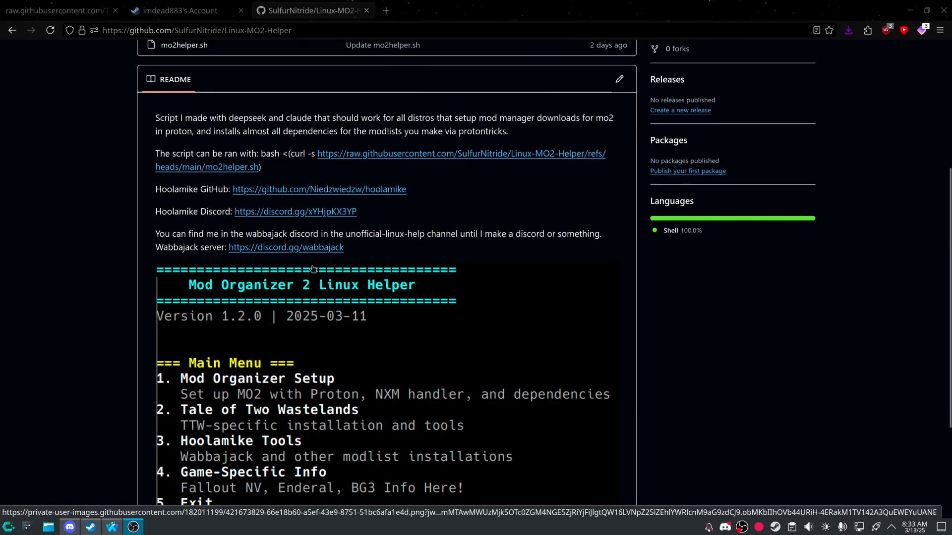
{"action": "mouse_move", "coordinate": [172, 292]}
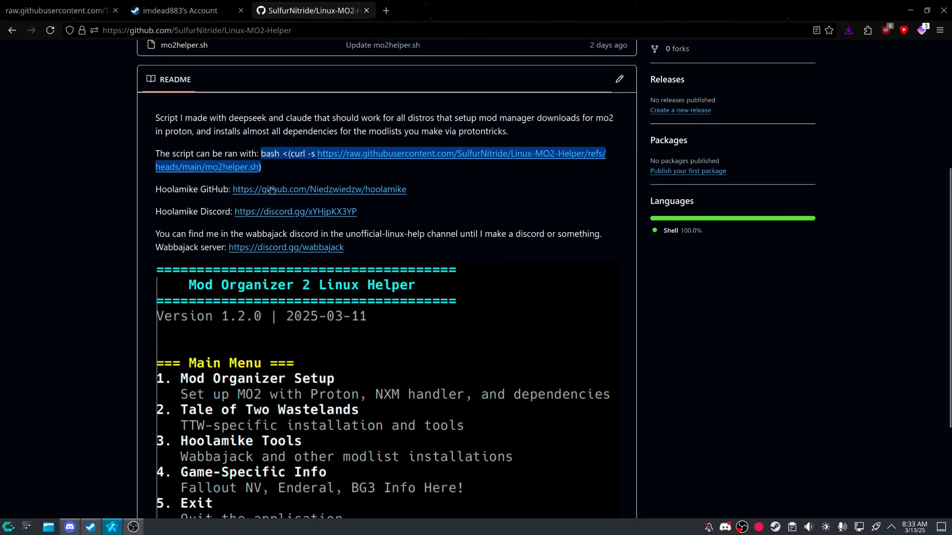
{"action": "mouse_move", "coordinate": [319, 189]}
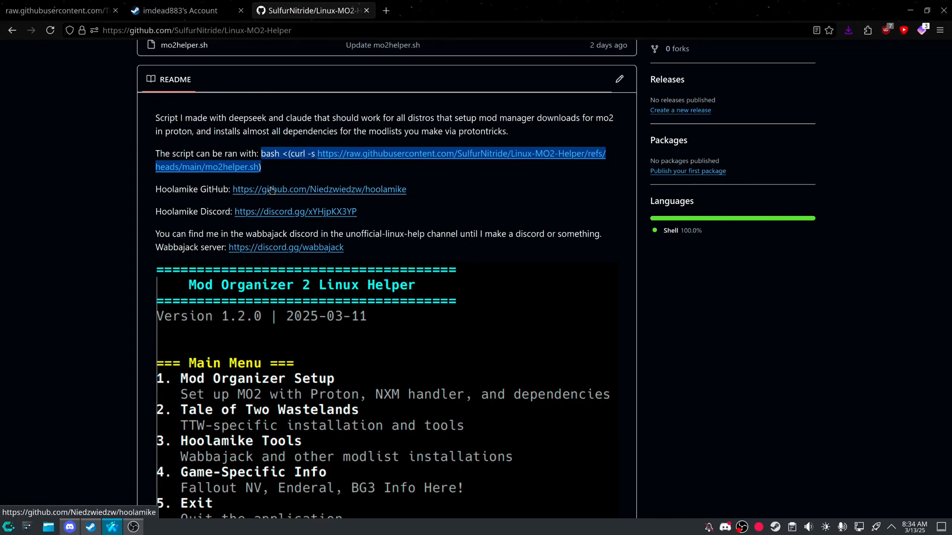
{"action": "mouse_move", "coordinate": [317, 208]}
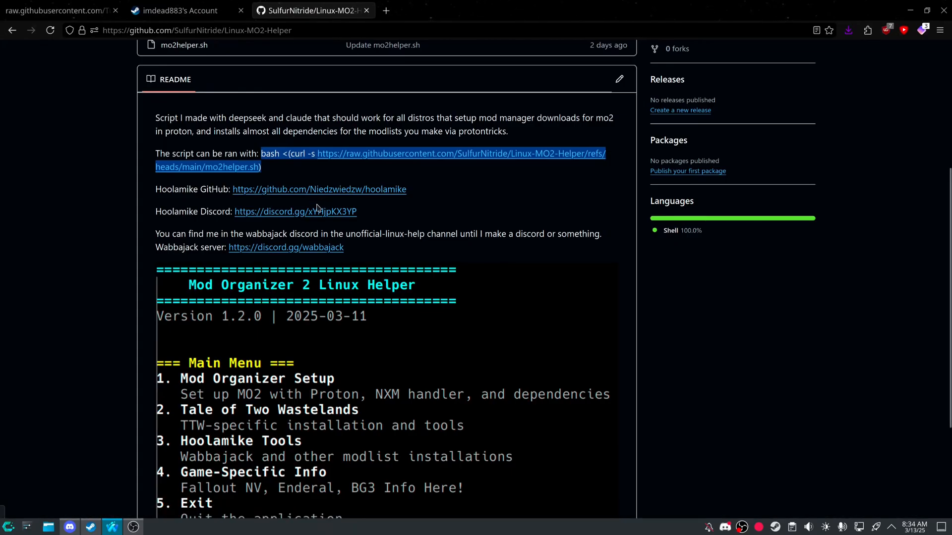
{"action": "mouse_move", "coordinate": [281, 237]}
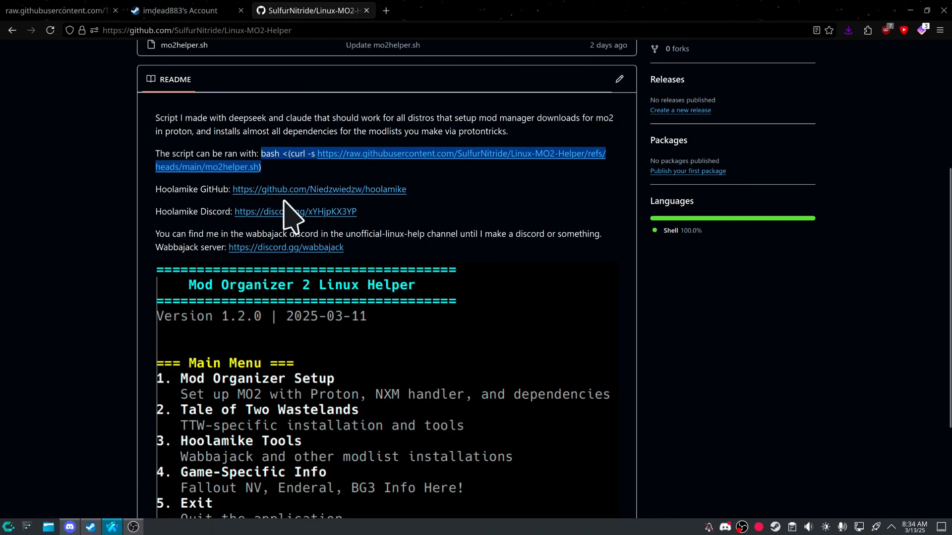
{"action": "mouse_move", "coordinate": [286, 205]}
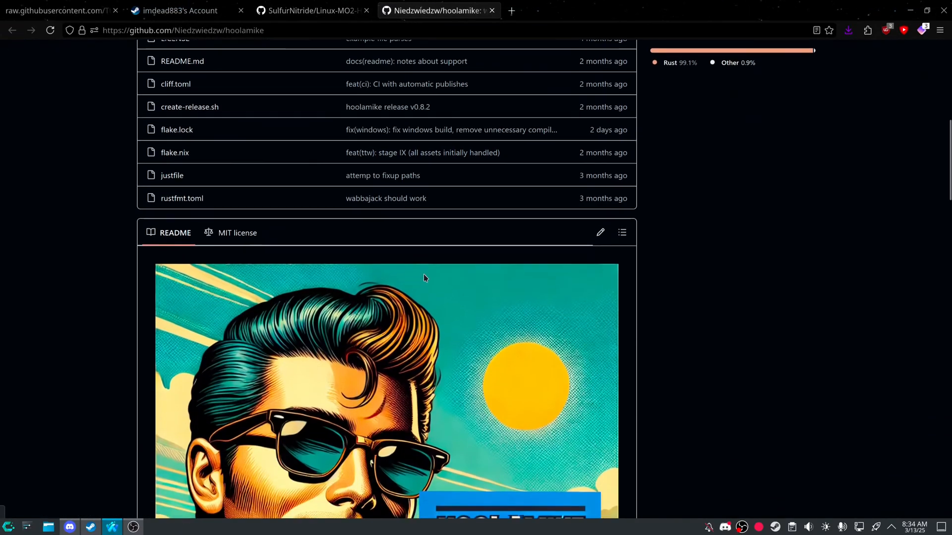
- Scroll the Hoolamike README, then return to the Linux MO2 Helper repository page
{"action": "scroll", "scroll_direction": "down", "scroll_amount": 3}
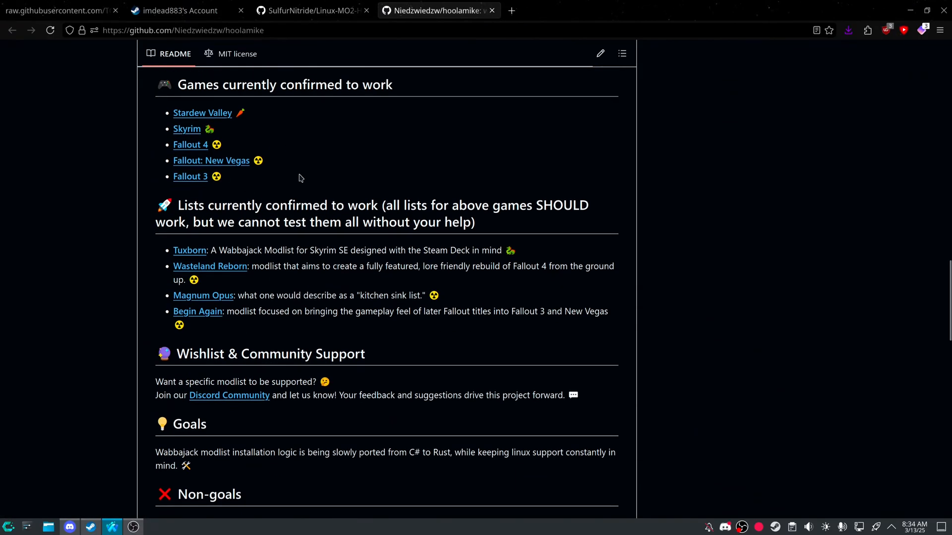
{"action": "scroll", "scroll_direction": "down", "scroll_amount": 3}
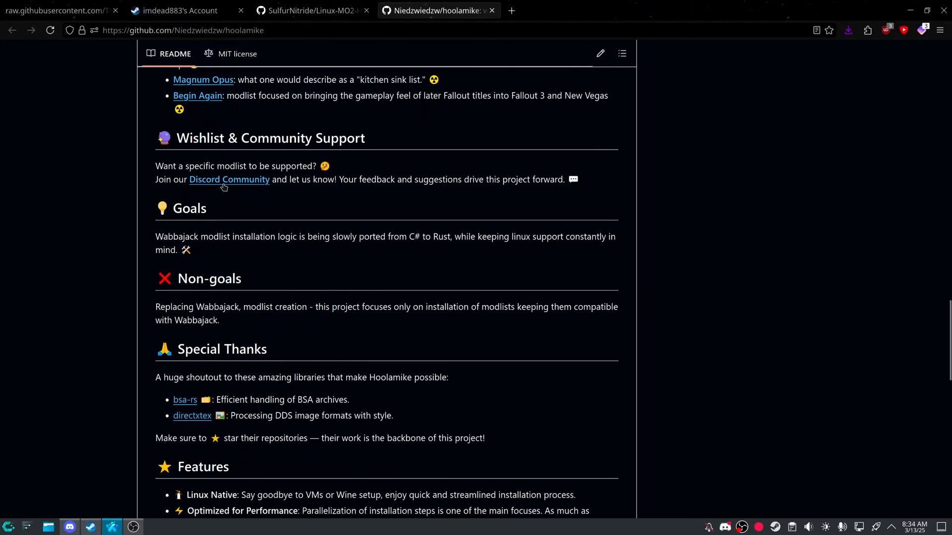
{"action": "left_click", "coordinate": [311, 11]}
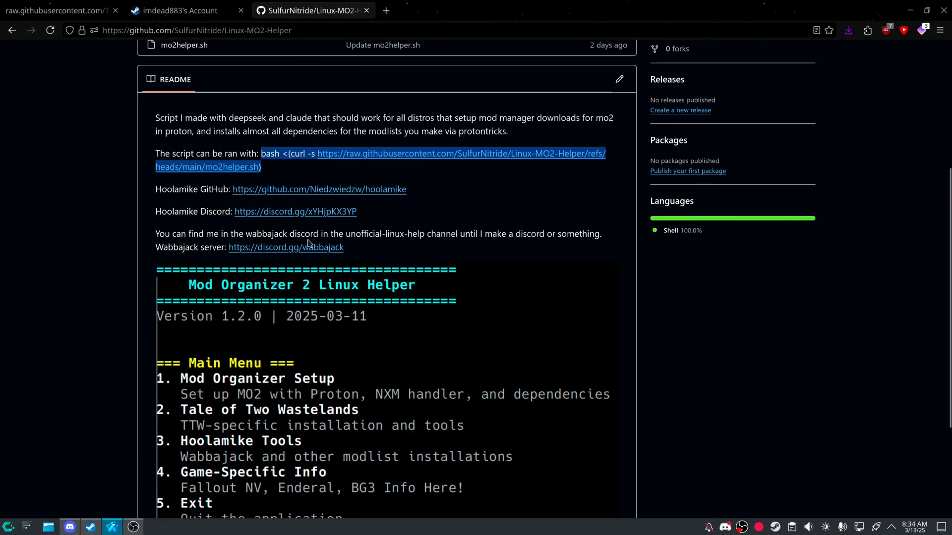
{"action": "scroll", "scroll_direction": "down", "scroll_amount": 3}
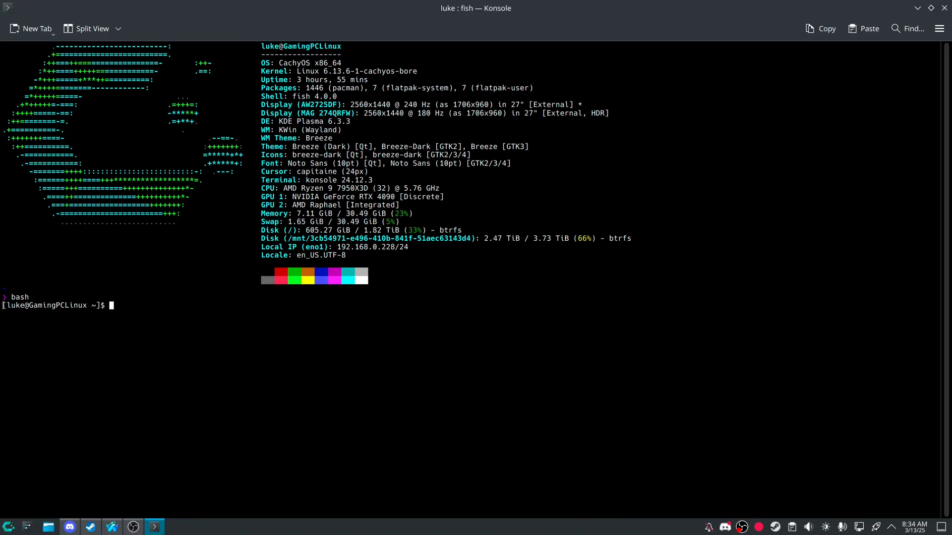
- Run the Linux-MO2-Helper curl install command, answer y, and choose 1 Mod Organizer Setup
{"action": "type", "text": "bash <(curl -s https://raw.githubusercontent.com/SulfurNitride/Linux-MO2-Helper/refs/heads/main/mo2helper.sh)"}
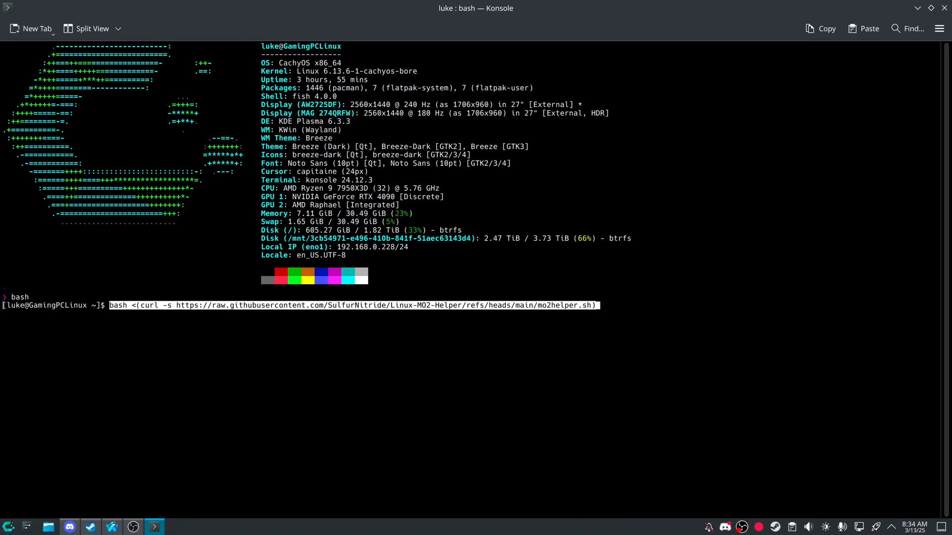
{"action": "key", "text": "Return"}
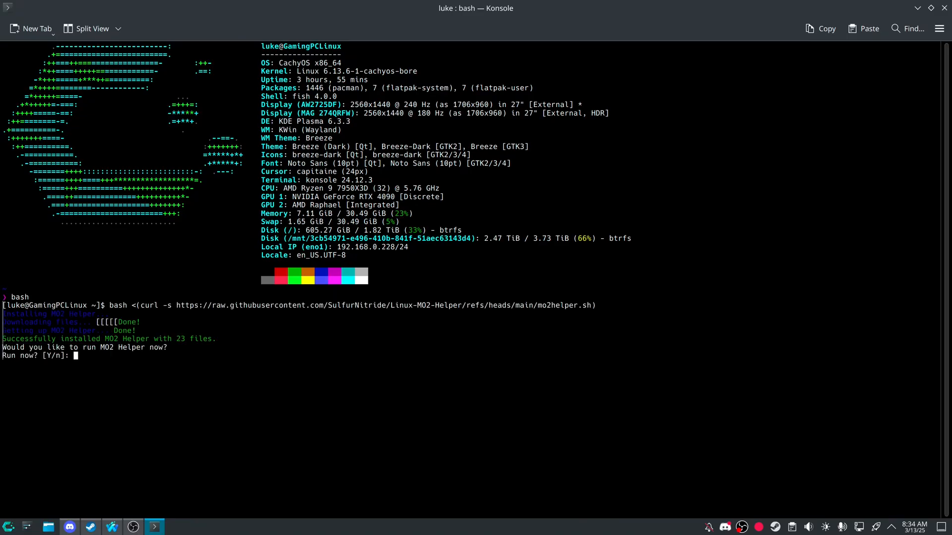
{"action": "type", "text": "y"}
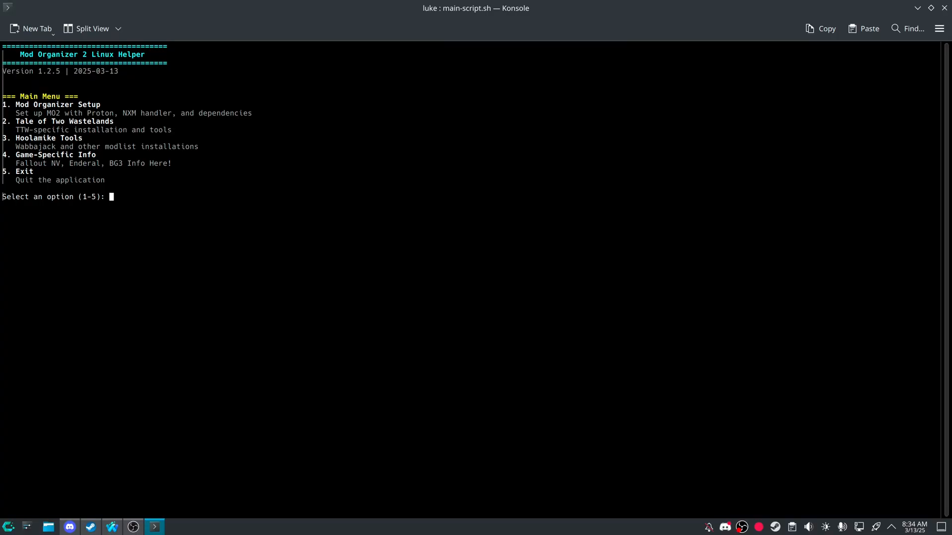
{"action": "type", "text": "1"}
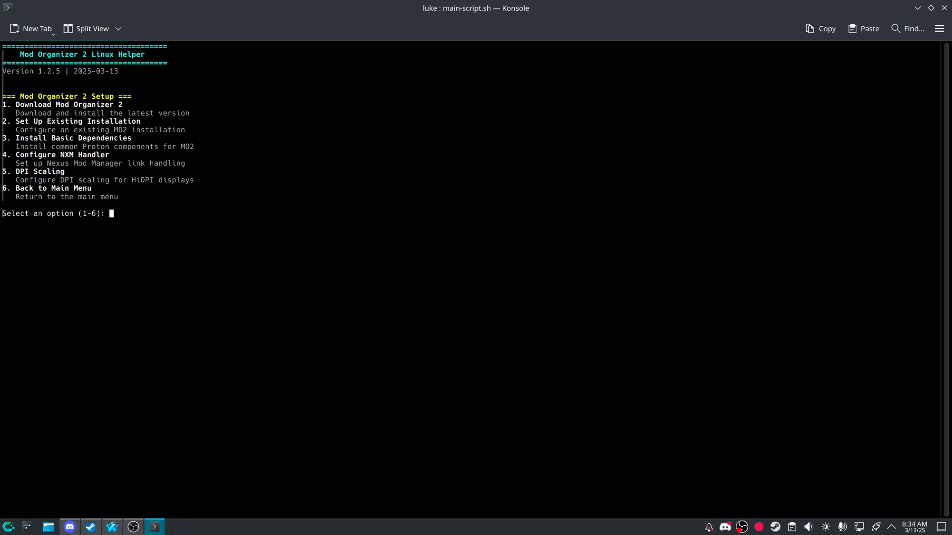
- Download Mod Organizer 2 and set the extract directory to /home/luke/Downloads/AutoMO2
{"action": "type", "text": "1"}
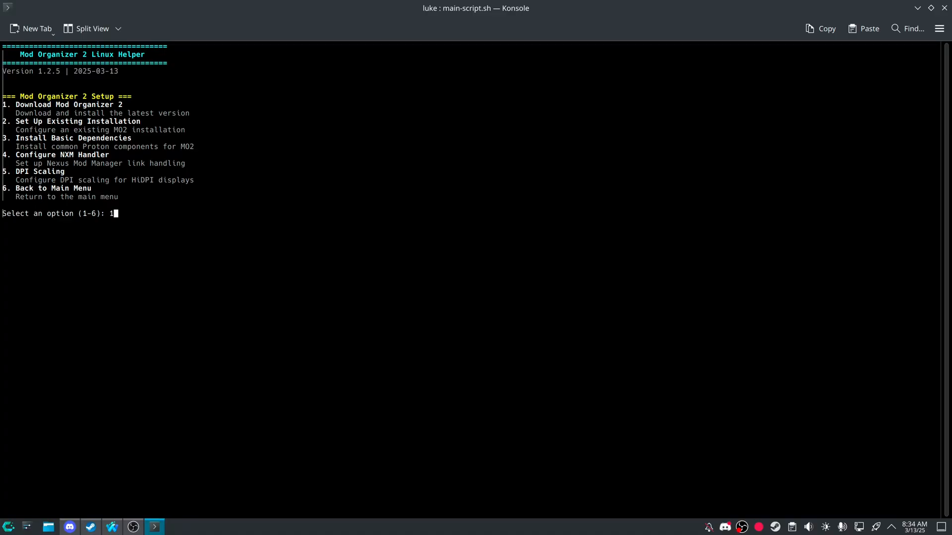
{"action": "key", "text": "Return"}
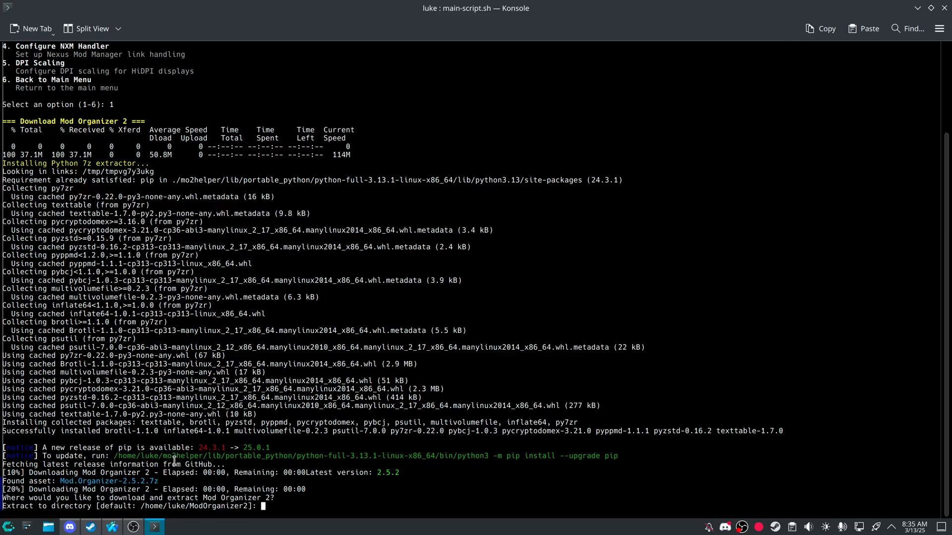
{"action": "type", "text": "/home//"}
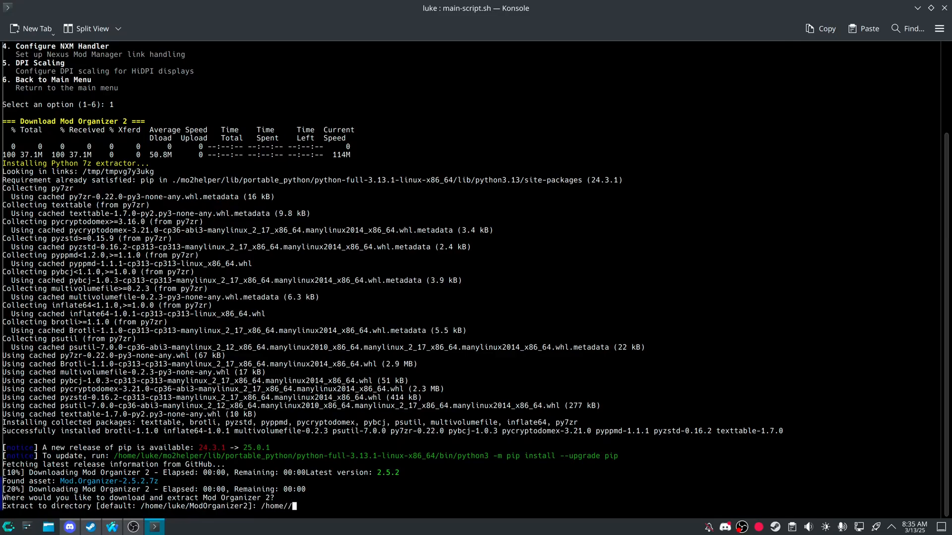
{"action": "type", "text": "luke"}
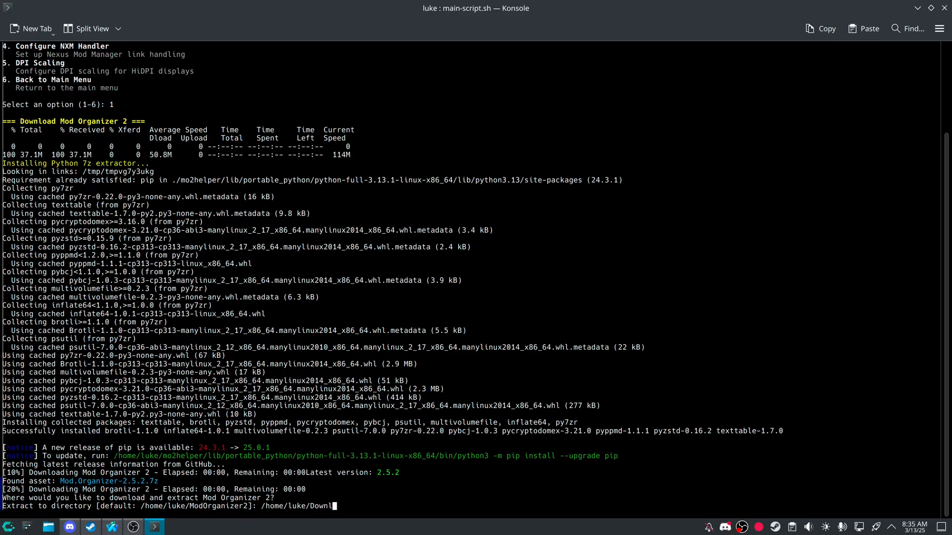
{"action": "type", "text": "oads/A"}
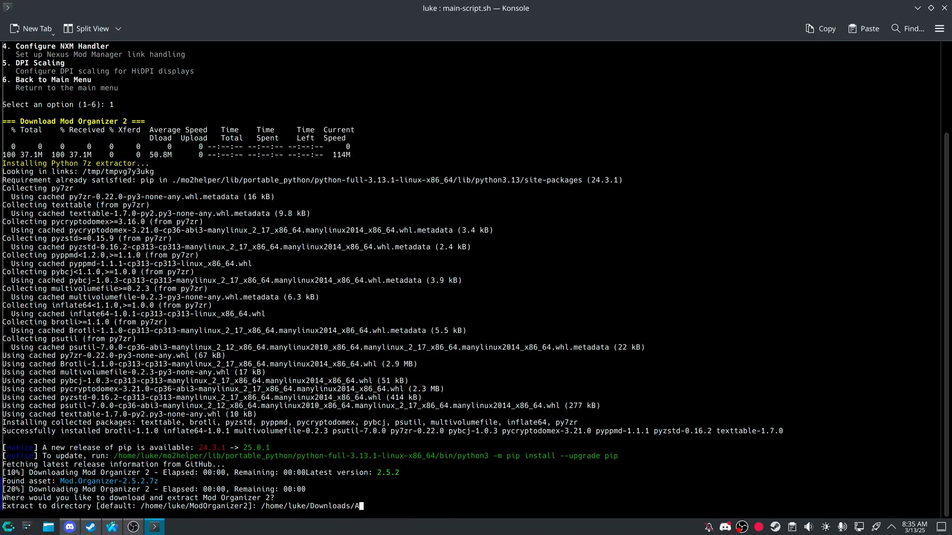
{"action": "type", "text": "utoMO2"}
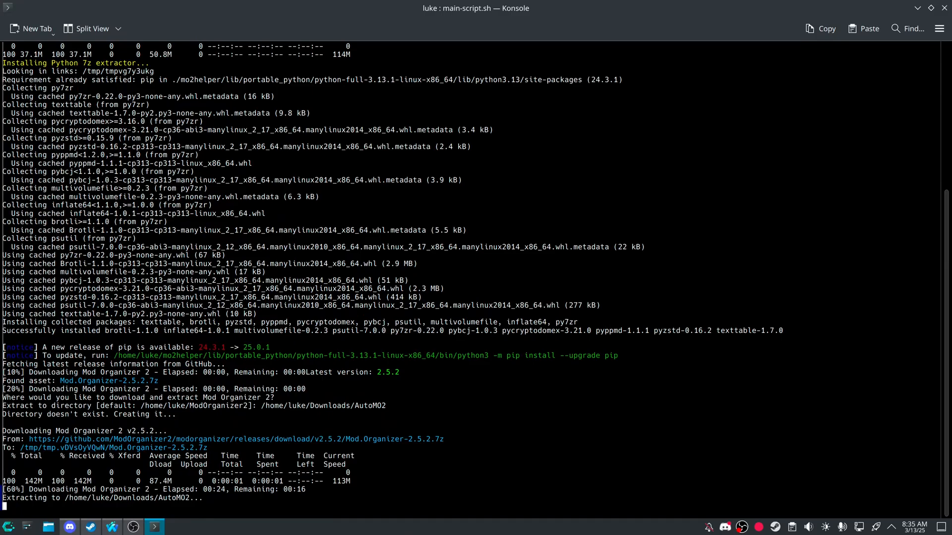
{"action": "mouse_move", "coordinate": [317, 431]}
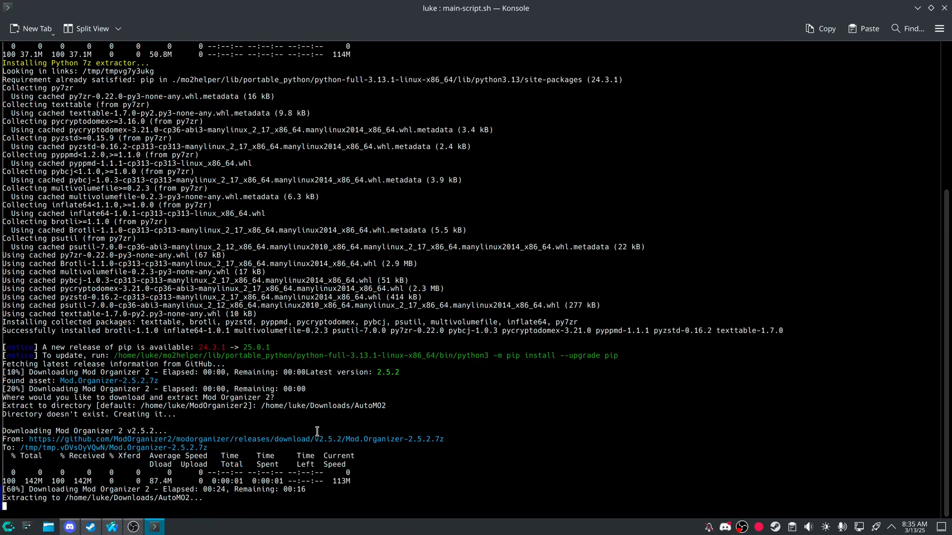
{"action": "mouse_move", "coordinate": [171, 378]}
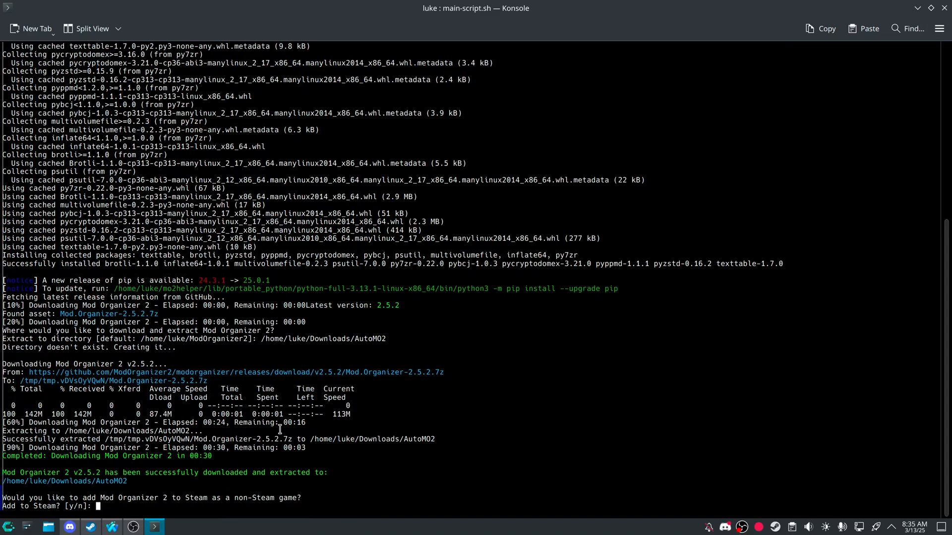
- Answer y to Add to Steam and name the non-Steam game AutoMO2
{"action": "type", "text": "y"}
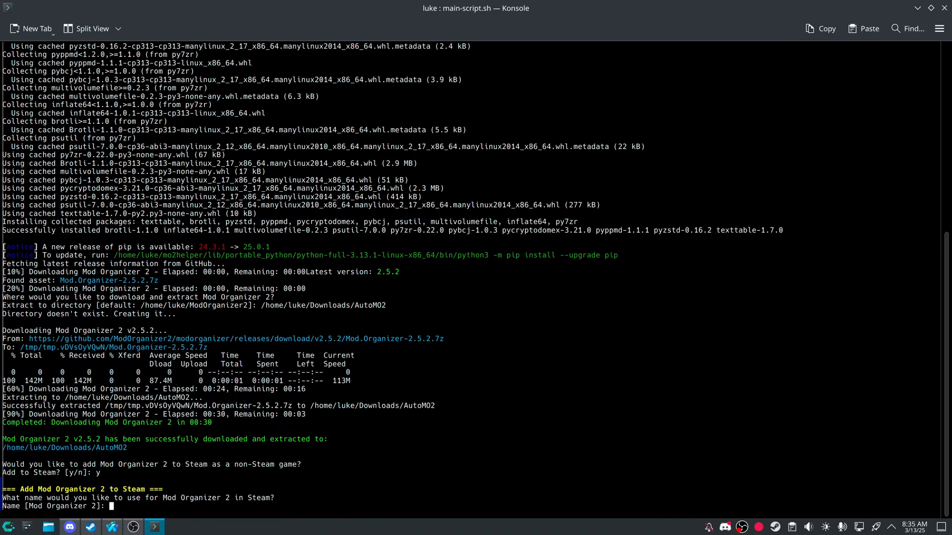
{"action": "type", "text": "AutoMO2"}
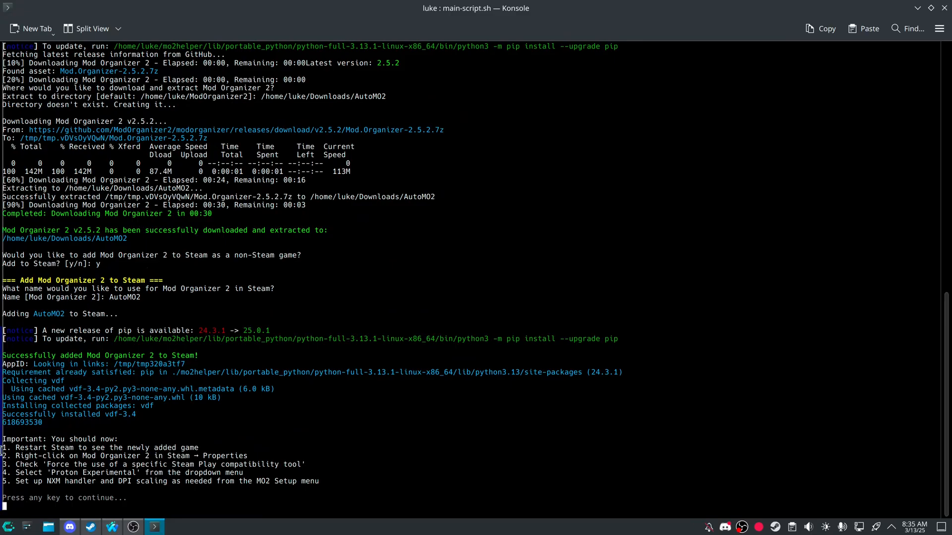
{"action": "mouse_move", "coordinate": [350, 451]}
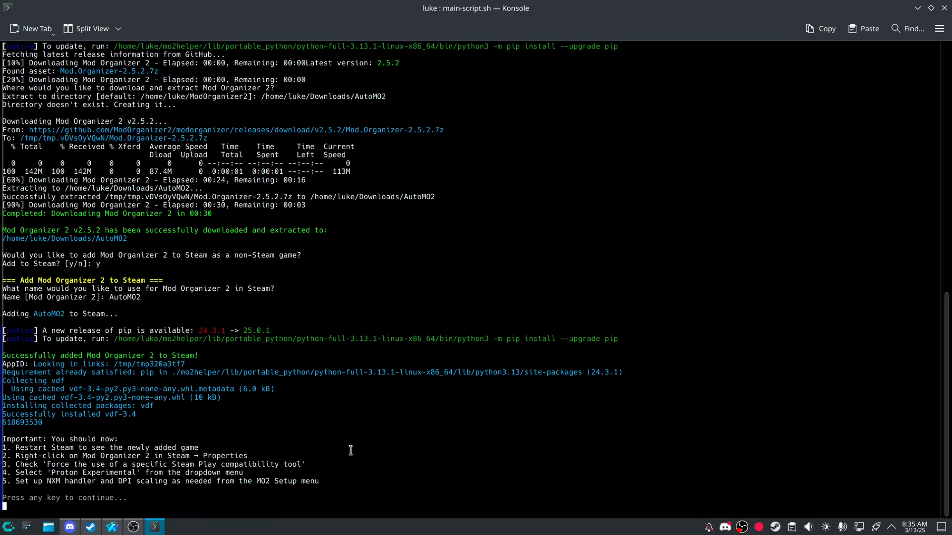
{"action": "mouse_move", "coordinate": [61, 468]}
{"action": "type", "text": "stea"}
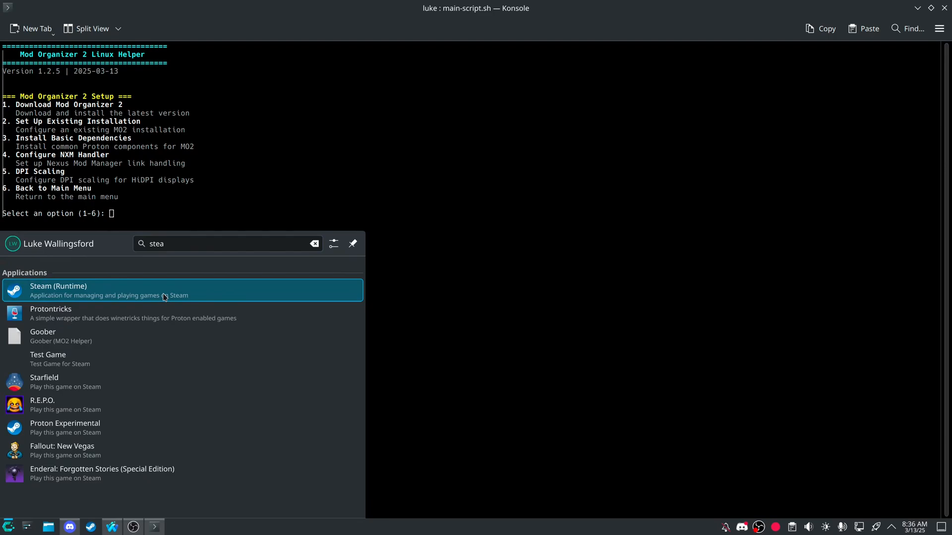
- Force Proton Experimental in AutoMO2's Steam compatibility settings and press Play
{"action": "left_click", "coordinate": [181, 290]}
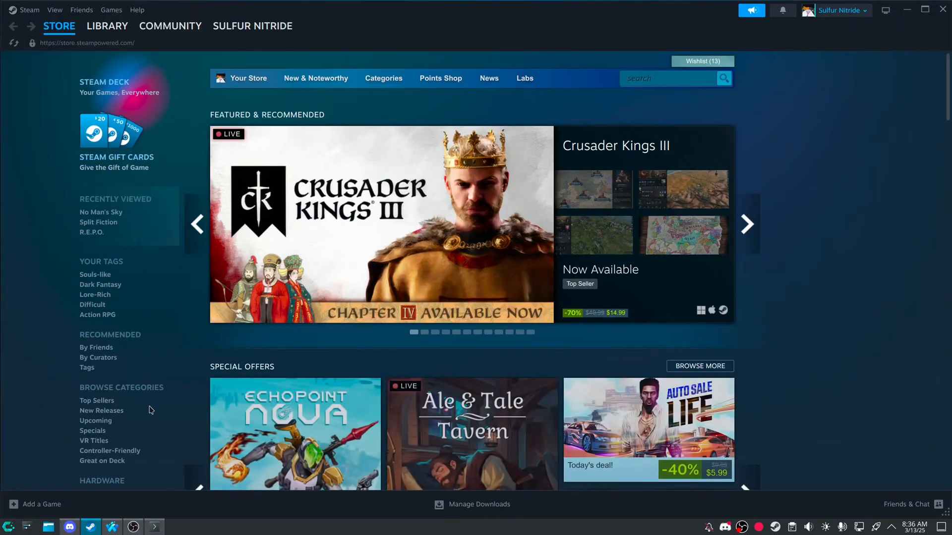
{"action": "left_click", "coordinate": [107, 25]}
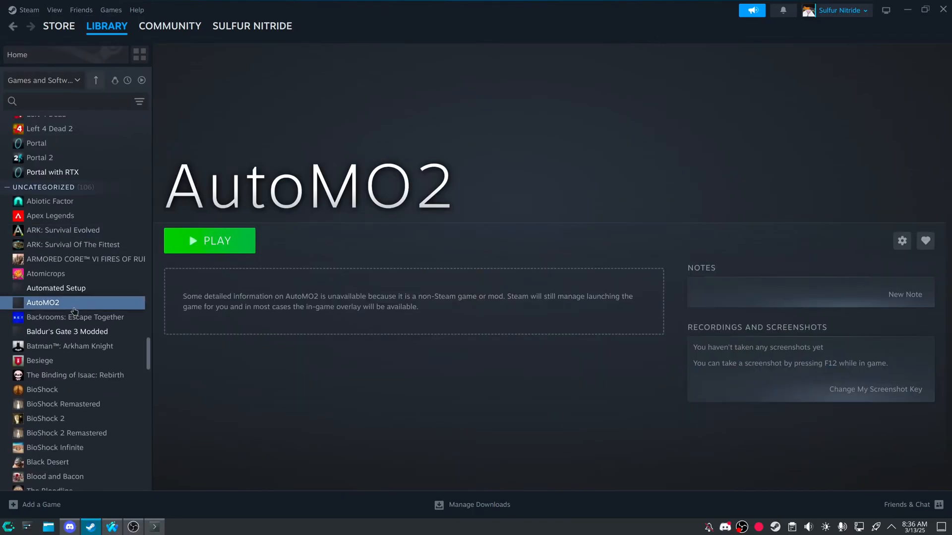
{"action": "left_click", "coordinate": [903, 241]}
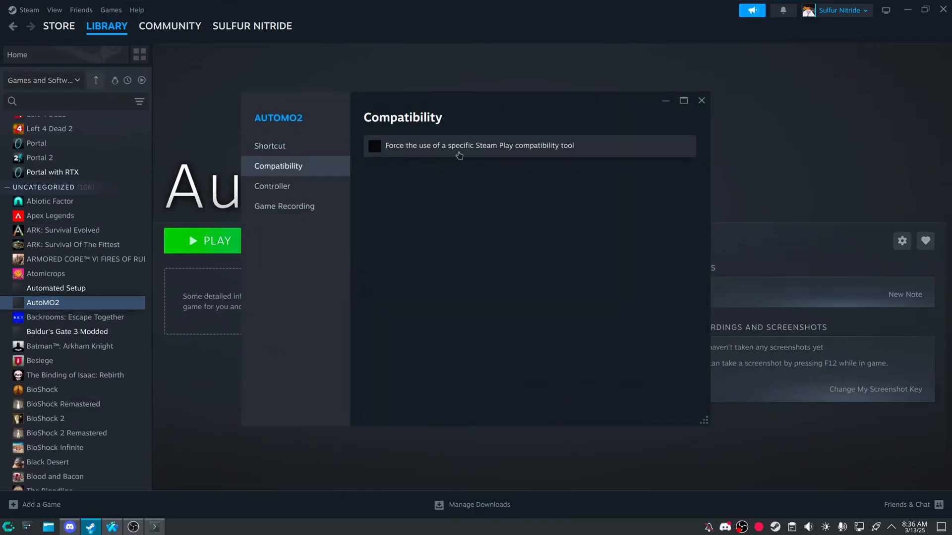
{"action": "left_click", "coordinate": [374, 146]}
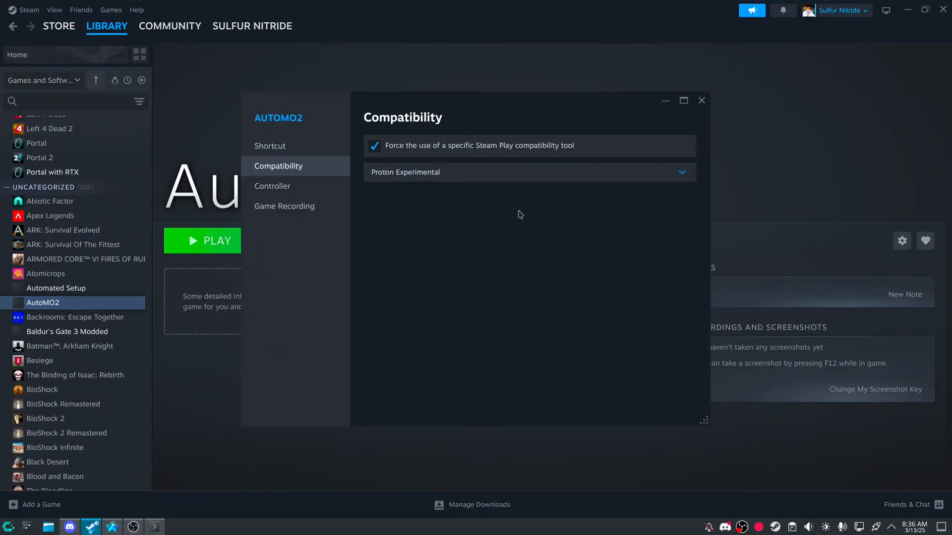
{"action": "left_click", "coordinate": [701, 100]}
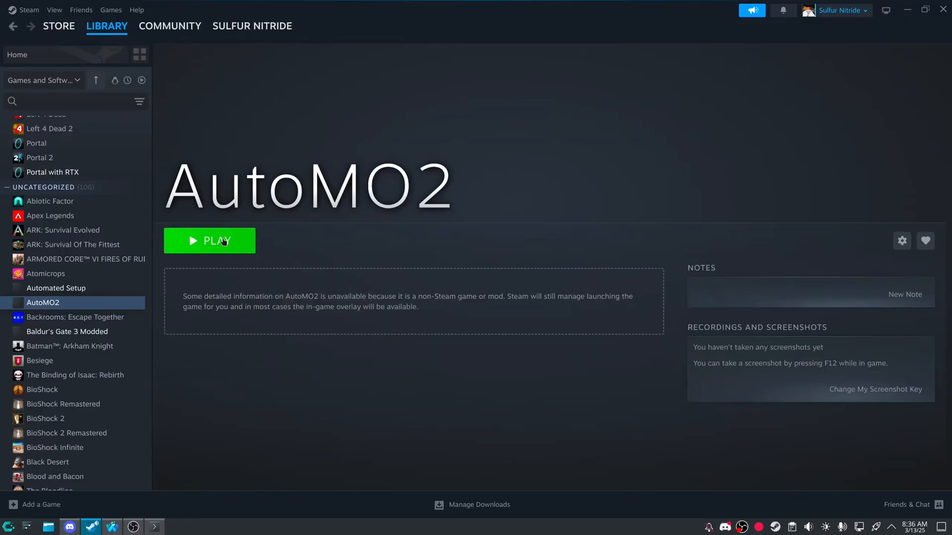
{"action": "left_click", "coordinate": [209, 240]}
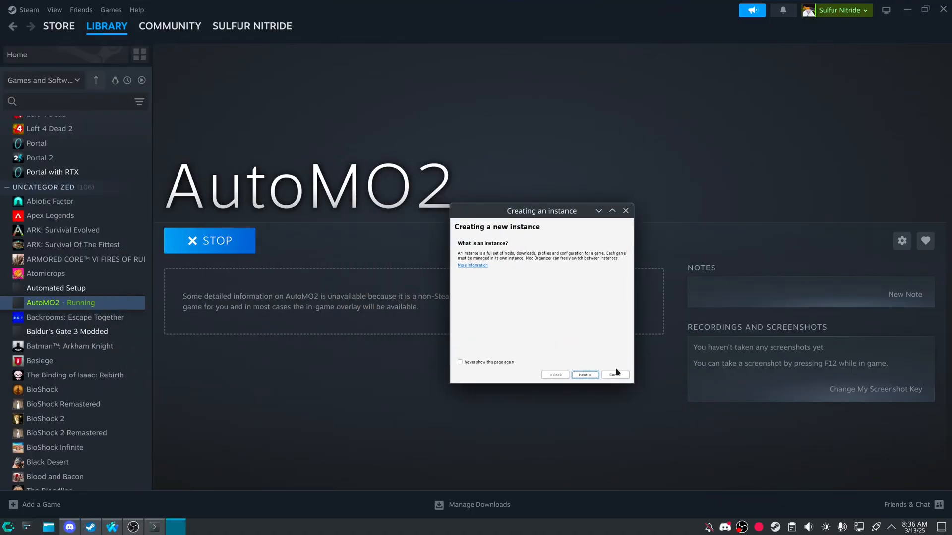
{"action": "left_click", "coordinate": [614, 375]}
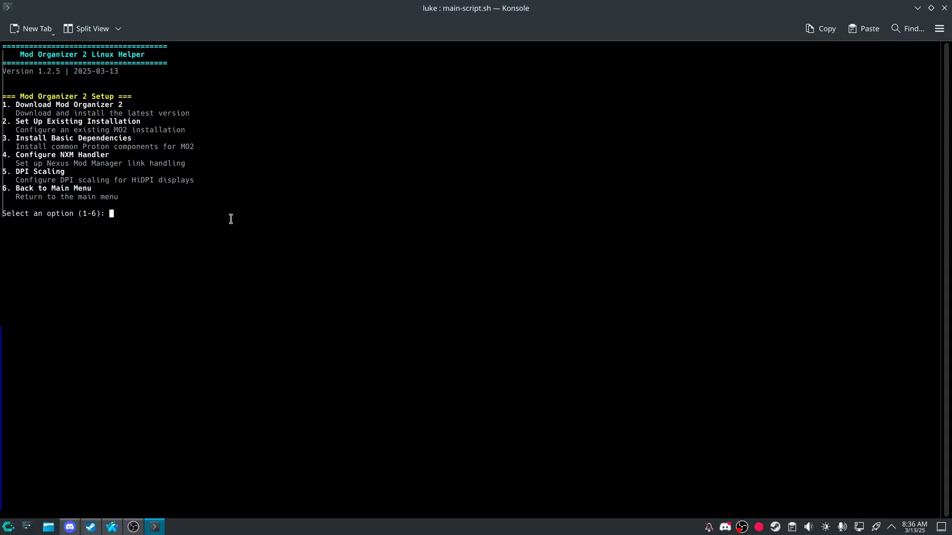
- Choose option 3 Install Basic Dependencies for game 1 (AutoMO2) and confirm with y
{"action": "type", "text": "3"}
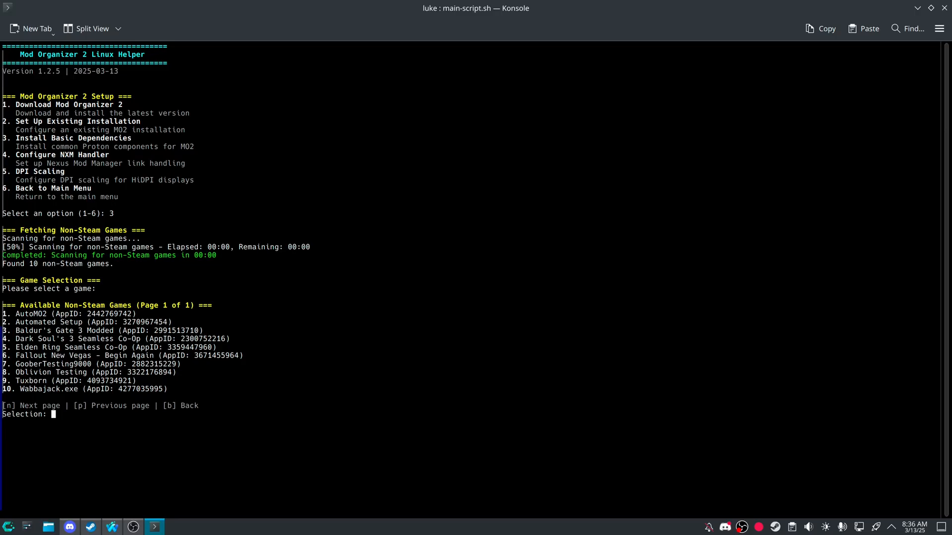
{"action": "type", "text": "1"}
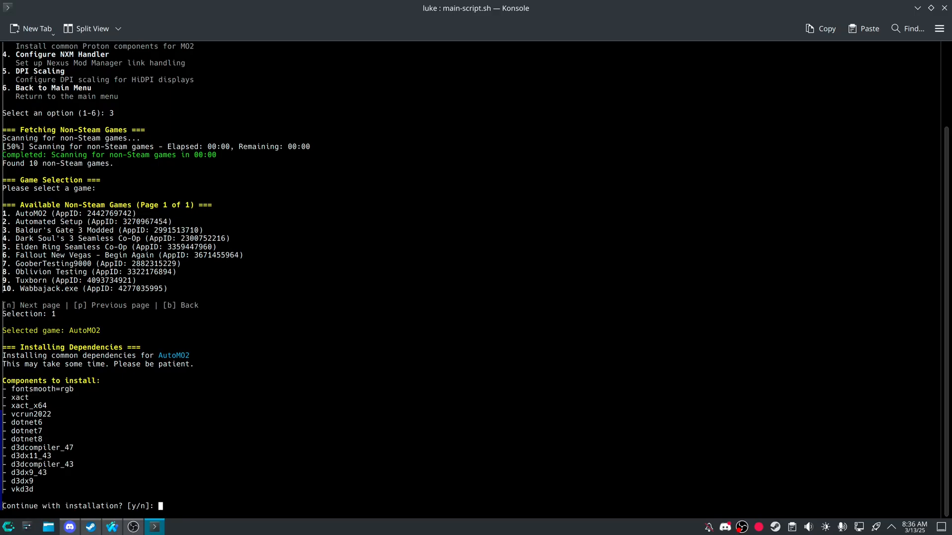
{"action": "type", "text": "y"}
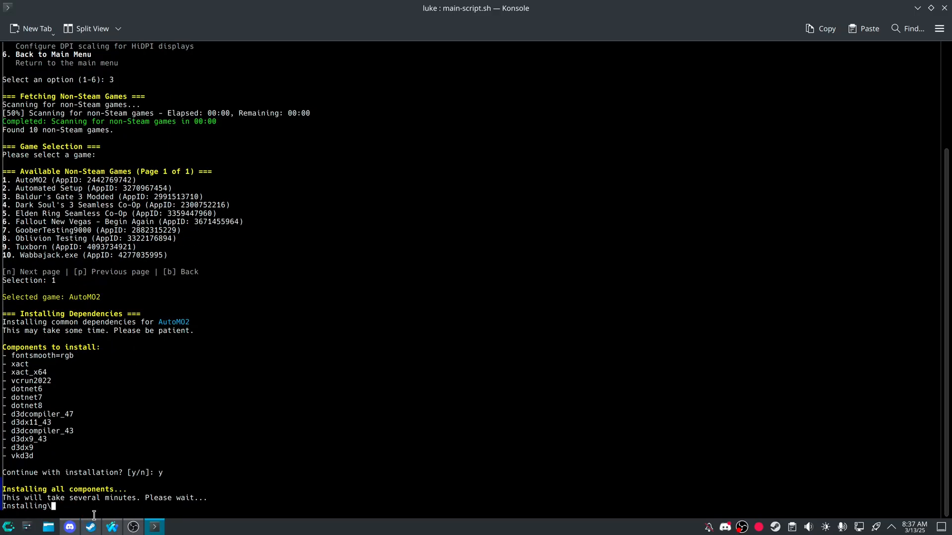
{"action": "mouse_move", "coordinate": [131, 435]}
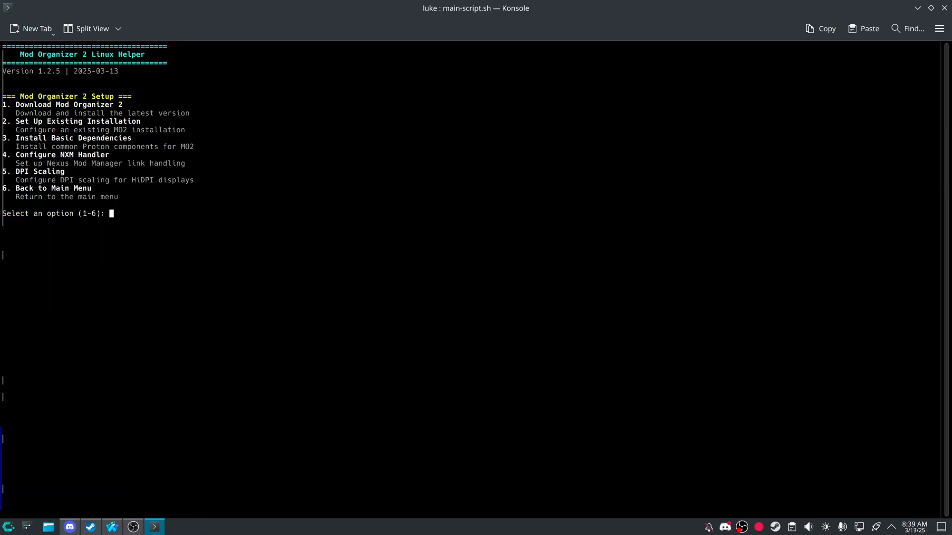
- Configure the NXM handler for AutoMO2 using nxmhandler.exe from Downloads/AutoMO2
{"action": "type", "text": "4"}
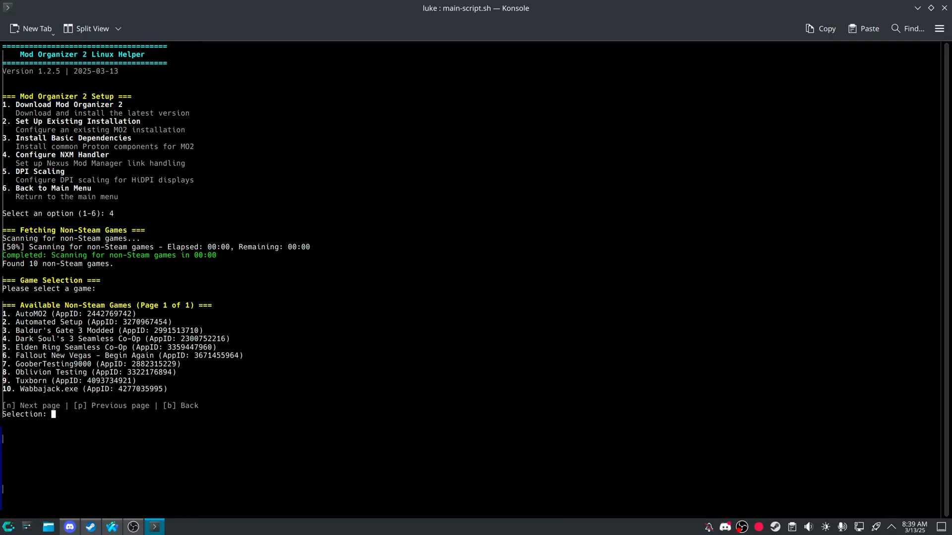
{"action": "type", "text": "1"}
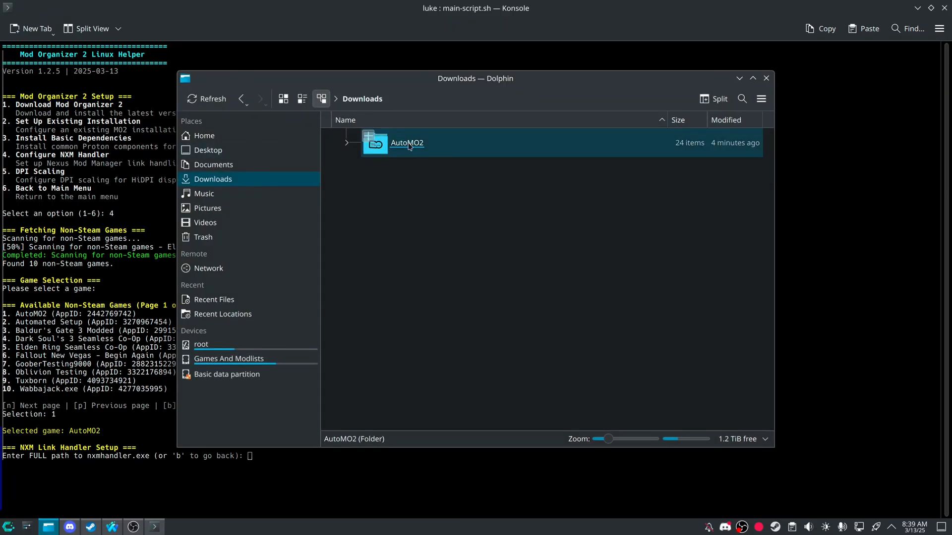
{"action": "double_click", "coordinate": [406, 143]}
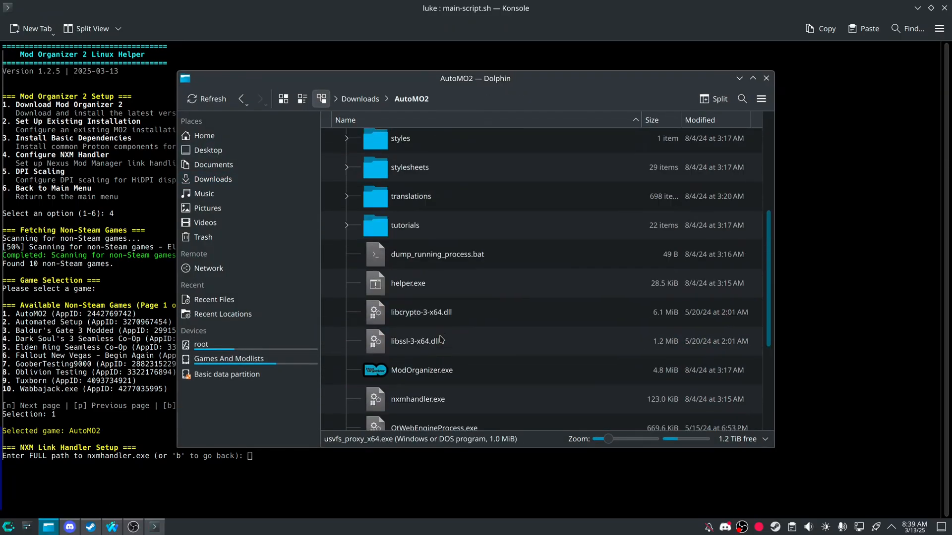
{"action": "left_click", "coordinate": [421, 241]}
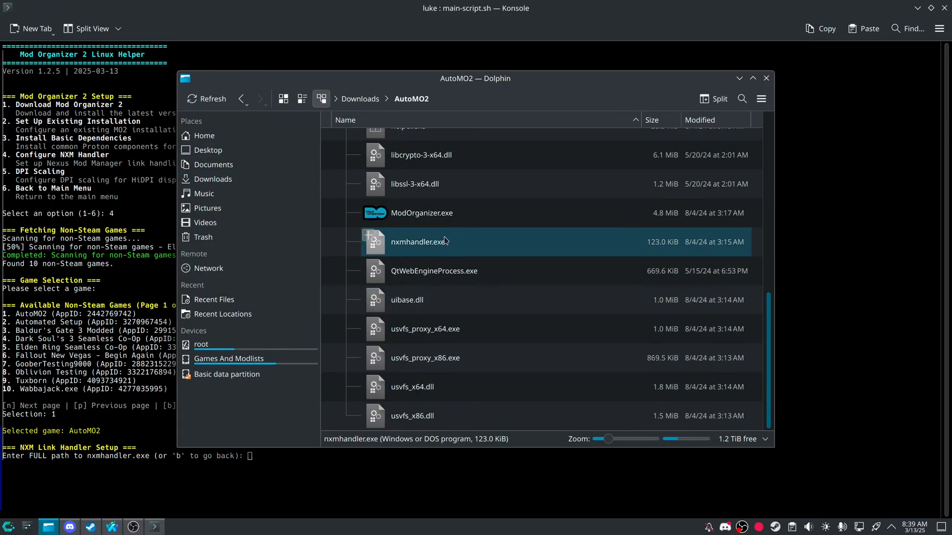
{"action": "right_click", "coordinate": [420, 242]}
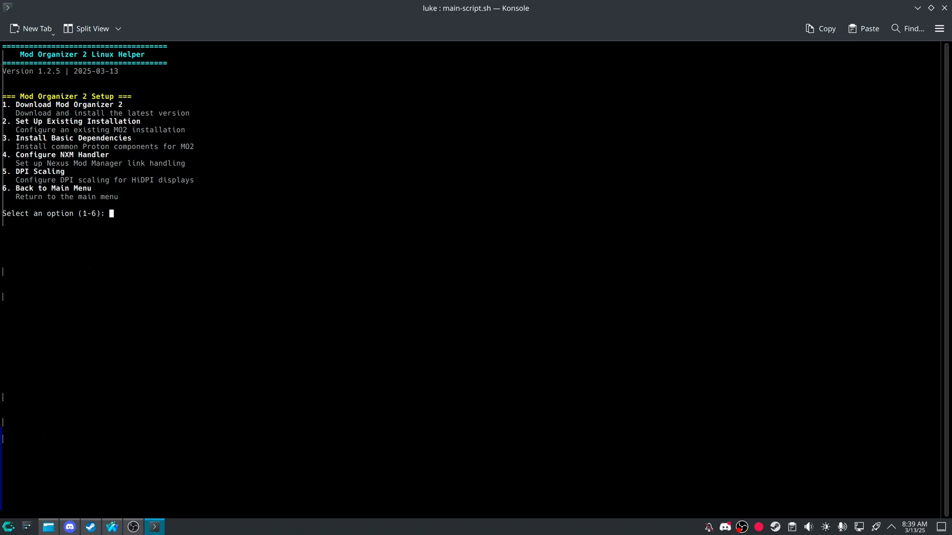
{"action": "type", "text": "5"}
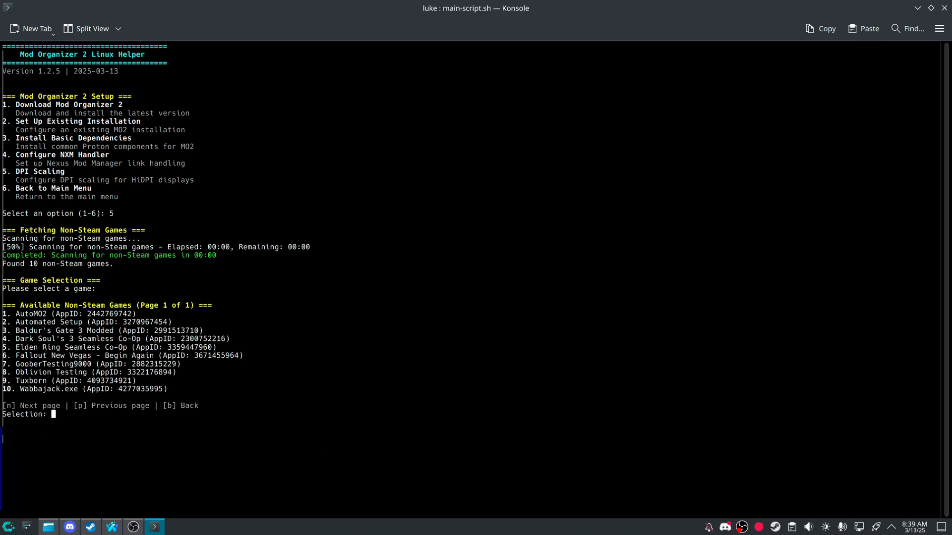
- Select game 1 (AutoMO2) and confirm a DPI scaling value
{"action": "type", "text": "1"}
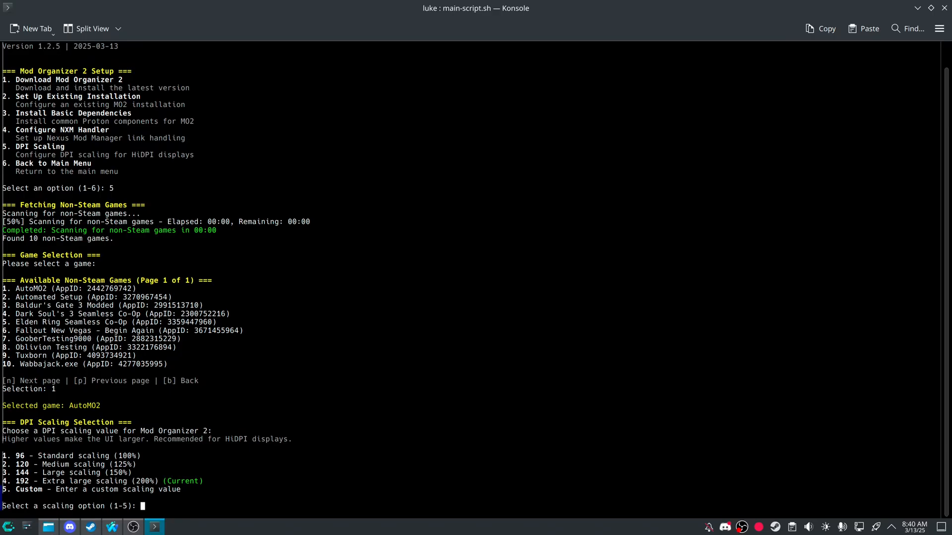
{"action": "key", "text": "ctrl+z"}
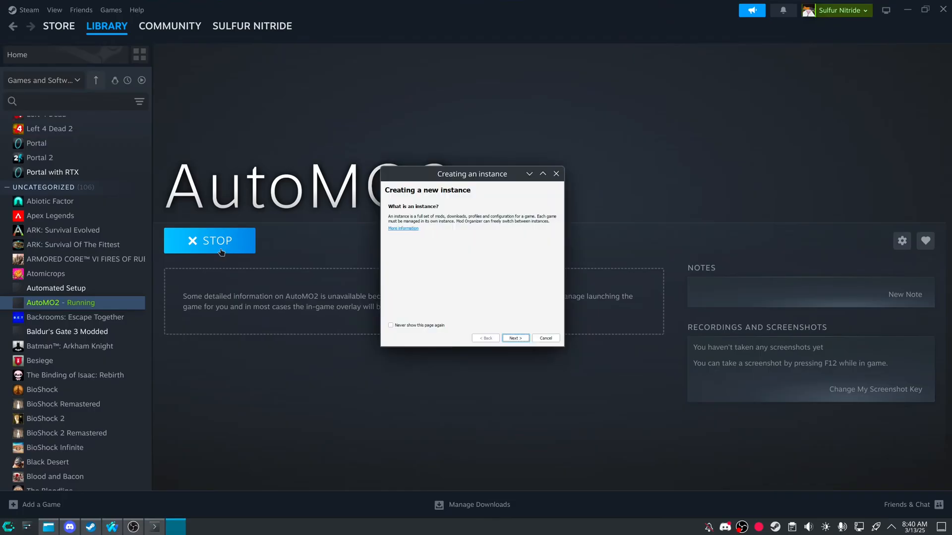
- Start a new instance and browse the Z: drive for the game installation folder
{"action": "left_click", "coordinate": [515, 338]}
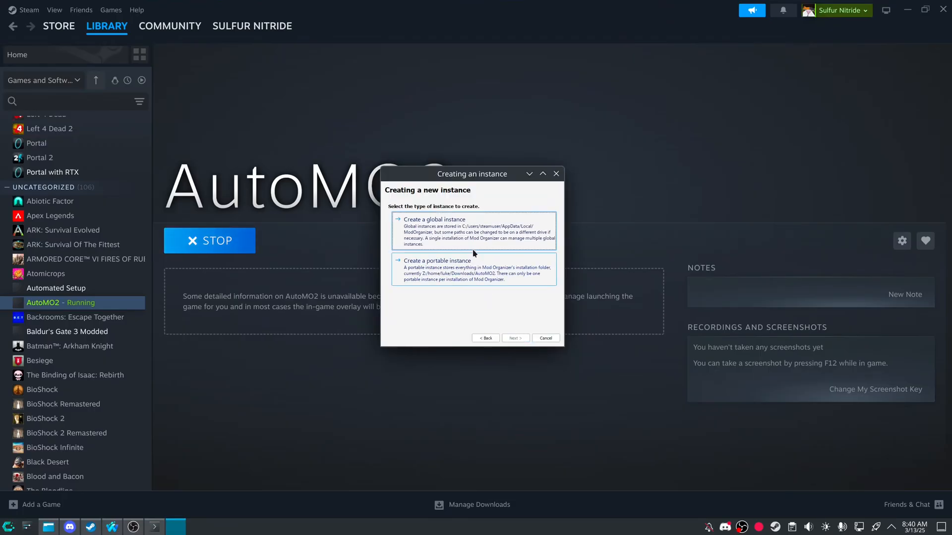
{"action": "left_click", "coordinate": [514, 338]}
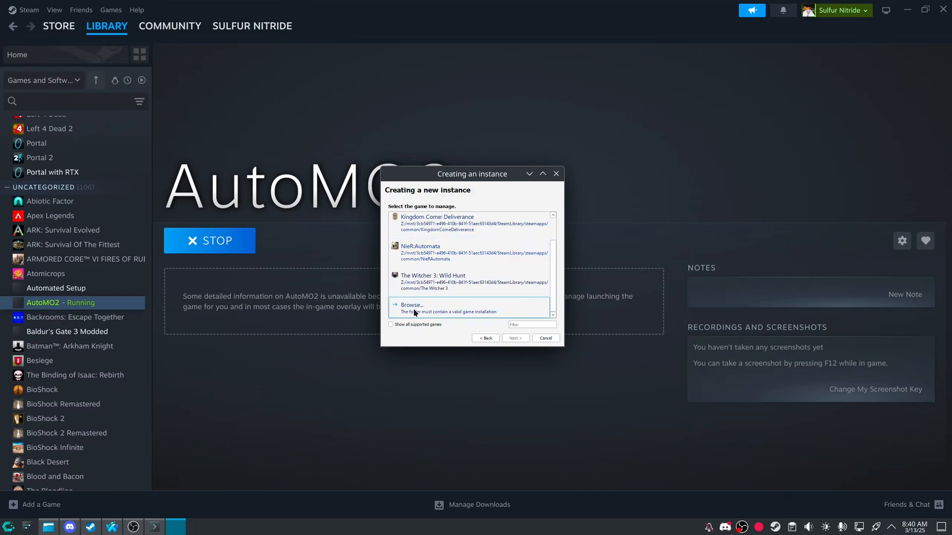
{"action": "left_click", "coordinate": [412, 308]}
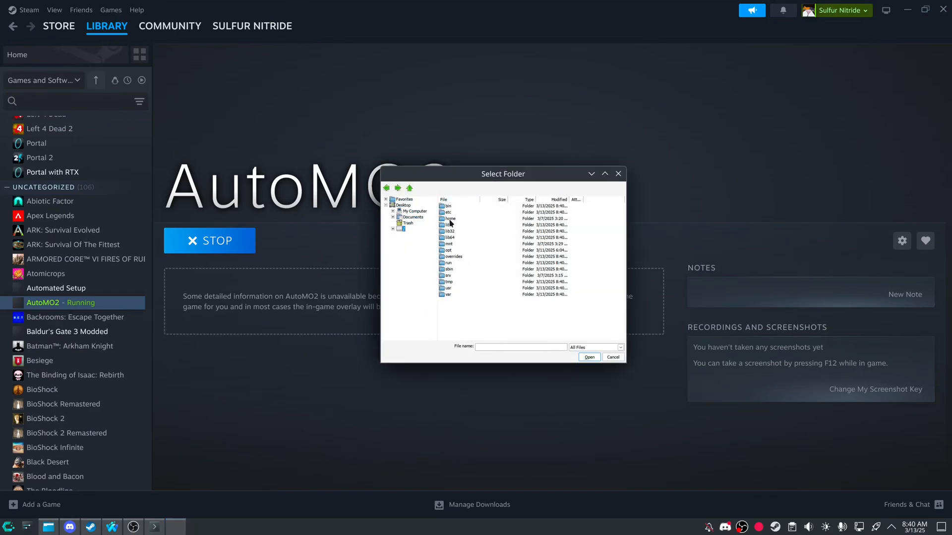
{"action": "double_click", "coordinate": [449, 219]}
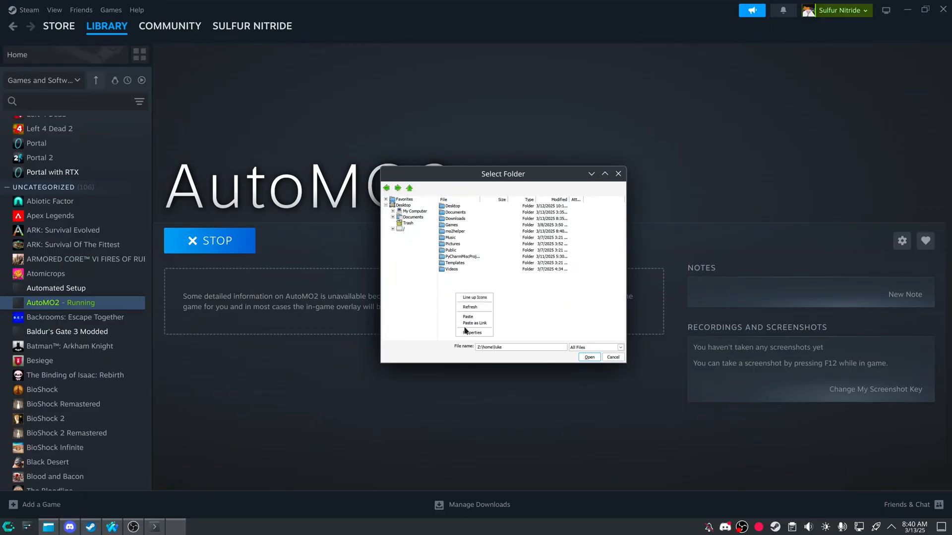
{"action": "left_click", "coordinate": [413, 218]}
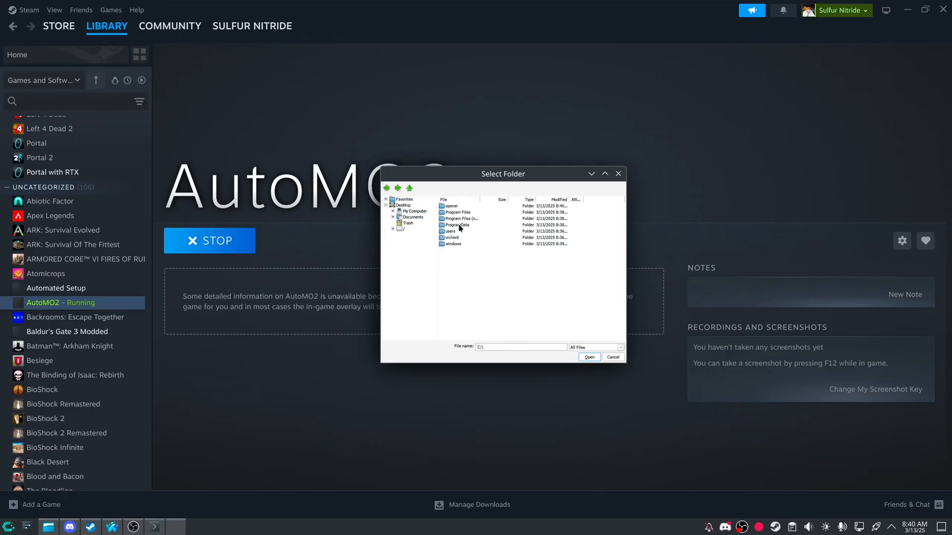
{"action": "left_click", "coordinate": [460, 219]}
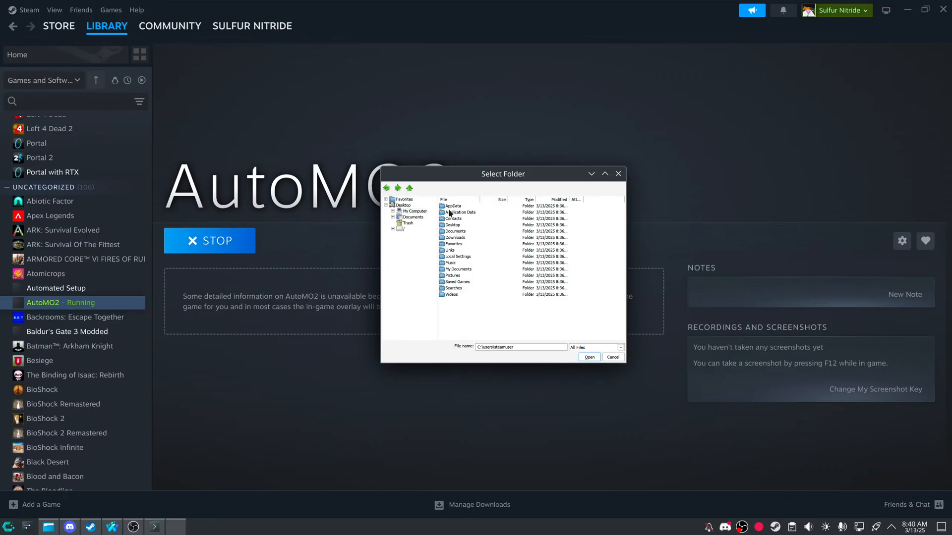
{"action": "mouse_move", "coordinate": [462, 275]}
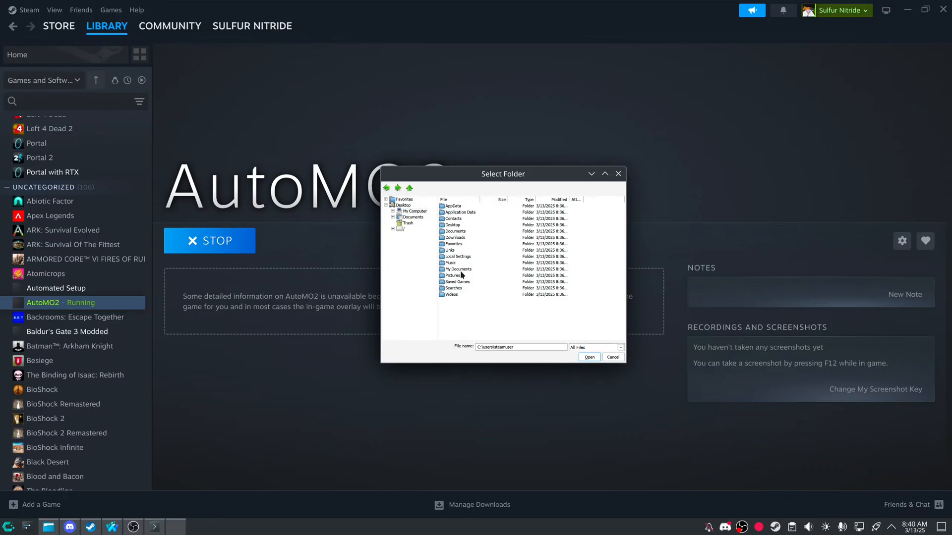
{"action": "left_click", "coordinate": [409, 188]}
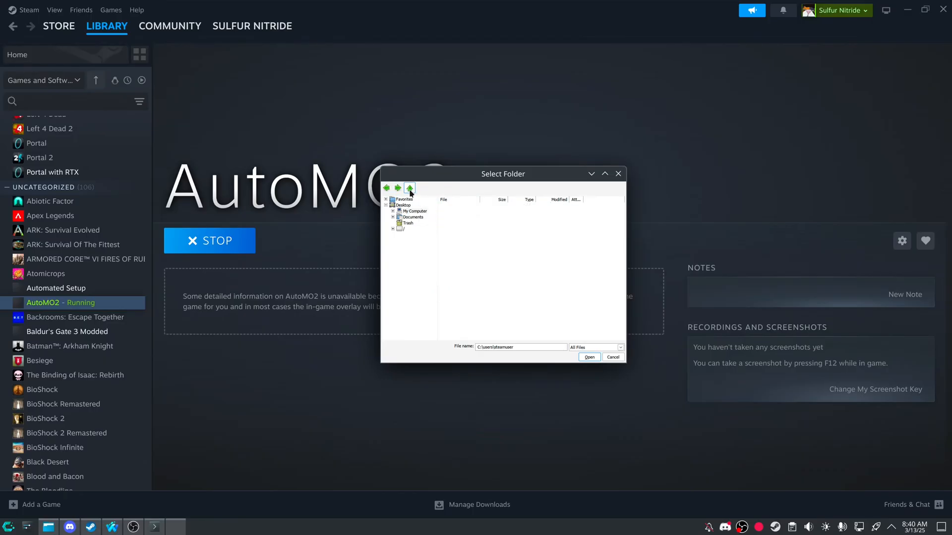
{"action": "left_click", "coordinate": [413, 211]}
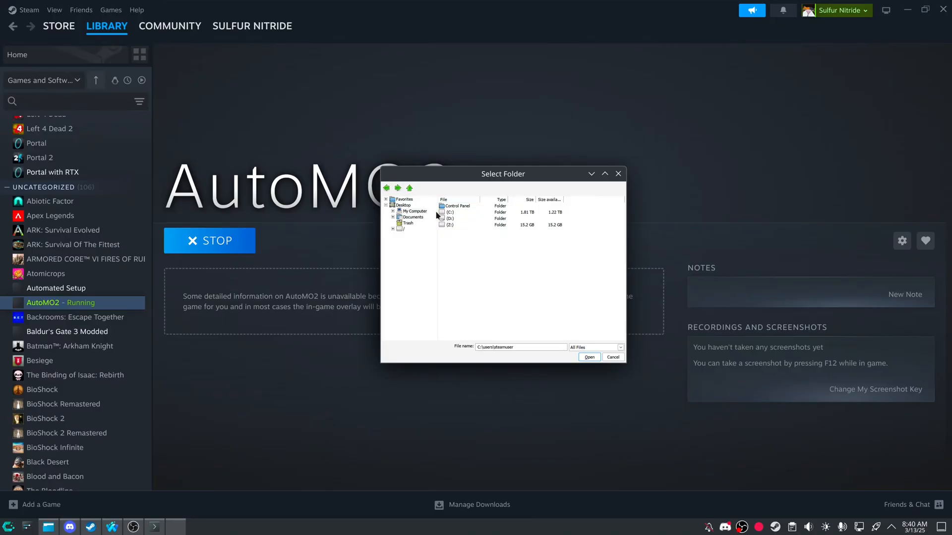
{"action": "mouse_move", "coordinate": [444, 227]}
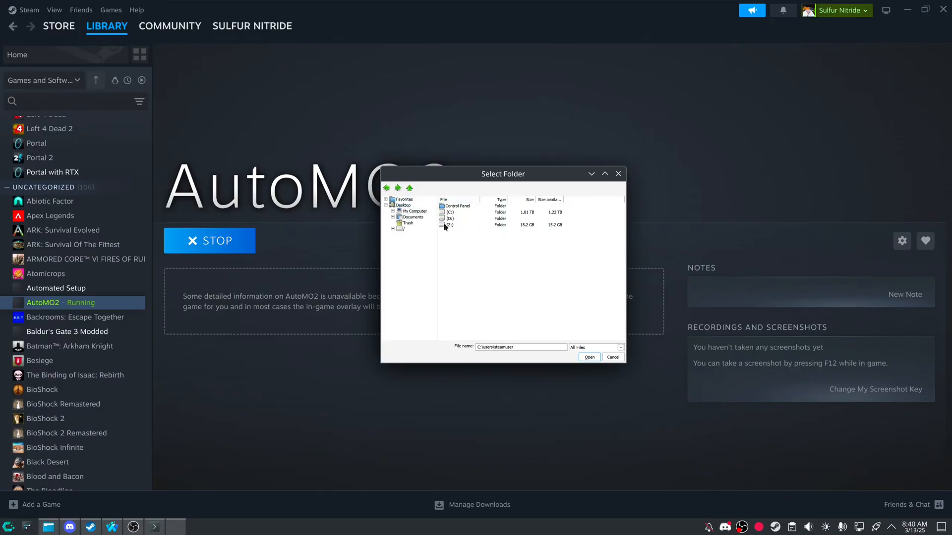
{"action": "double_click", "coordinate": [449, 224]}
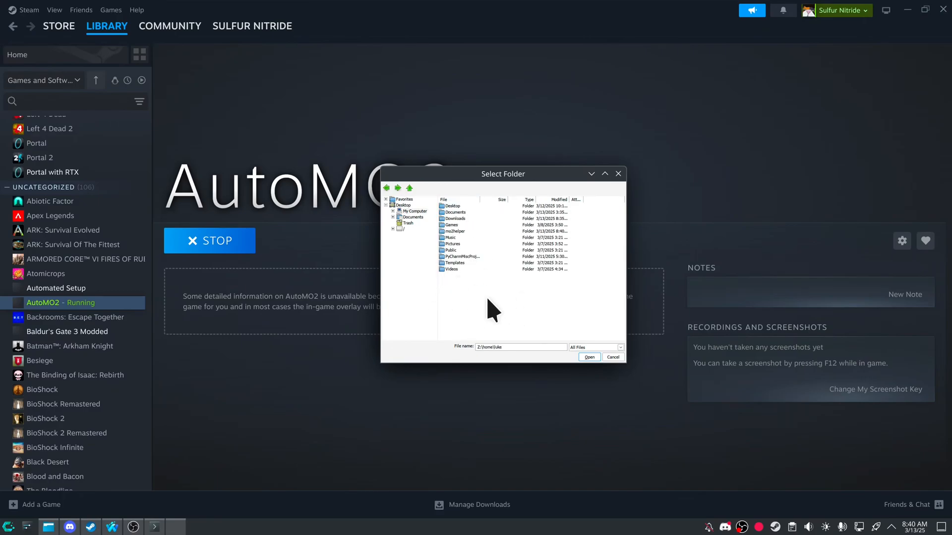
{"action": "left_click", "coordinate": [414, 211]}
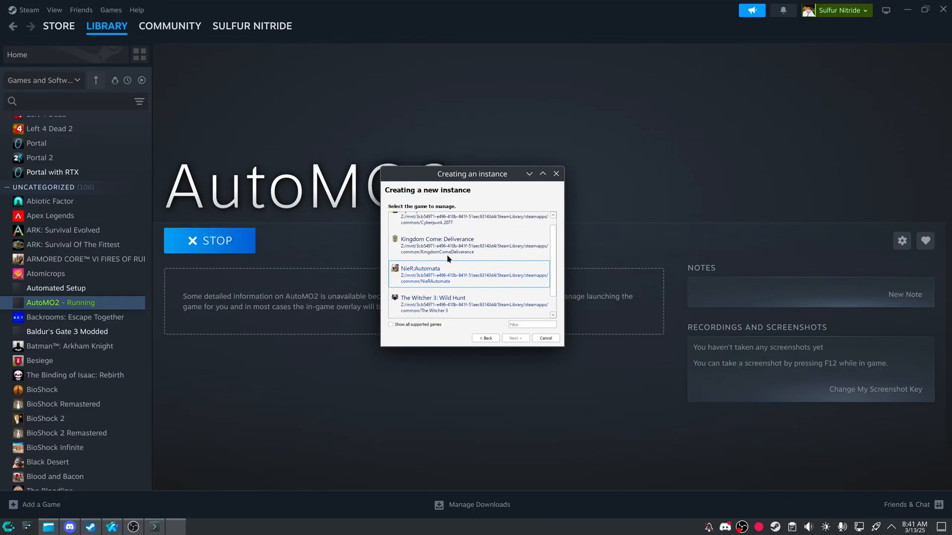
- Confirm the game, keep profile-specific settings, and connect to Nexus
{"action": "left_click", "coordinate": [514, 338]}
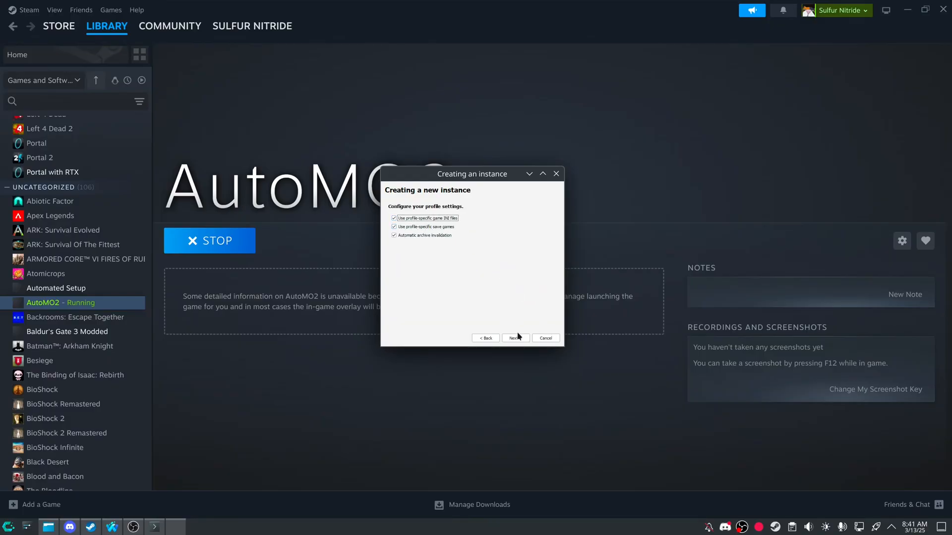
{"action": "left_click", "coordinate": [514, 338]}
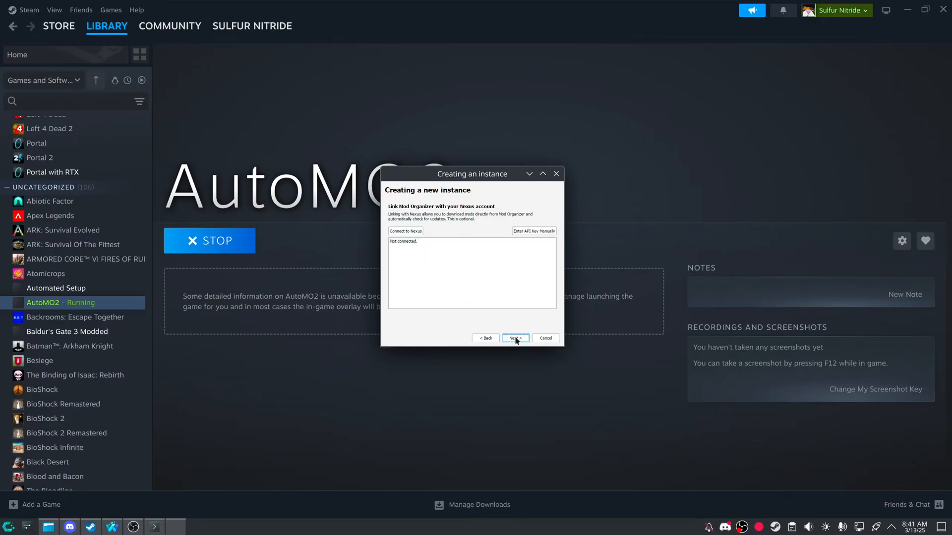
{"action": "left_click", "coordinate": [405, 231]}
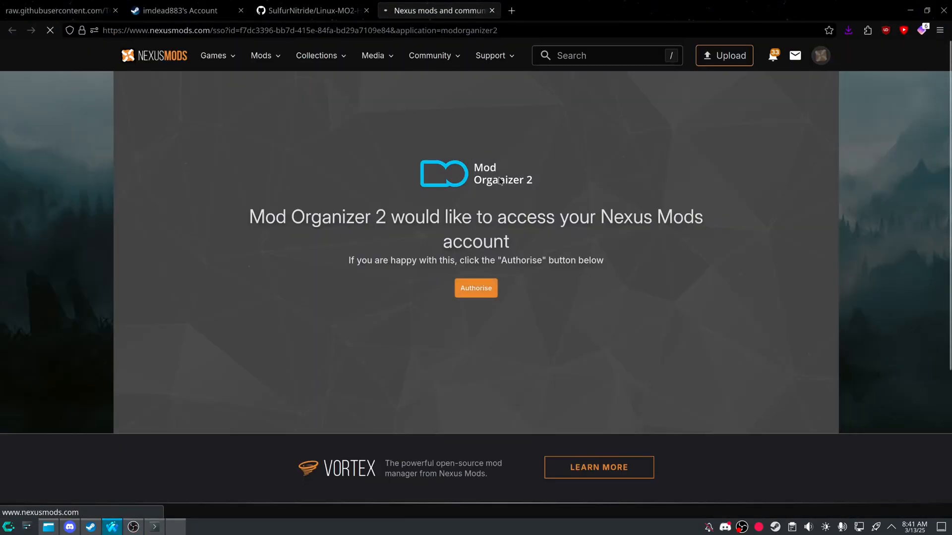
- Authorise Mod Organizer 2 on the Nexus Mods SSO page
{"action": "left_click", "coordinate": [476, 288]}
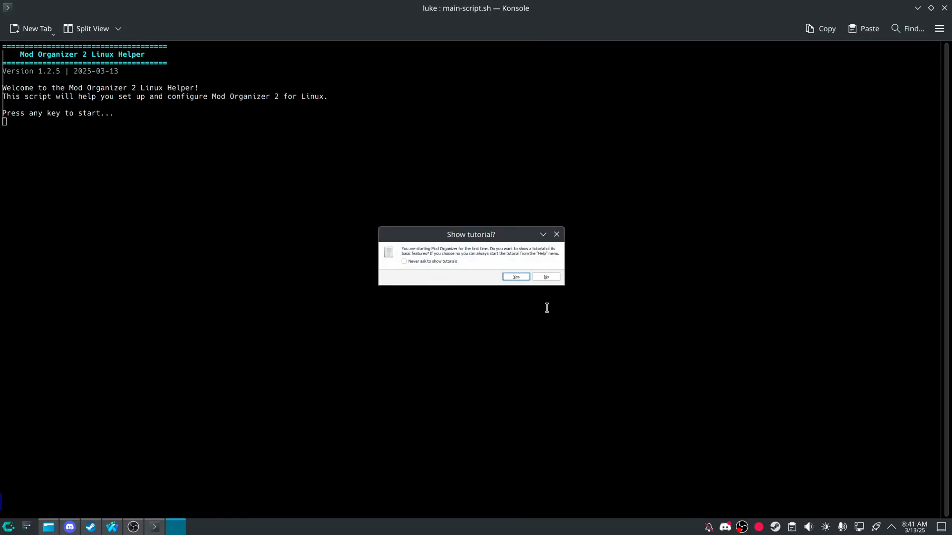
- Tick 'Never ask to show tutorials' and decline the Mod Organizer 2 tutorial
{"action": "left_click", "coordinate": [403, 261]}
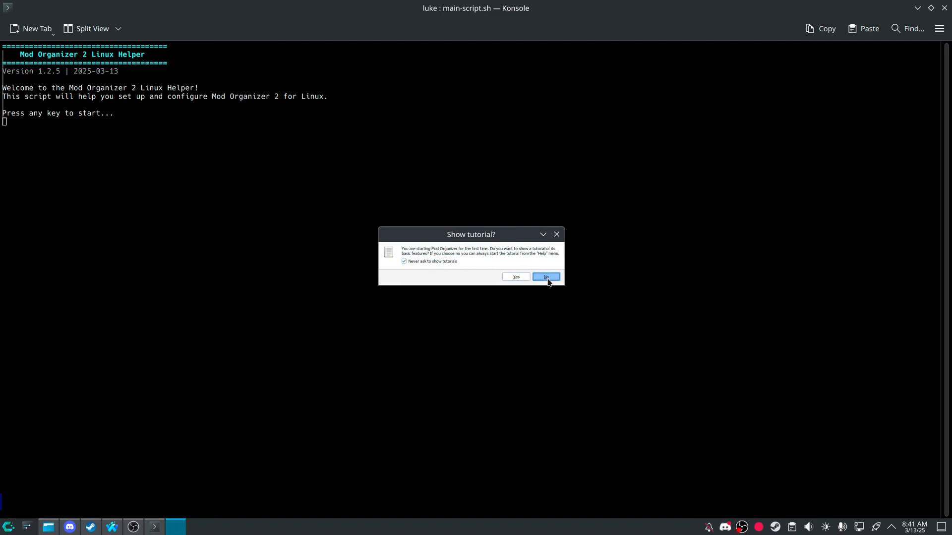
{"action": "left_click", "coordinate": [545, 276]}
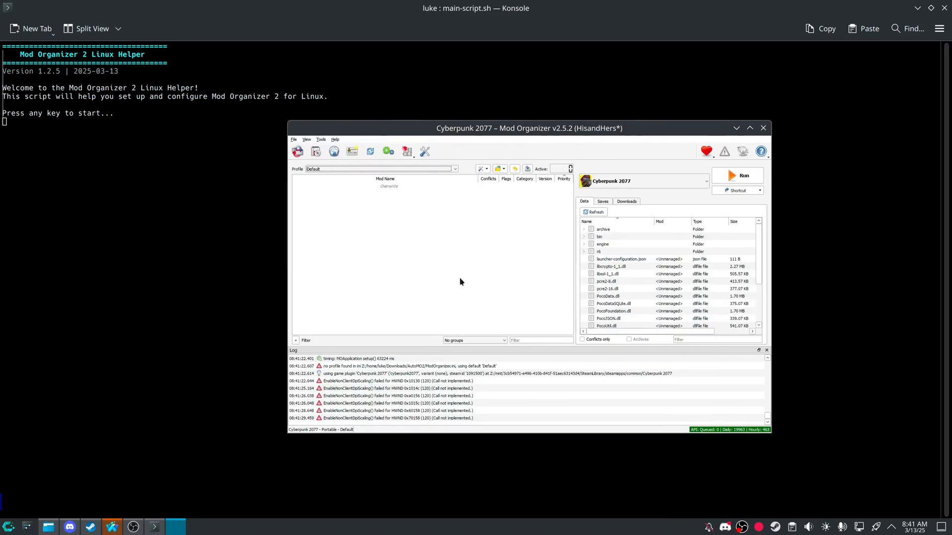
{"action": "mouse_move", "coordinate": [500, 216]}
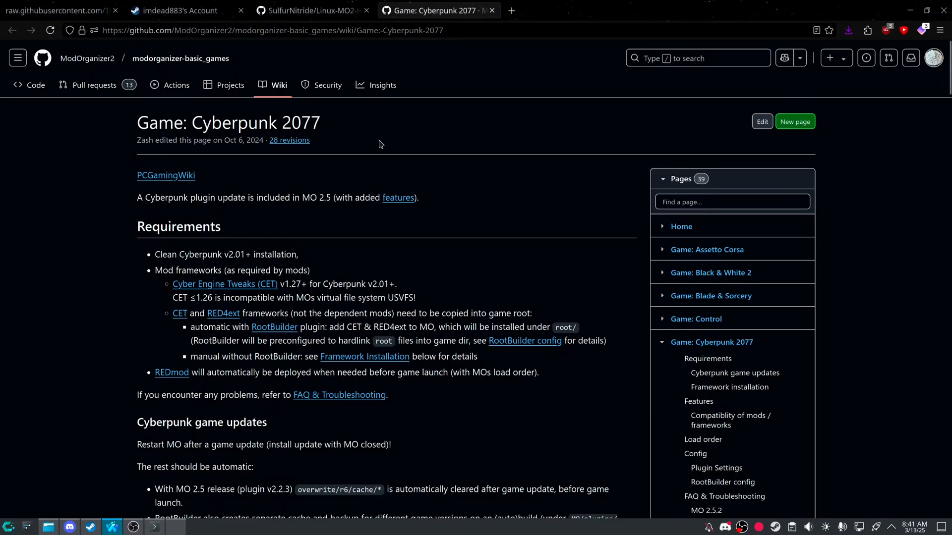
{"action": "mouse_move", "coordinate": [378, 170]}
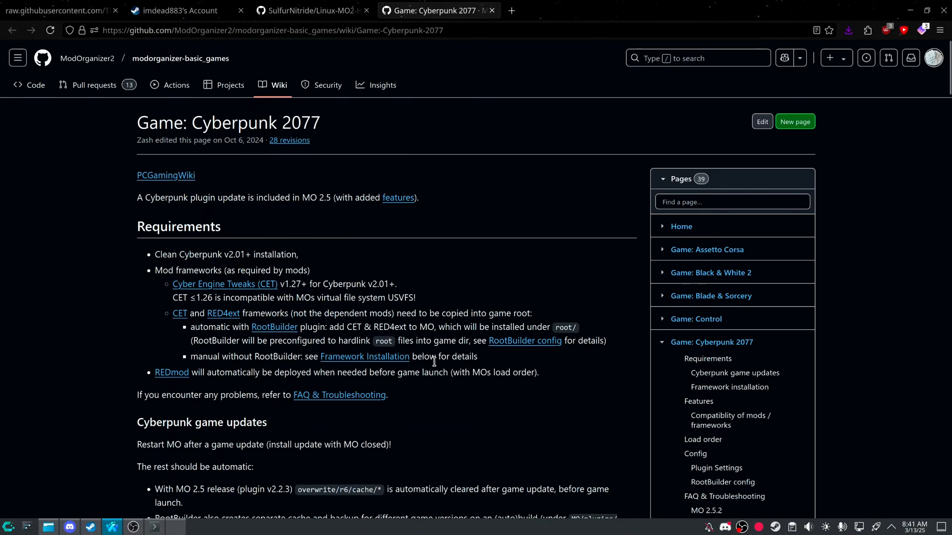
{"action": "mouse_move", "coordinate": [433, 361]}
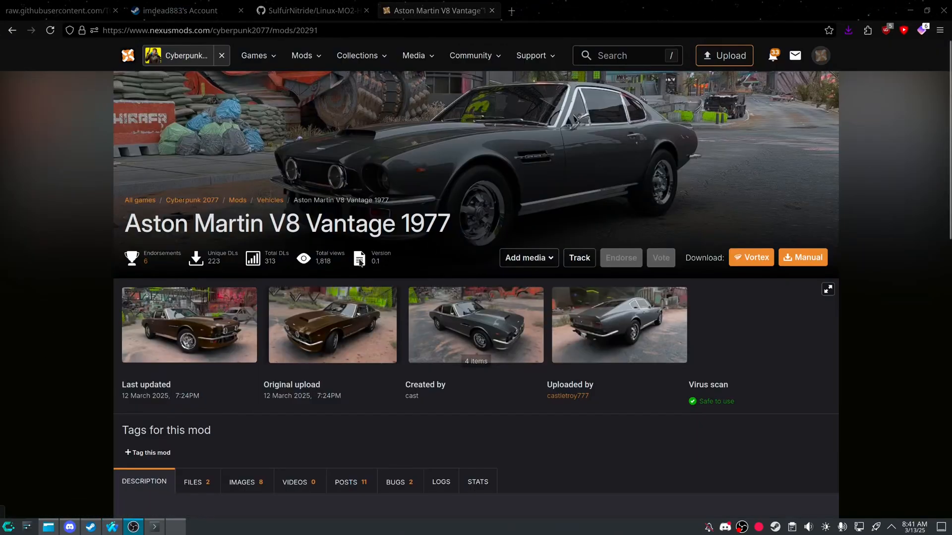
{"action": "mouse_move", "coordinate": [751, 258]}
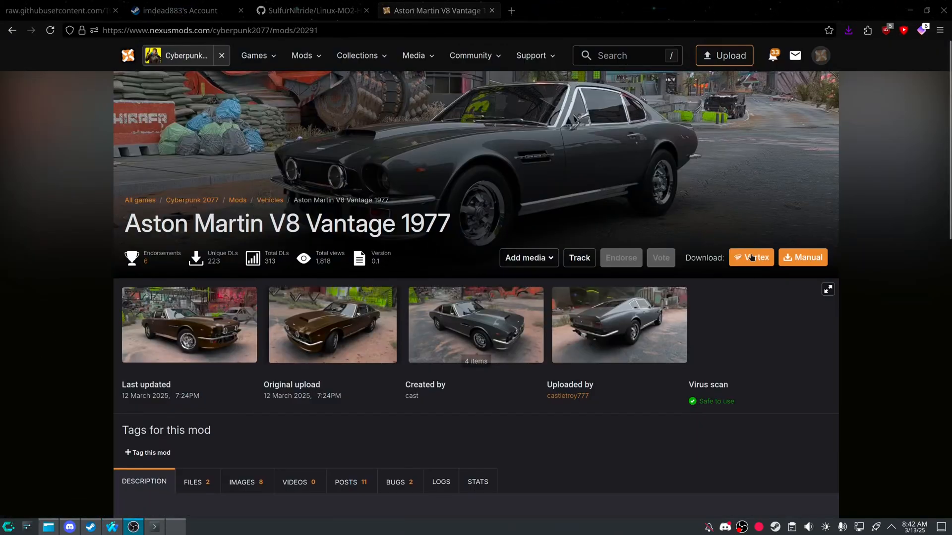
- Send the Aston Martin V8 Vantage 1977 file to Mod Organizer 2 with the Vortex download button
{"action": "left_click", "coordinate": [751, 258]}
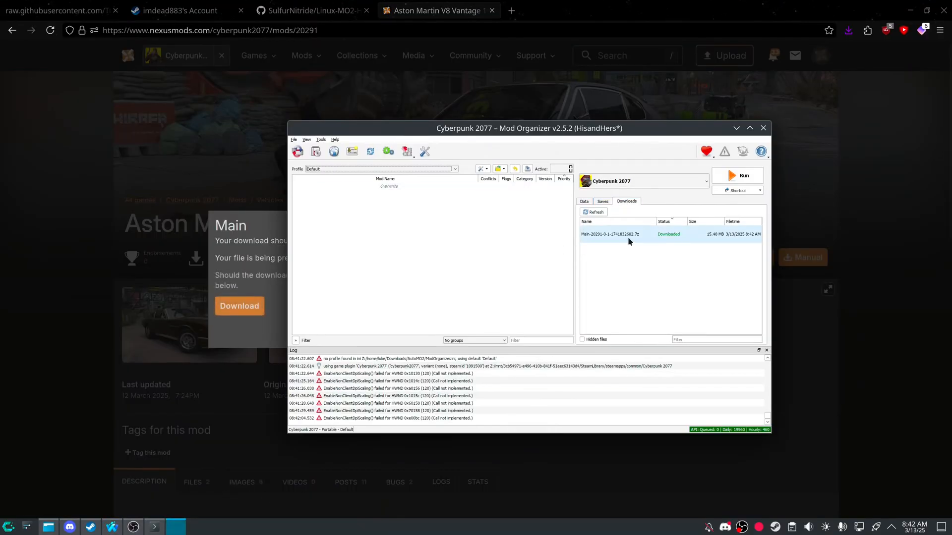
- Quick-install the downloaded Aston Martin archive under its default name
{"action": "double_click", "coordinate": [610, 235]}
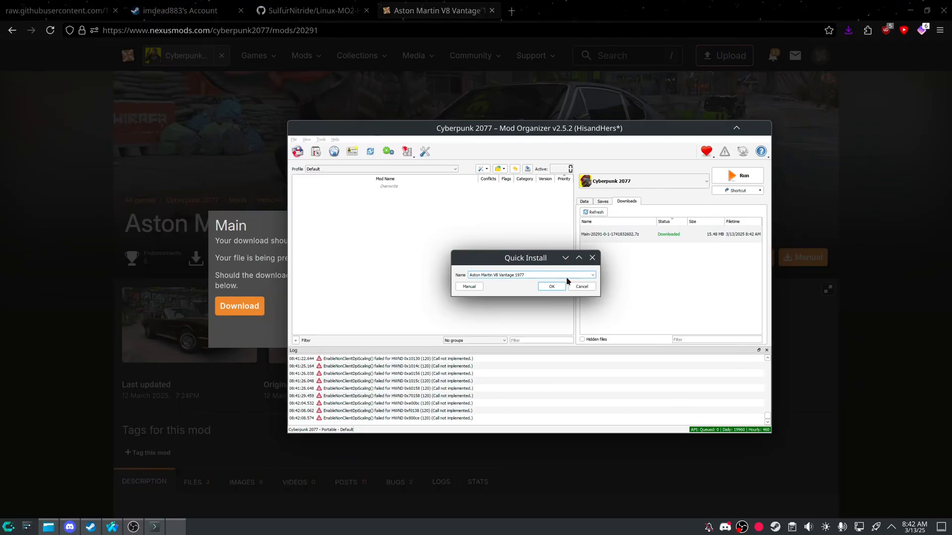
{"action": "left_click", "coordinate": [551, 286]}
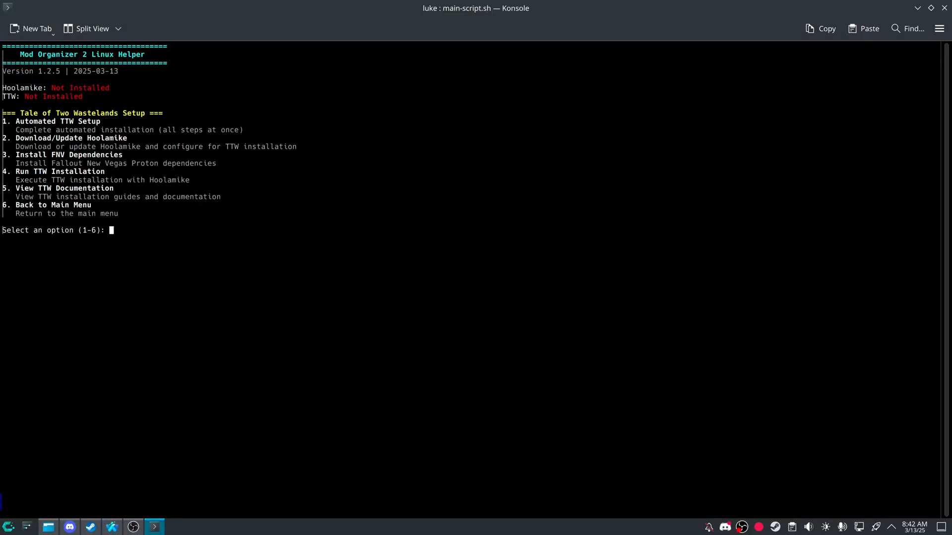
- Choose option 1, Automated TTW Setup, and confirm with y
{"action": "type", "text": "1"}
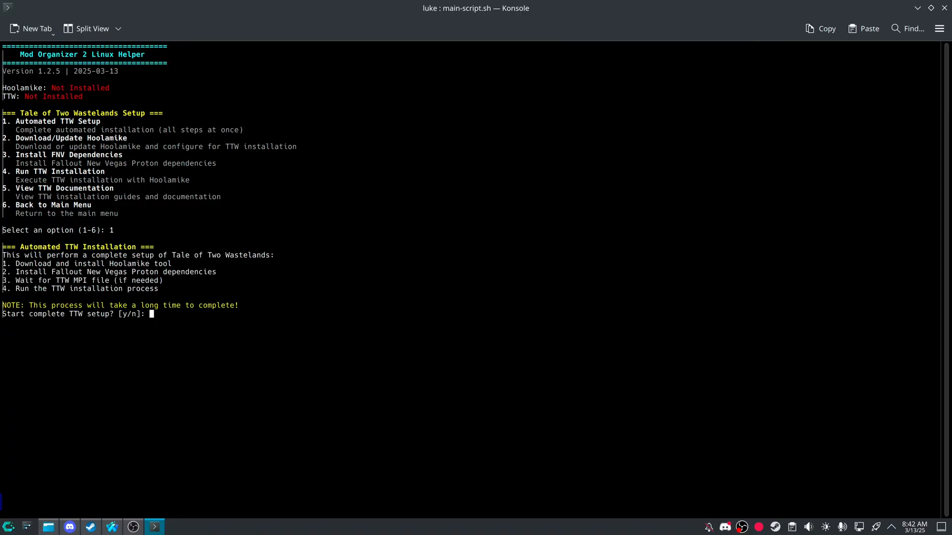
{"action": "mouse_move", "coordinate": [229, 204]}
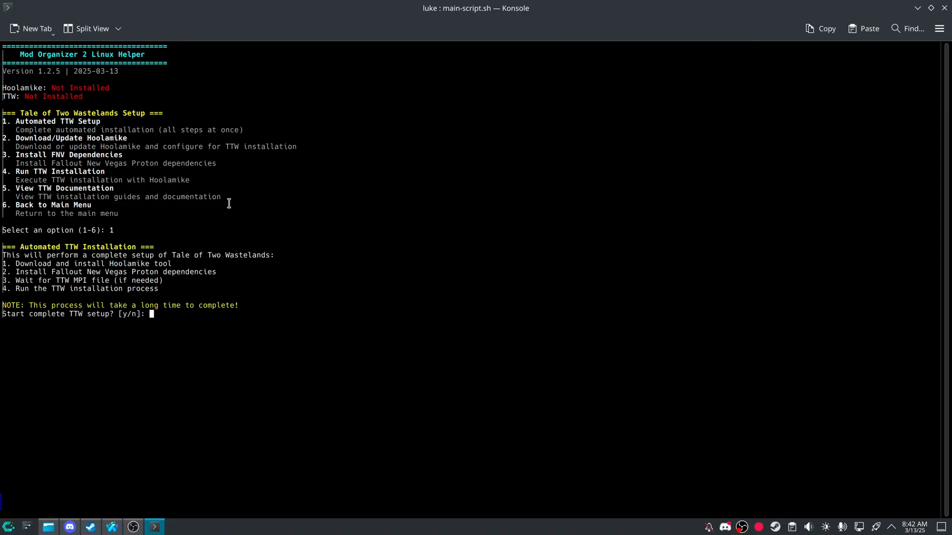
{"action": "mouse_move", "coordinate": [76, 223]}
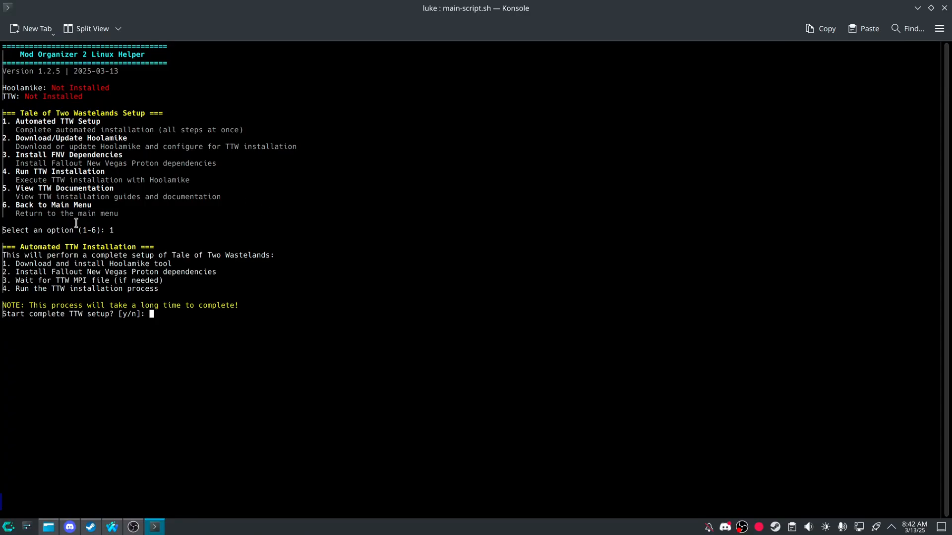
{"action": "mouse_move", "coordinate": [66, 265]}
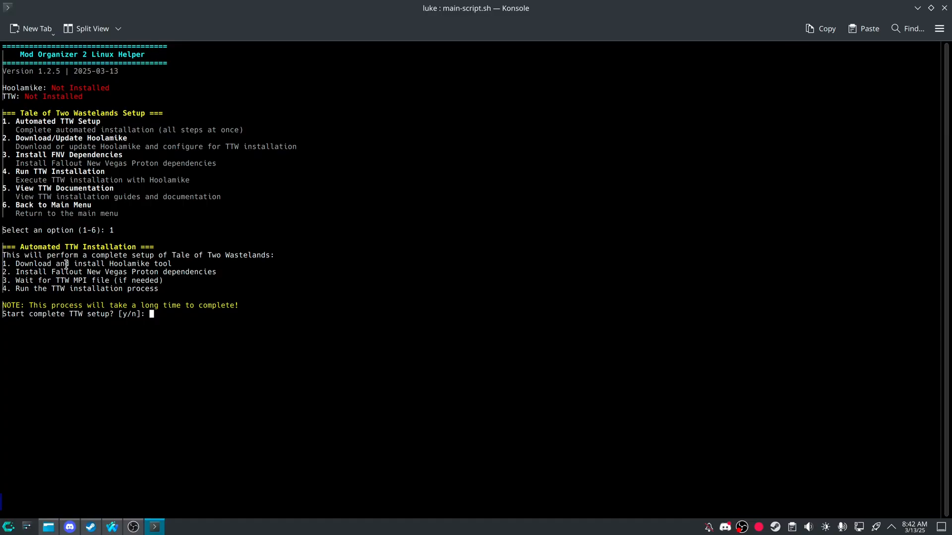
{"action": "type", "text": "y/n]: y"}
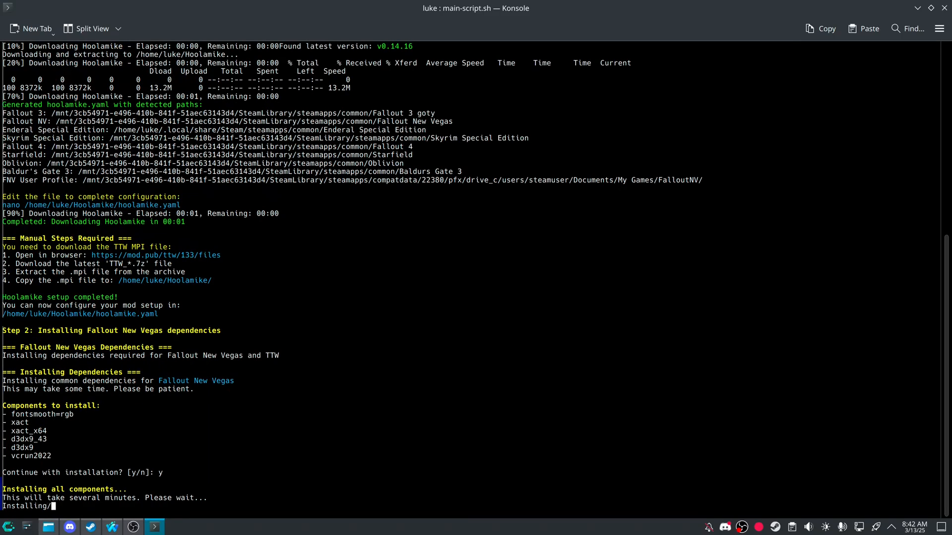
{"action": "mouse_move", "coordinate": [279, 268]}
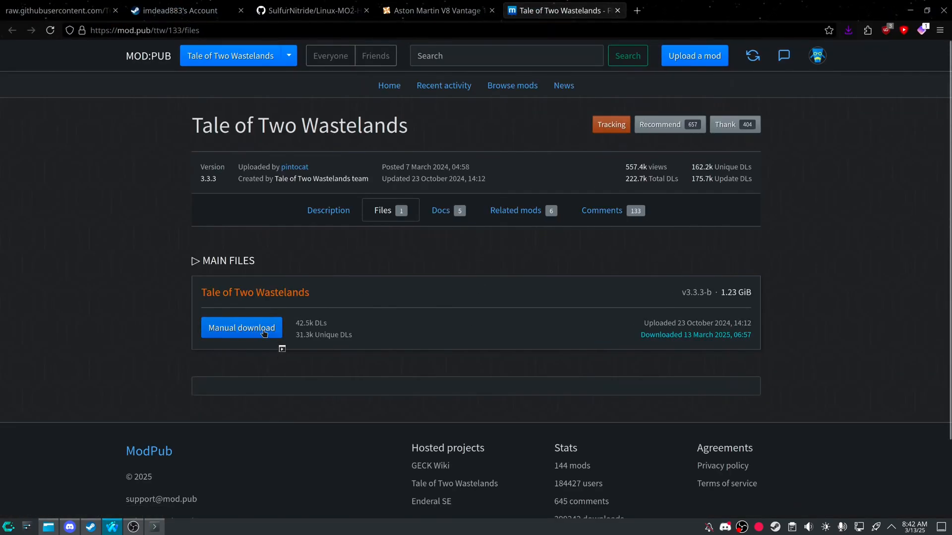
- Manually download the Tale of Two Wastelands v3.3.3 archive from Mod.pub and save it
{"action": "left_click", "coordinate": [241, 328]}
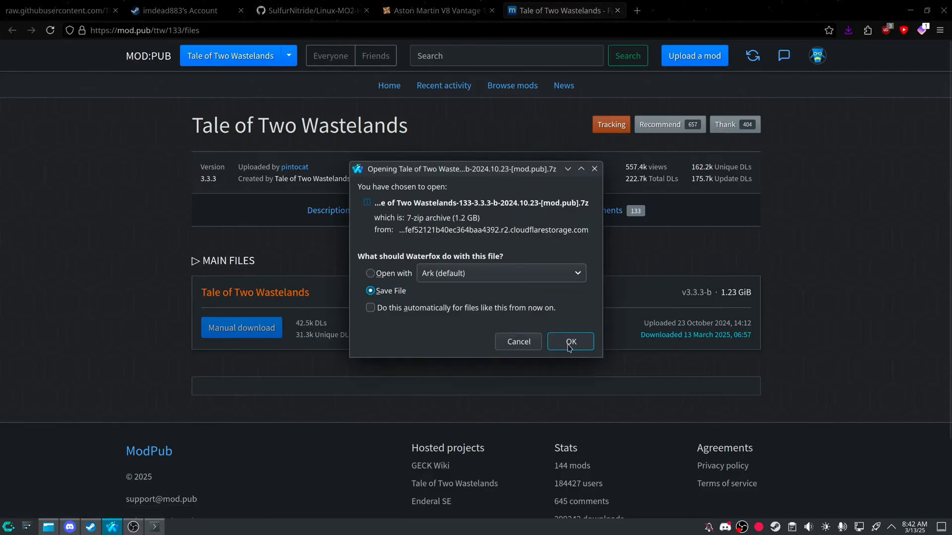
{"action": "left_click", "coordinate": [568, 341]}
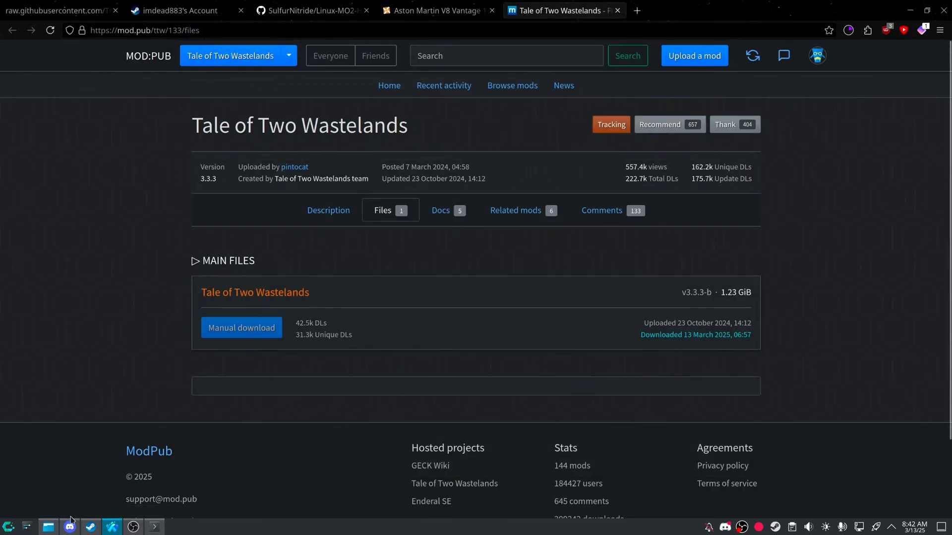
{"action": "left_click", "coordinate": [48, 527]}
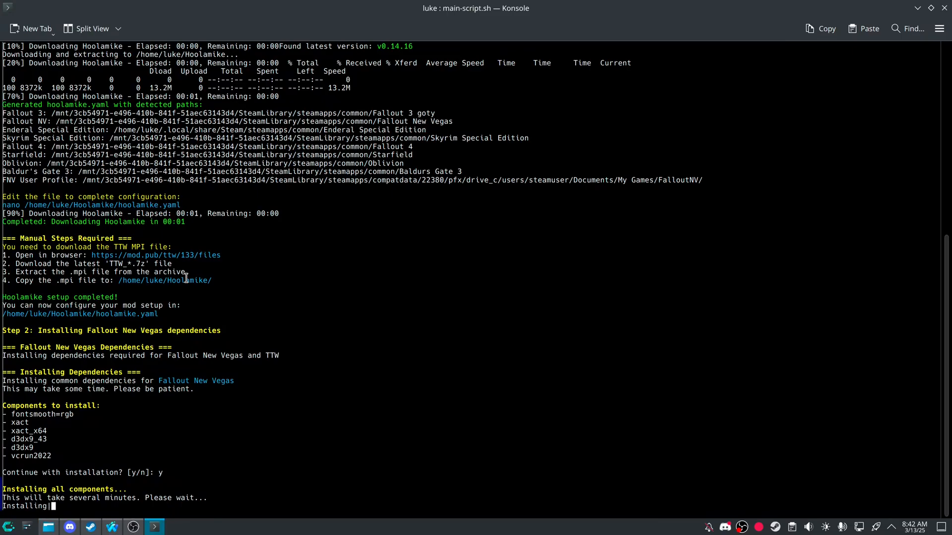
- Answer y to wait for the TTW MPI file, then open the extracted archive's folder
{"action": "right_click", "coordinate": [492, 172]}
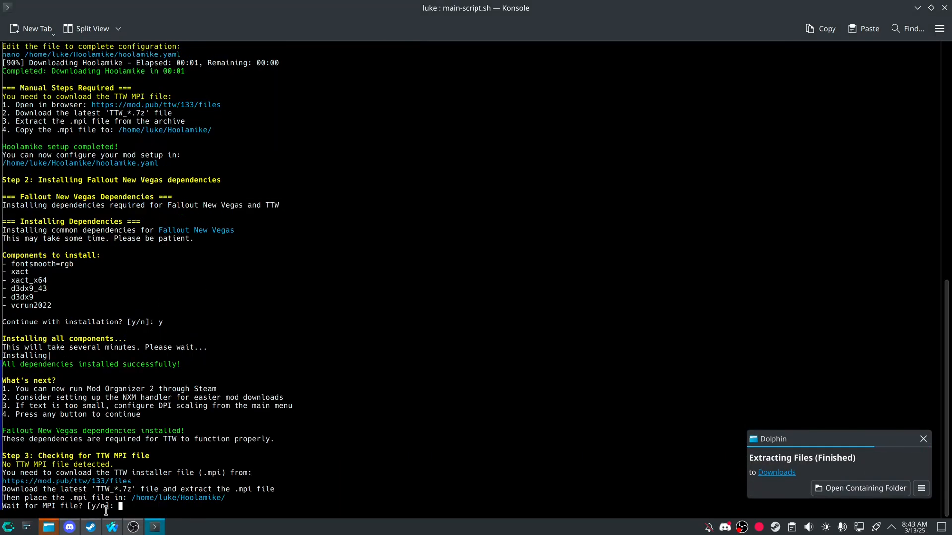
{"action": "type", "text": "y"}
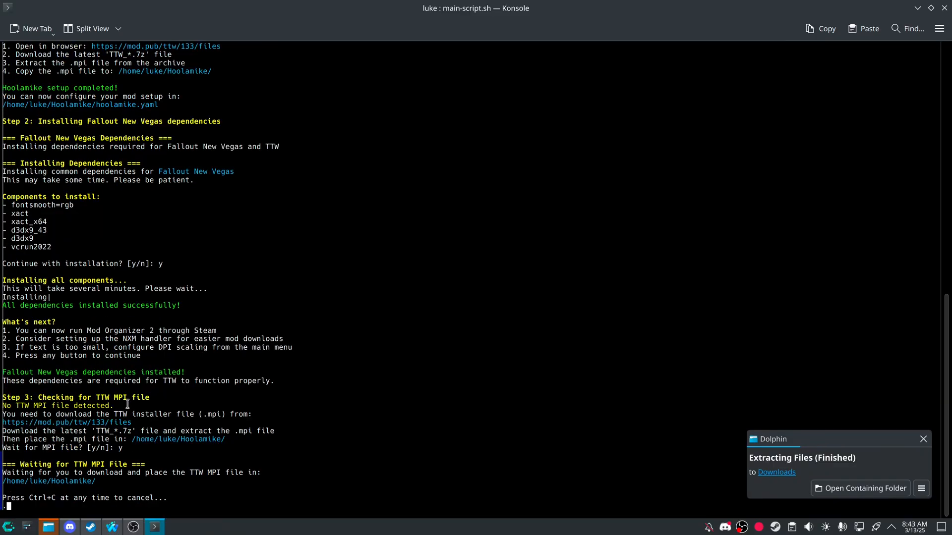
{"action": "left_click", "coordinate": [859, 488]}
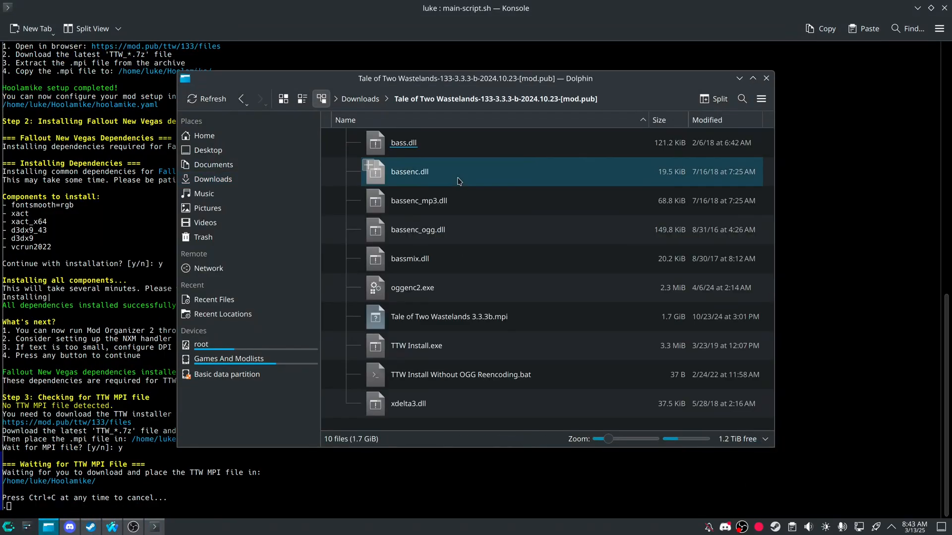
- Move 'Tale of Two Wastelands 3.3.3b.mpi' into ~/Hoolamike through Dolphin
{"action": "left_click", "coordinate": [449, 316]}
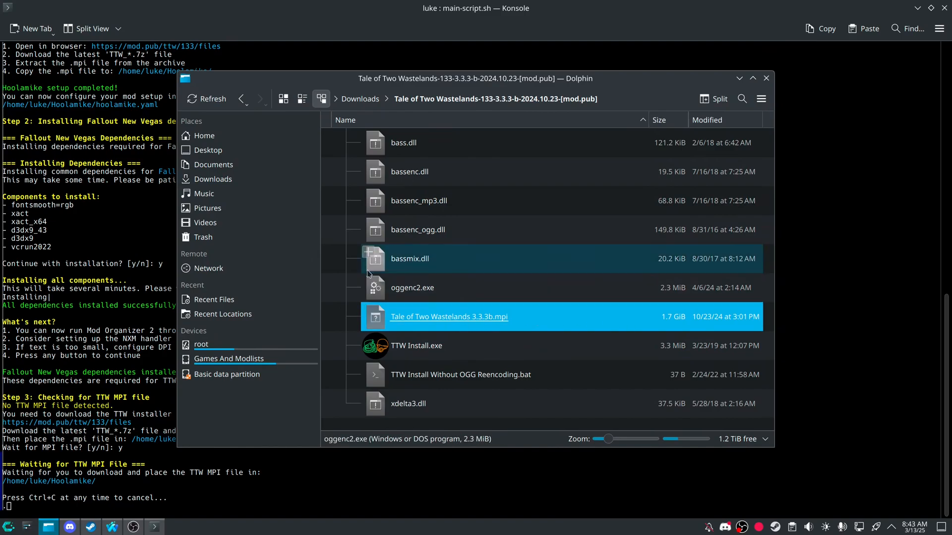
{"action": "left_click", "coordinate": [204, 135]}
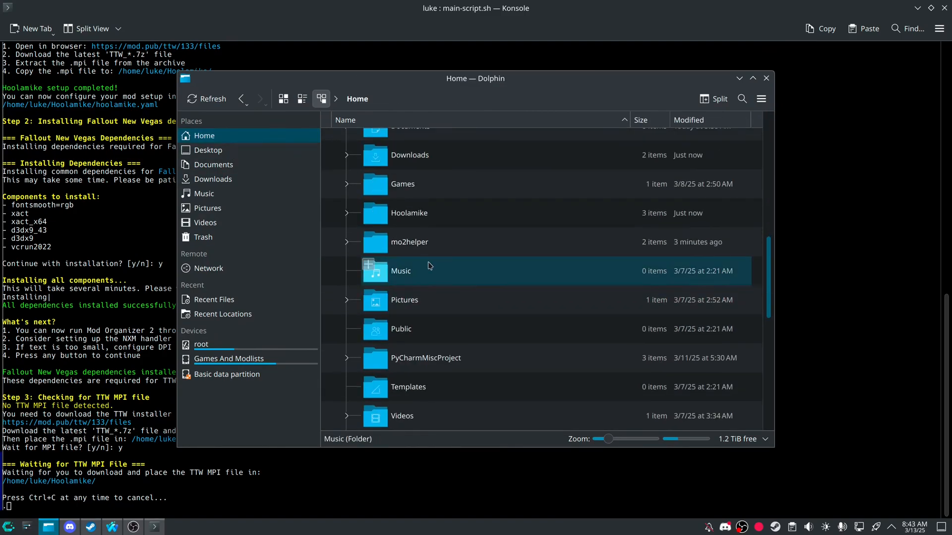
{"action": "double_click", "coordinate": [409, 212]}
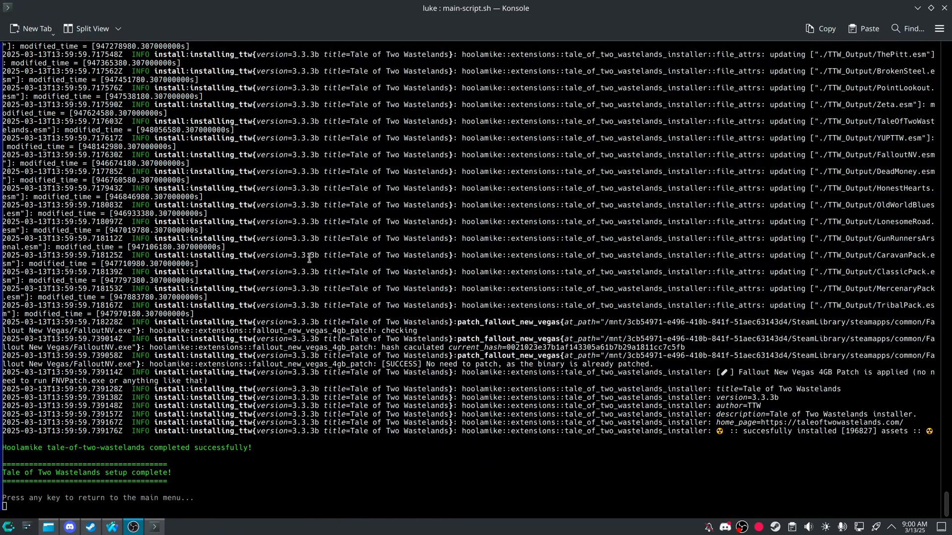
{"action": "mouse_move", "coordinate": [521, 368]}
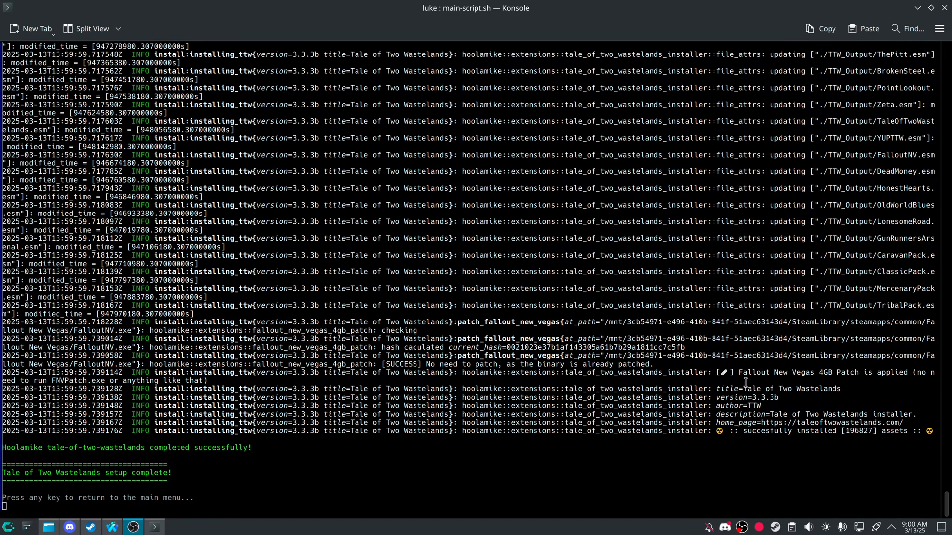
{"action": "mouse_move", "coordinate": [525, 365]}
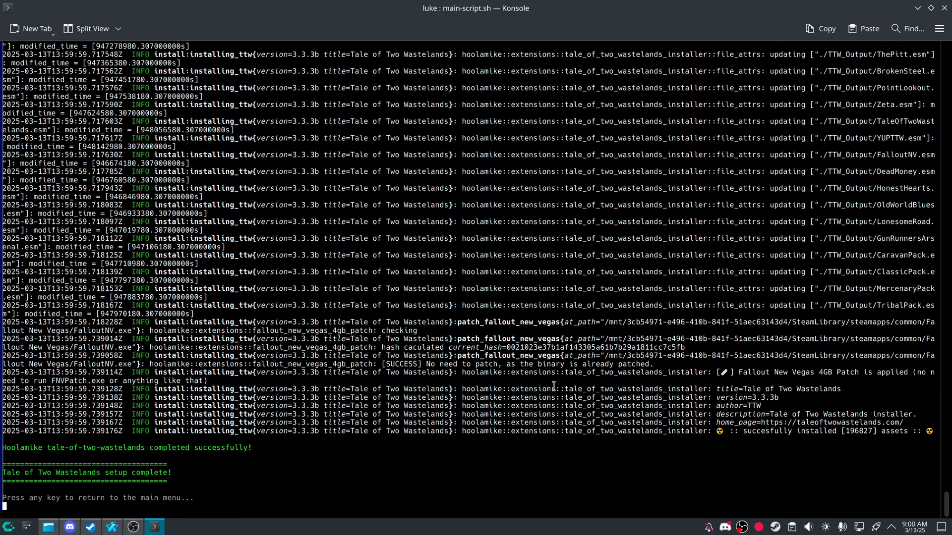
- Press Enter at the completed TTW install prompt to go back to the setup menu
{"action": "key", "text": "enter"}
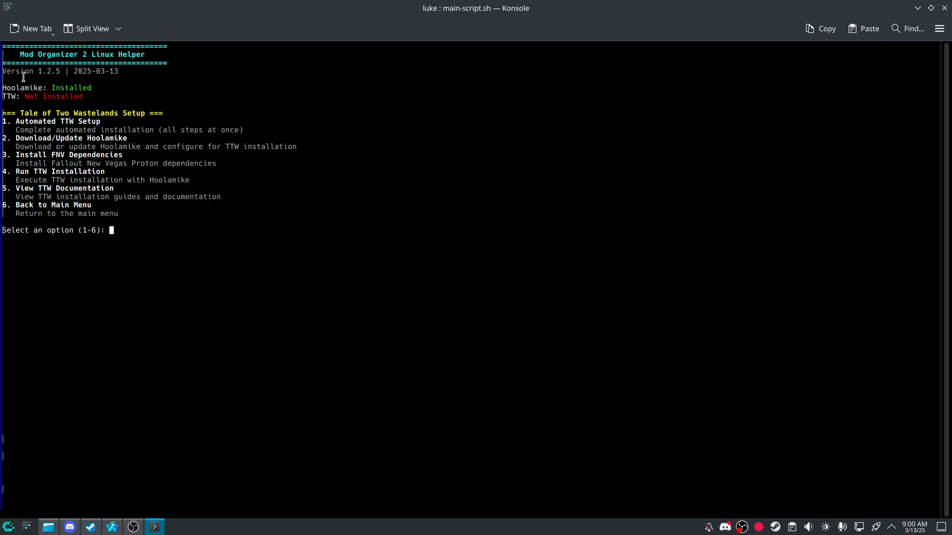
{"action": "mouse_move", "coordinate": [155, 393]}
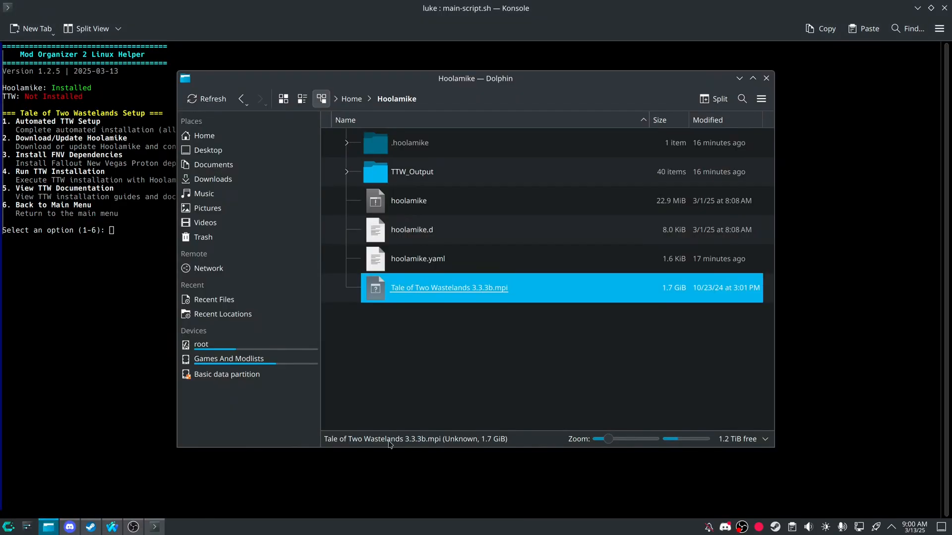
{"action": "double_click", "coordinate": [412, 171]}
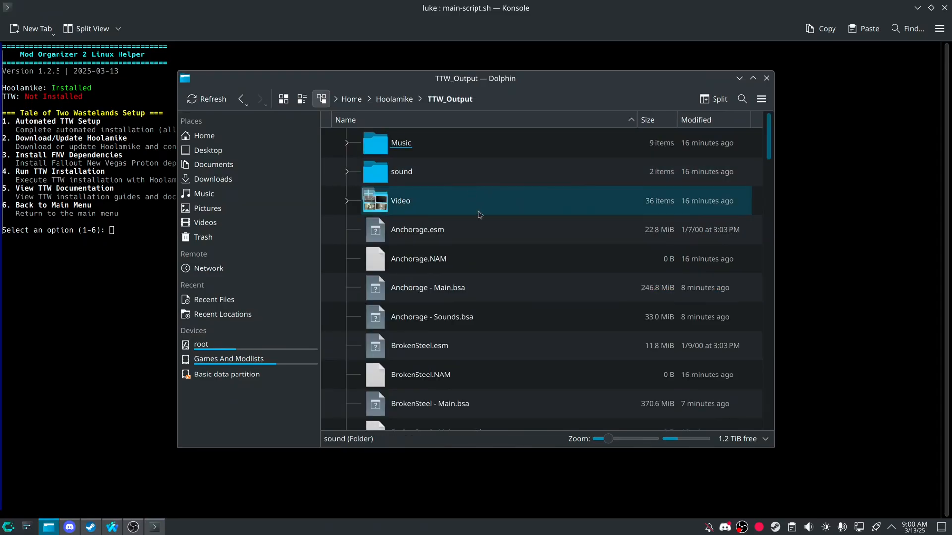
{"action": "scroll", "scroll_direction": "down", "scroll_amount": 3}
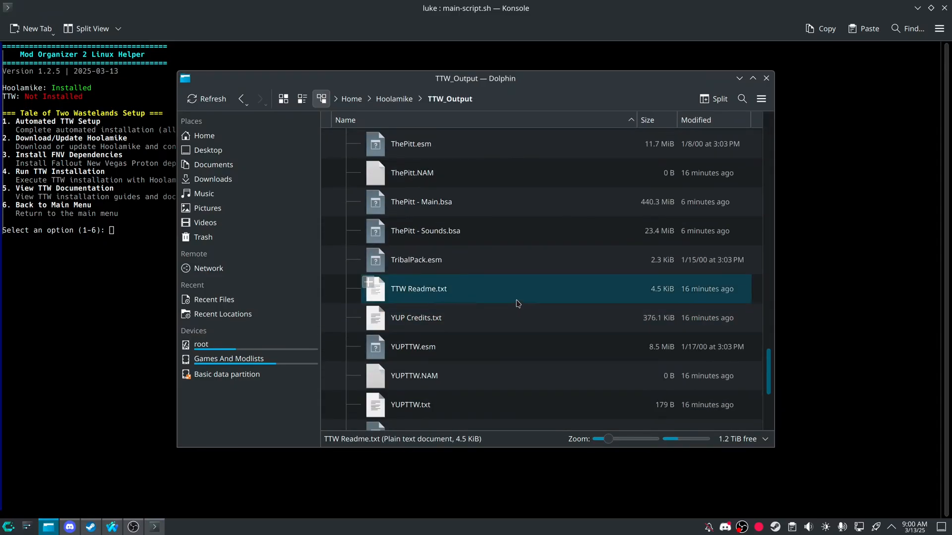
{"action": "left_click", "coordinate": [242, 98]}
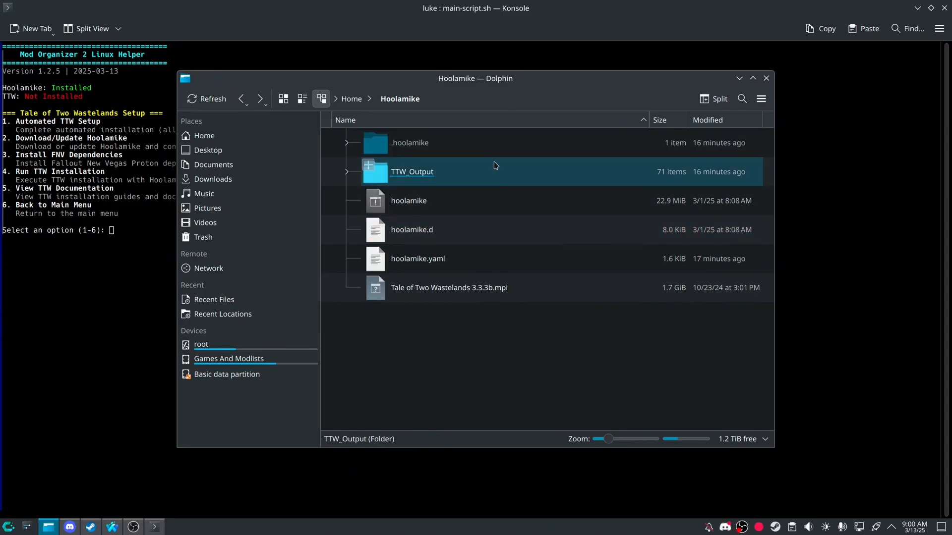
{"action": "mouse_move", "coordinate": [506, 172]}
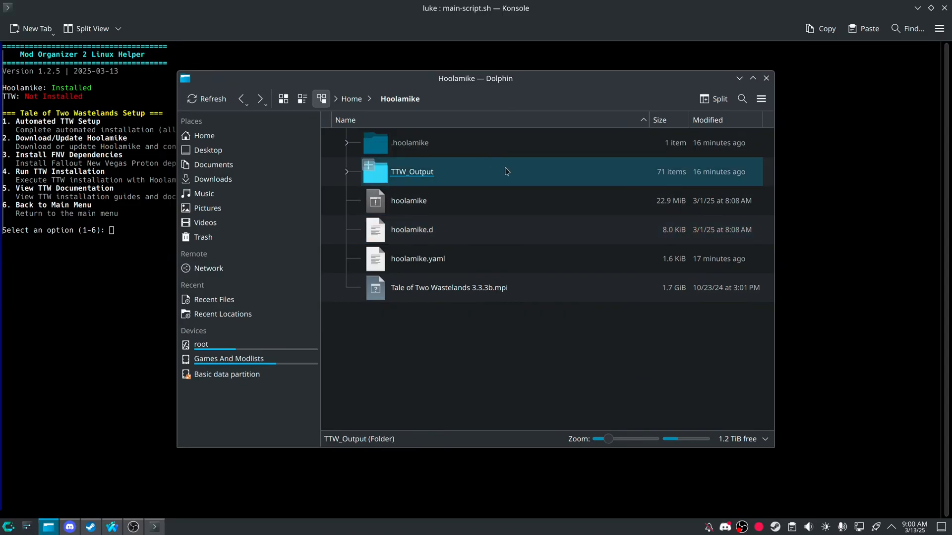
{"action": "double_click", "coordinate": [411, 172]}
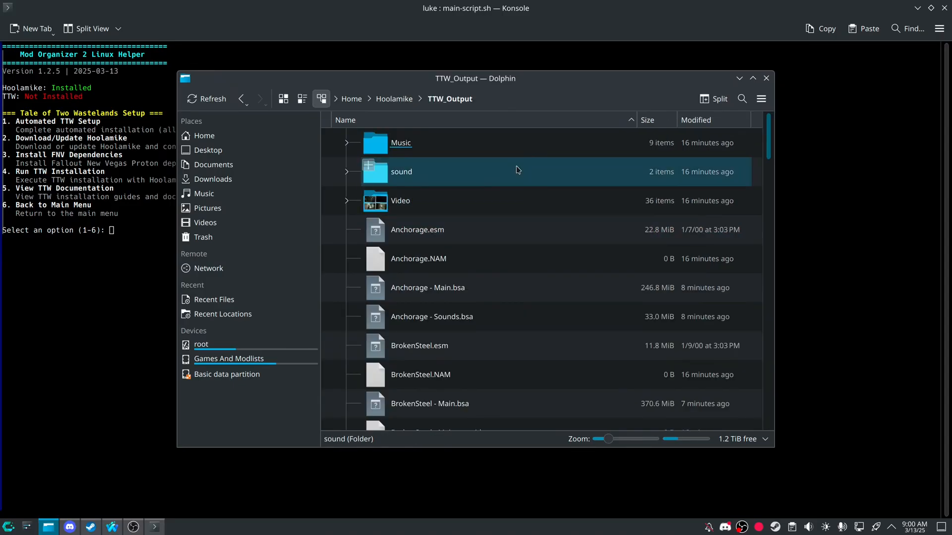
{"action": "left_click", "coordinate": [241, 98]}
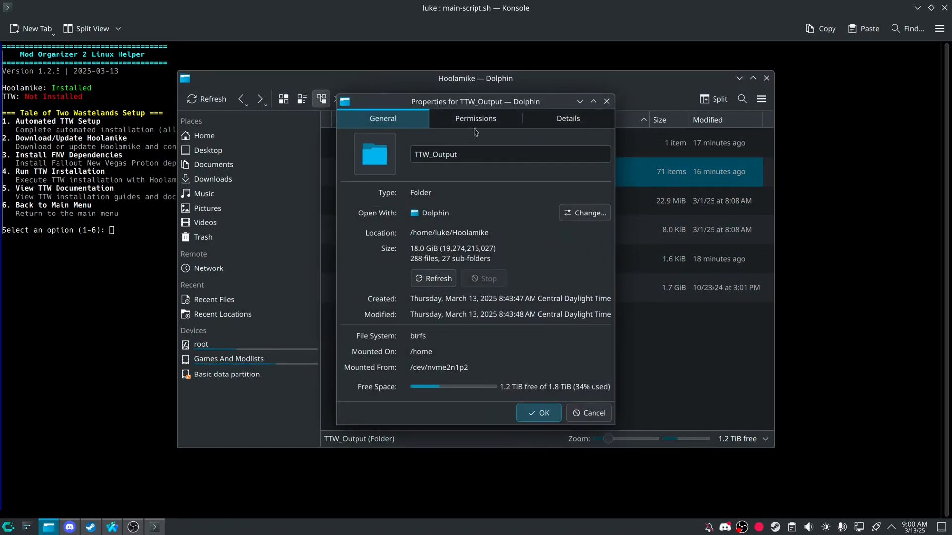
{"action": "left_click", "coordinate": [475, 118]}
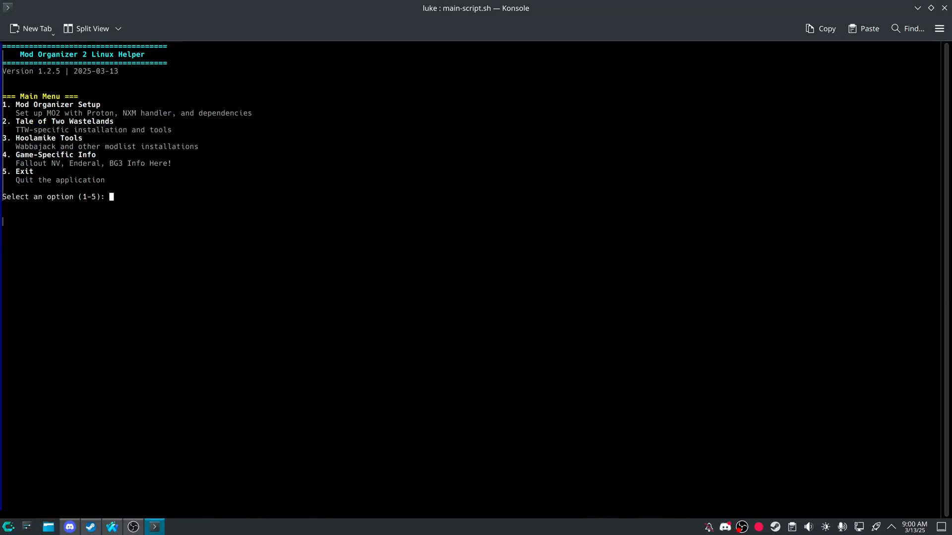
- Reinstall Hoolamike v0.14.16 from Hoolamike Tools, then choose Install Wabbajack Modlist
{"action": "type", "text": "3"}
{"action": "type", "text": "1"}
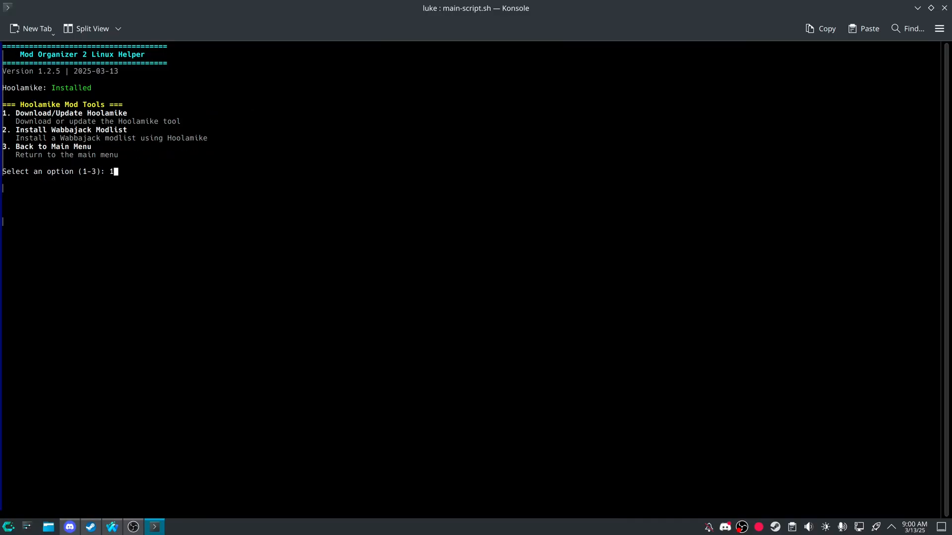
{"action": "type", "text": "y/n]:"}
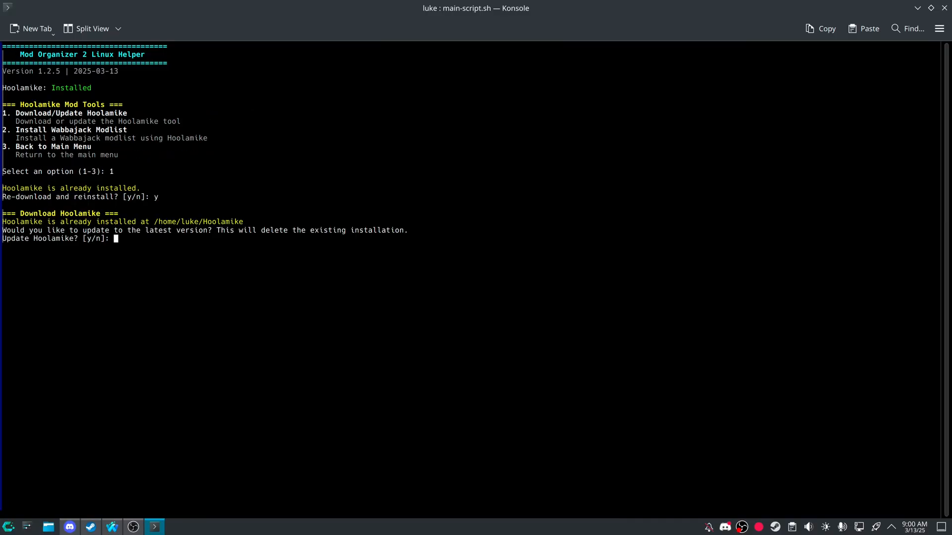
{"action": "type", "text": "y"}
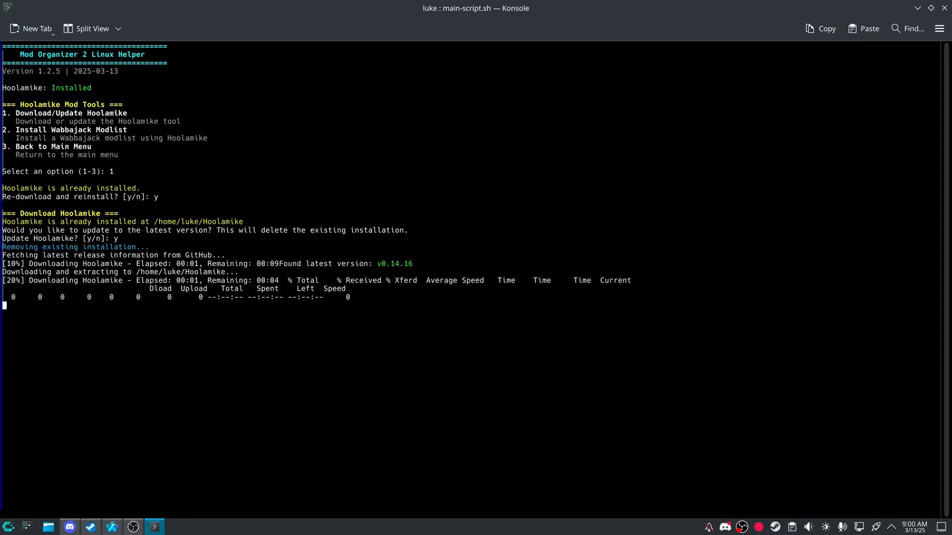
{"action": "type", "text": "2"}
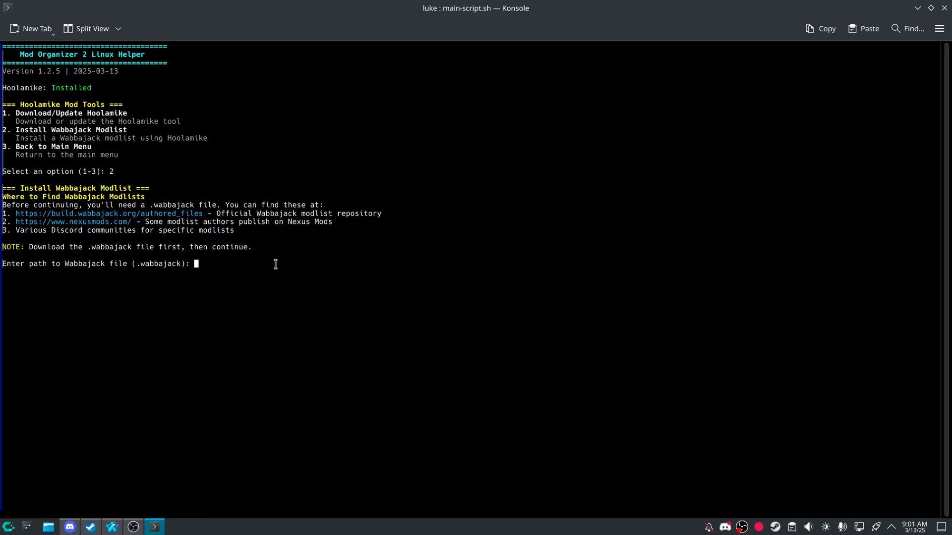
{"action": "mouse_move", "coordinate": [144, 213]}
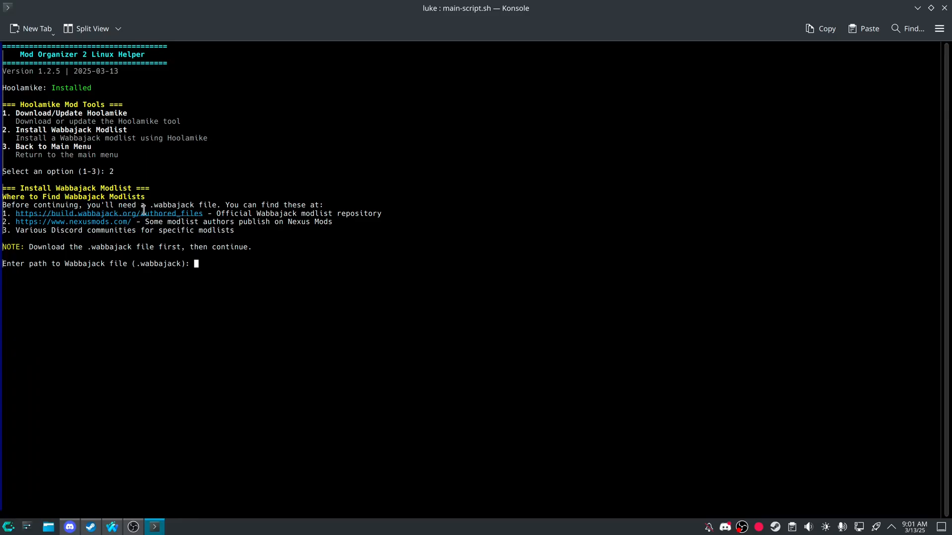
{"action": "mouse_move", "coordinate": [189, 214]}
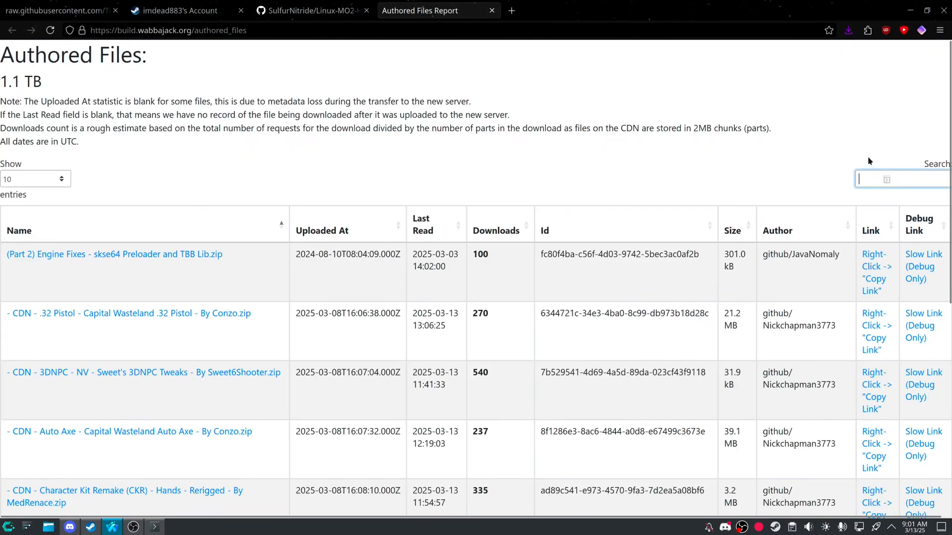
- Search Authored Files for 'Begin Again' and save the latest Begin Again.wabbajack into Downloads
{"action": "type", "text": ".wabba"}
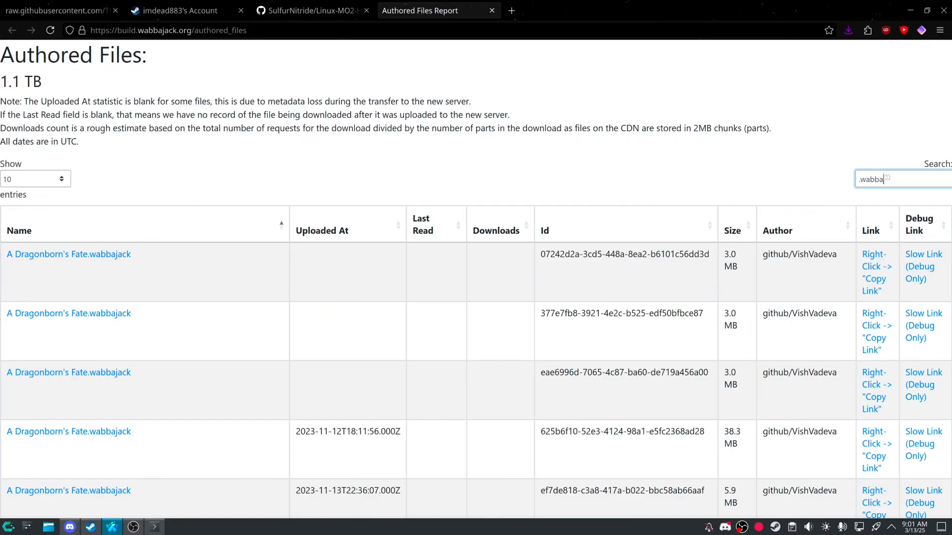
{"action": "left_click", "coordinate": [901, 179]}
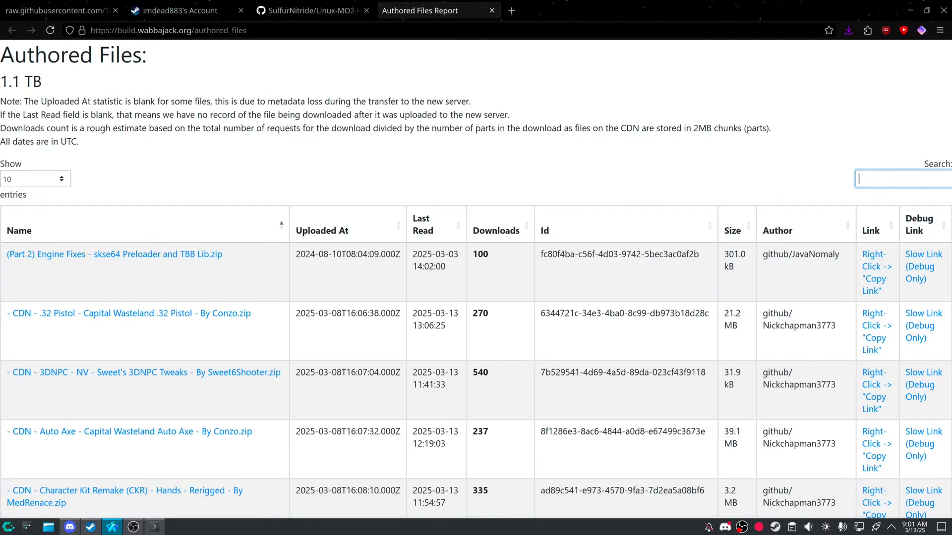
{"action": "type", "text": "Begin"}
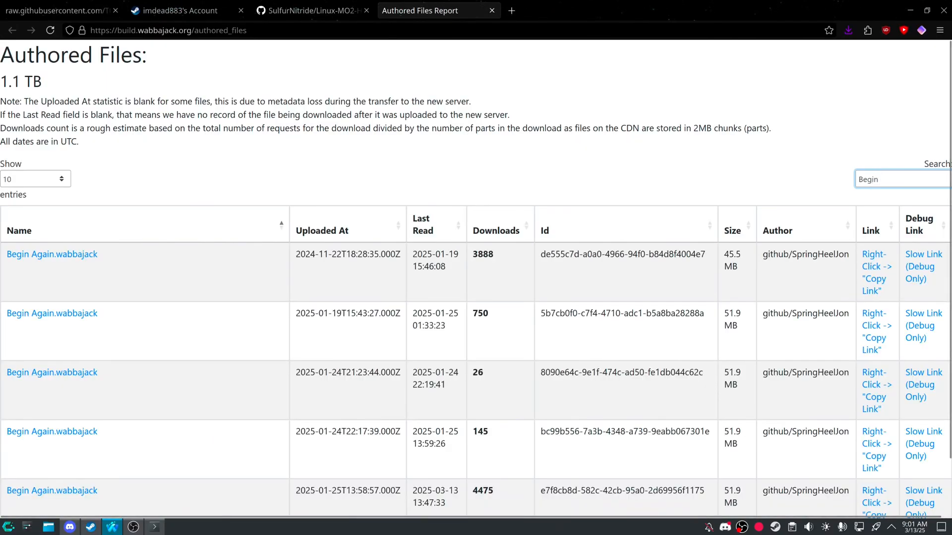
{"action": "type", "text": "Again"}
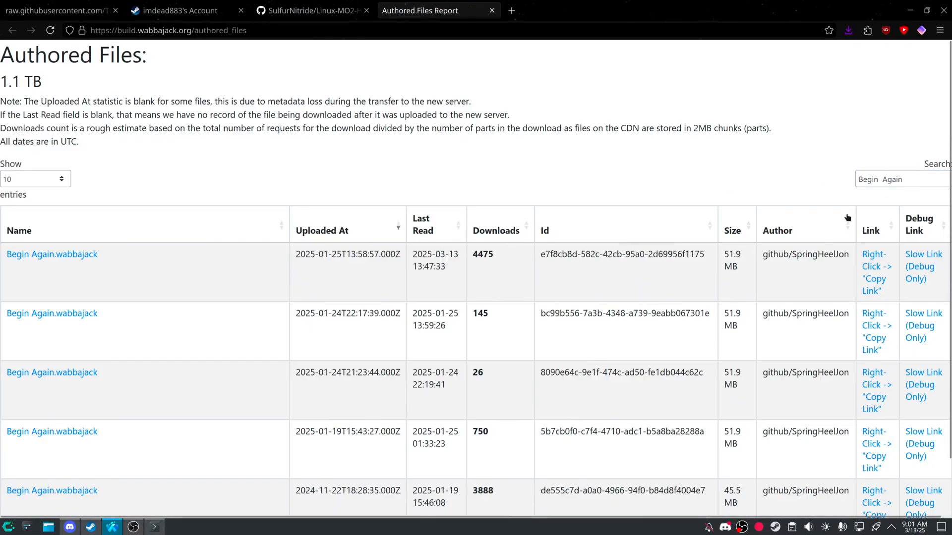
{"action": "left_click", "coordinate": [901, 179]}
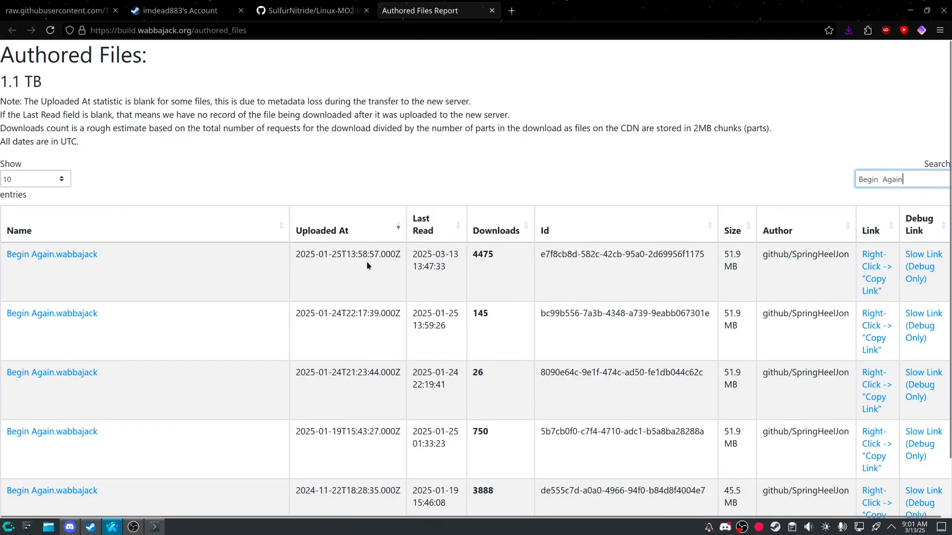
{"action": "mouse_move", "coordinate": [884, 249]}
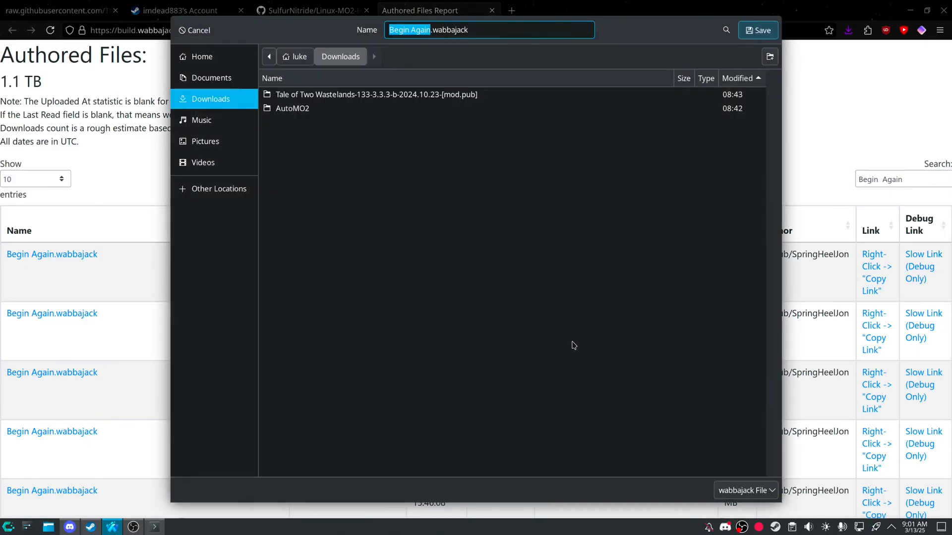
{"action": "mouse_move", "coordinate": [305, 362]}
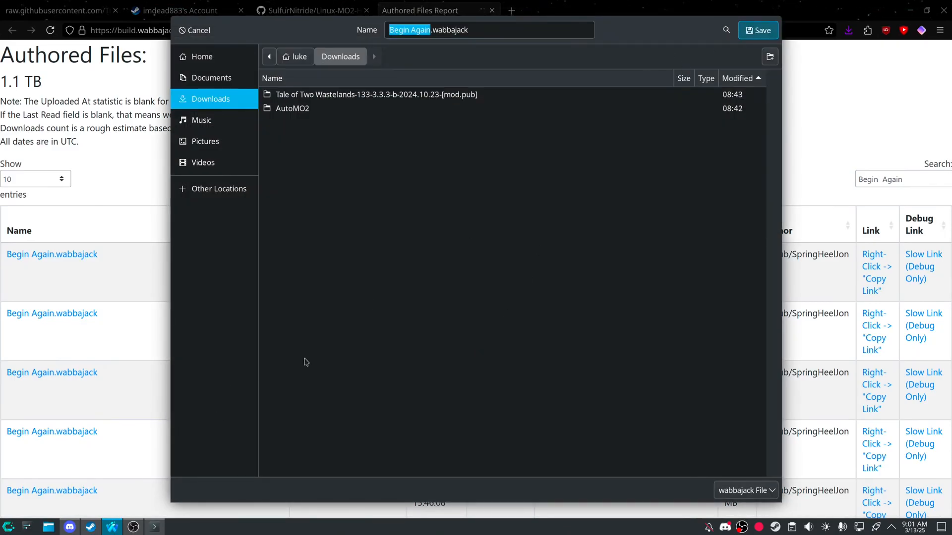
{"action": "left_click", "coordinate": [194, 30]}
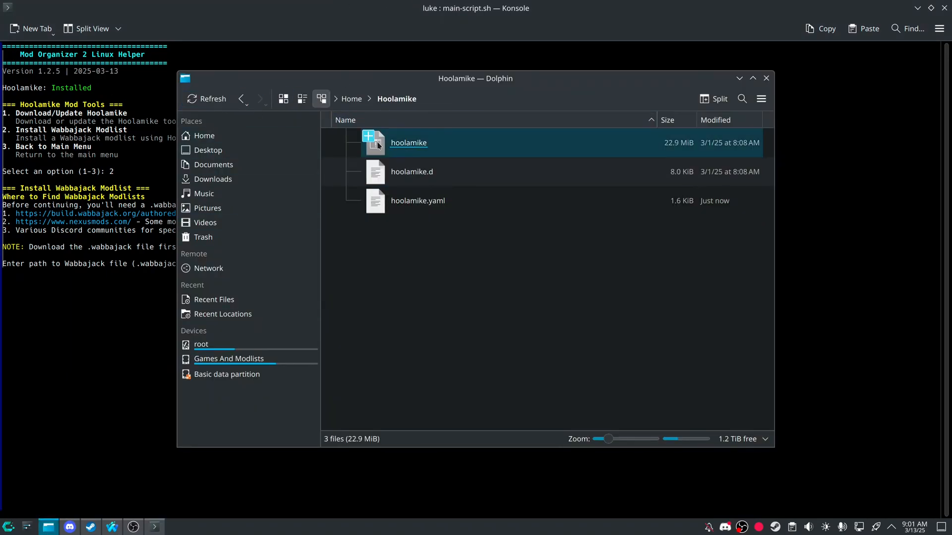
- Open hoolamike.yaml from the Hoolamike folder in Kate
{"action": "left_click", "coordinate": [70, 527]}
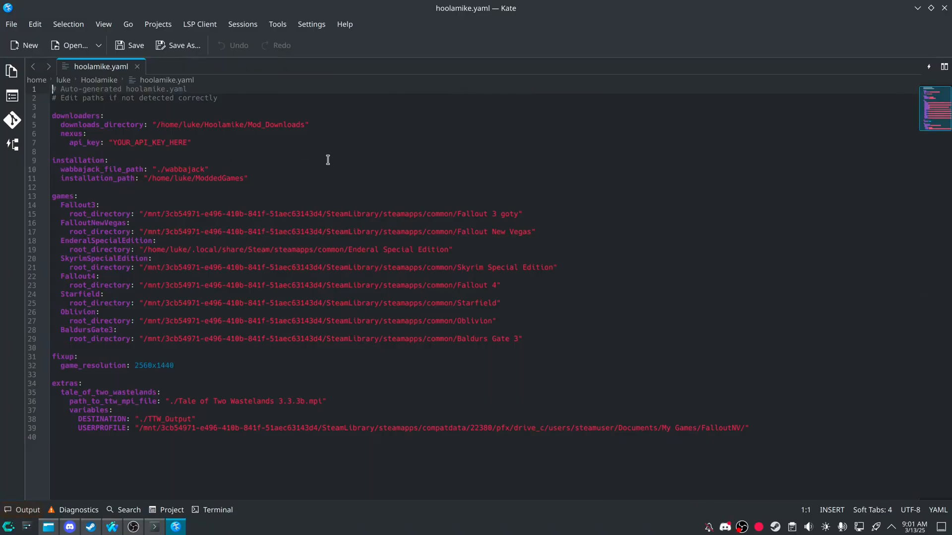
{"action": "mouse_move", "coordinate": [193, 204]}
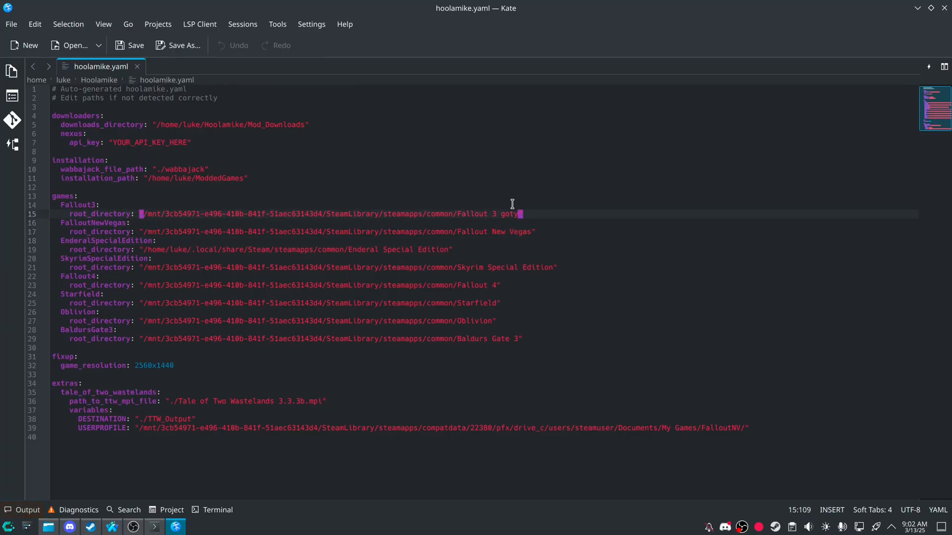
{"action": "mouse_move", "coordinate": [639, 428]}
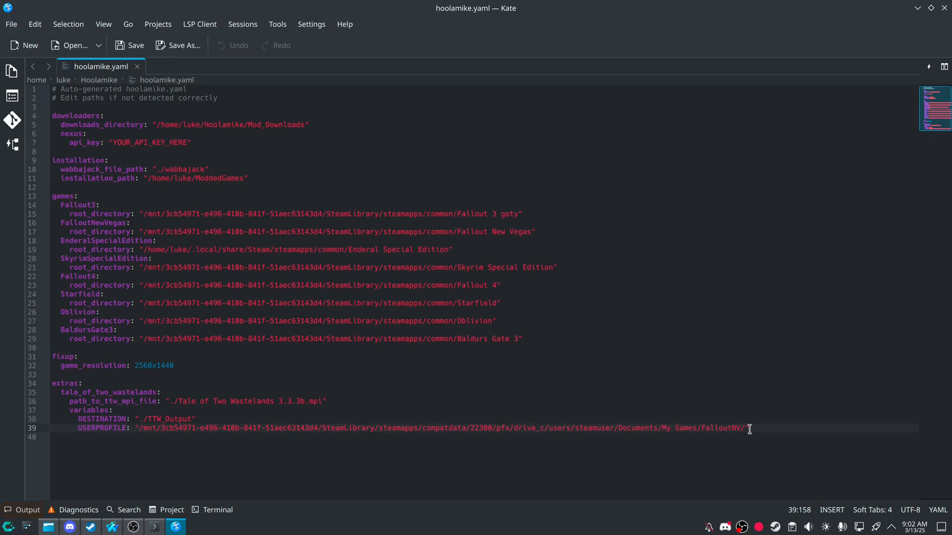
- Scroll through hoolamike.yaml's game directory and TTW extras settings in Kate
{"action": "left_click_drag", "start_coordinate": [749, 428], "coordinate": [510, 429]}
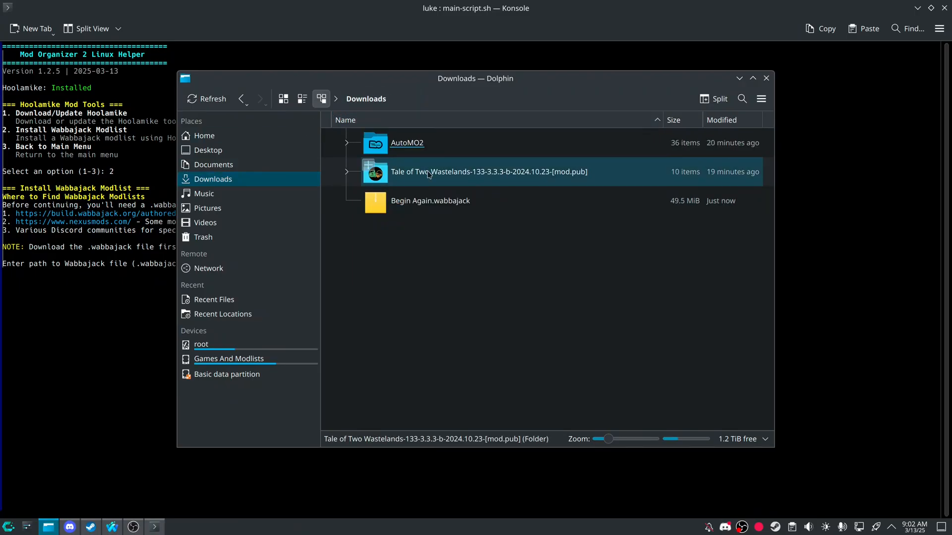
- Show the Downloads folder holding Begin Again.wabbajack
{"action": "left_click", "coordinate": [429, 201]}
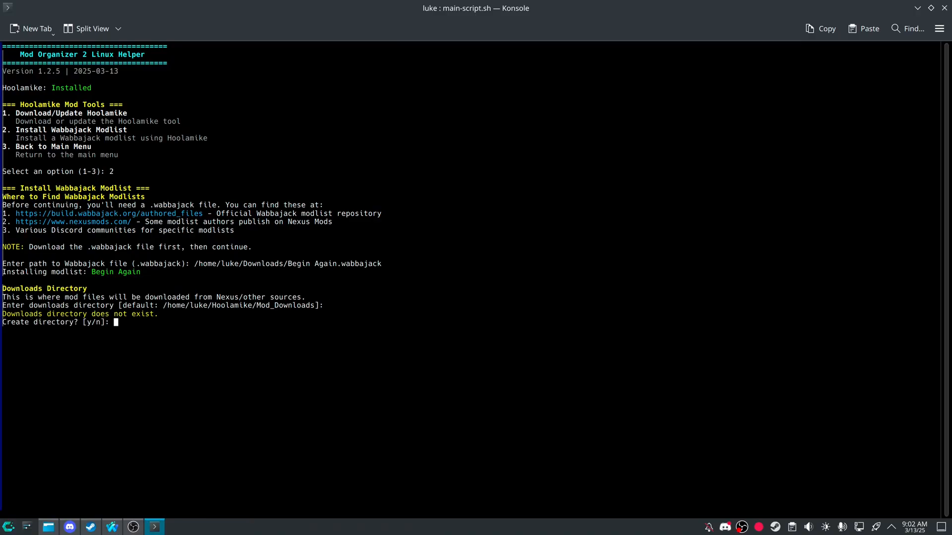
- Create Mod_Downloads and set the install path to /home/luke/Downloads/HoolamikeBeginAgain, creating it
{"action": "type", "text": "y"}
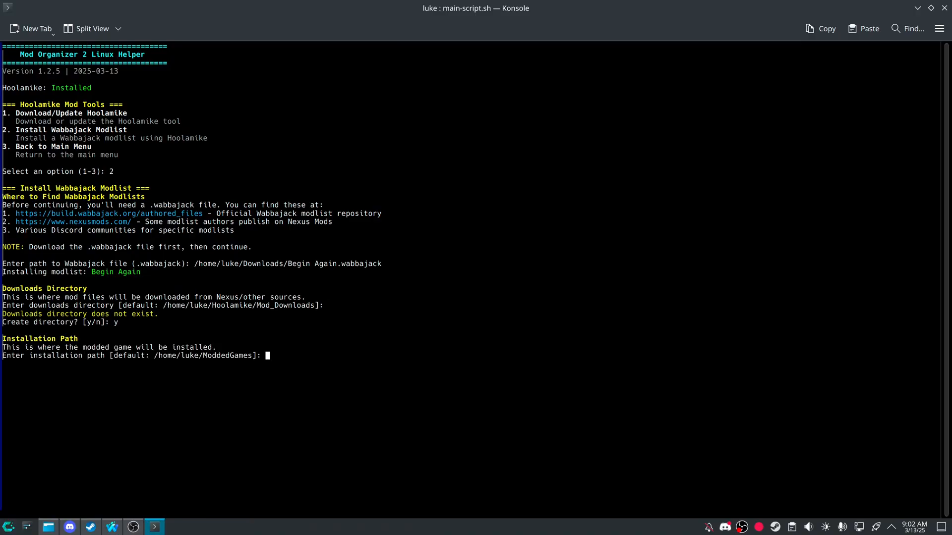
{"action": "type", "text": "/"}
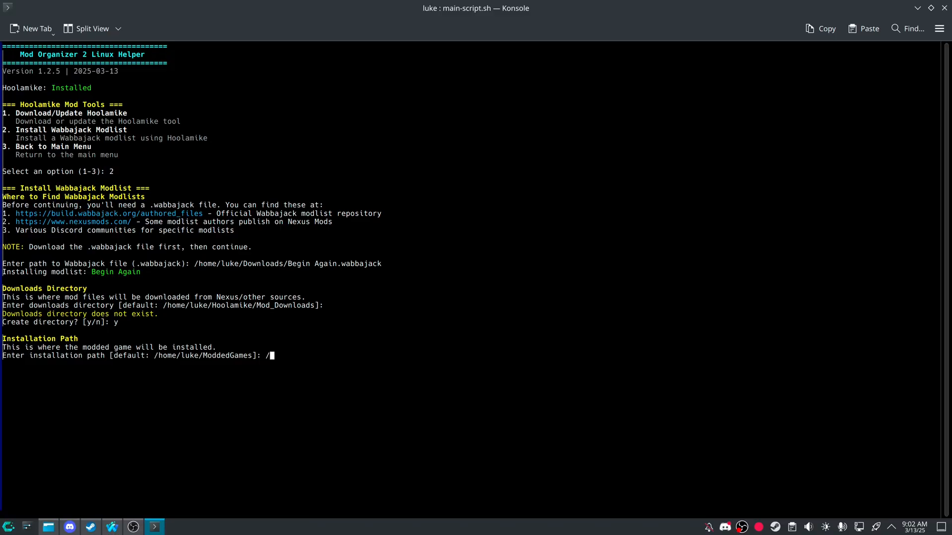
{"action": "type", "text": "home/luke/Downloads/"}
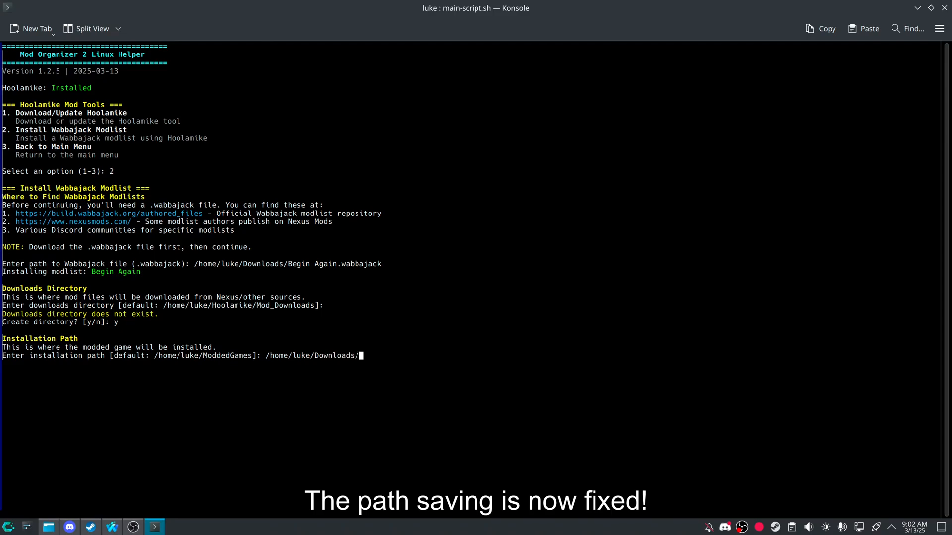
{"action": "type", "text": "Ho"}
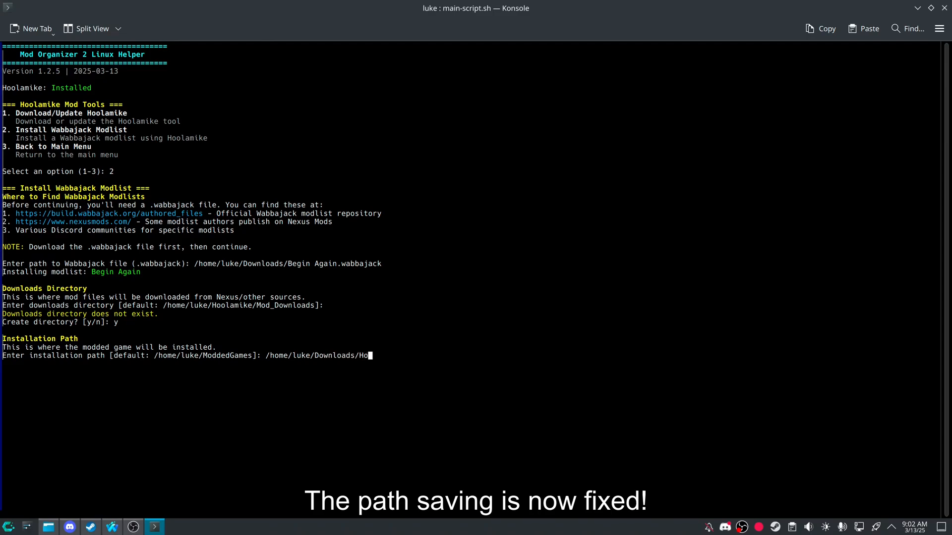
{"action": "type", "text": "olamikeBeginAgain"}
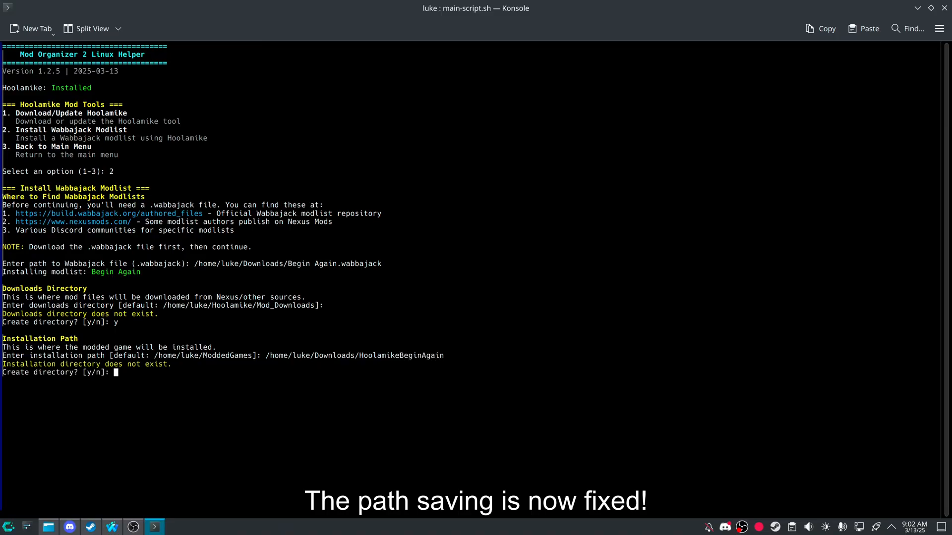
{"action": "type", "text": "y"}
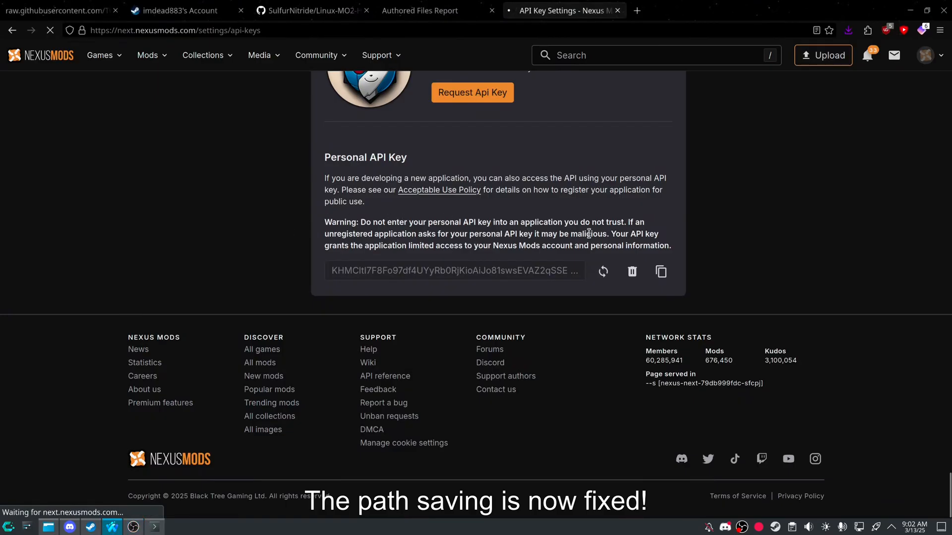
- Copy the Nexus Mods personal API key and return to Konsole
{"action": "left_click", "coordinate": [660, 271]}
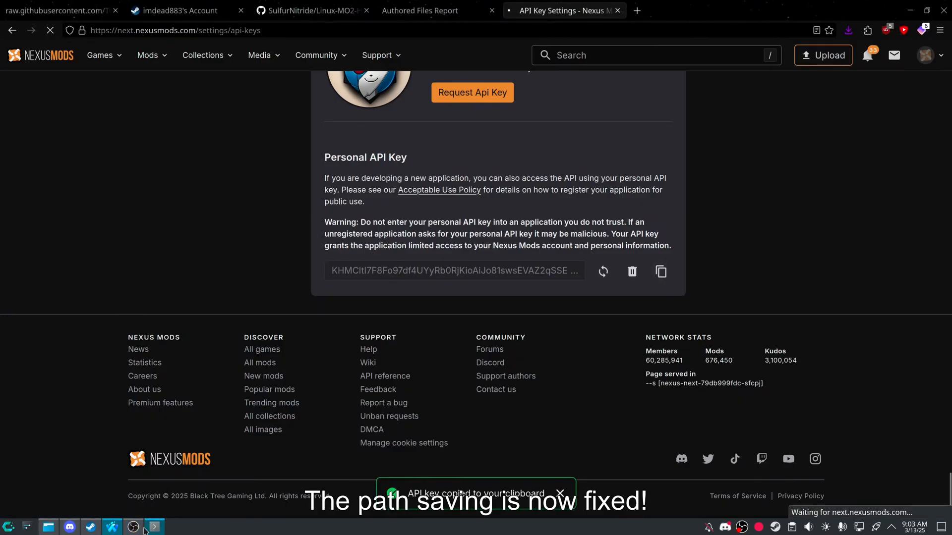
{"action": "left_click", "coordinate": [153, 527]}
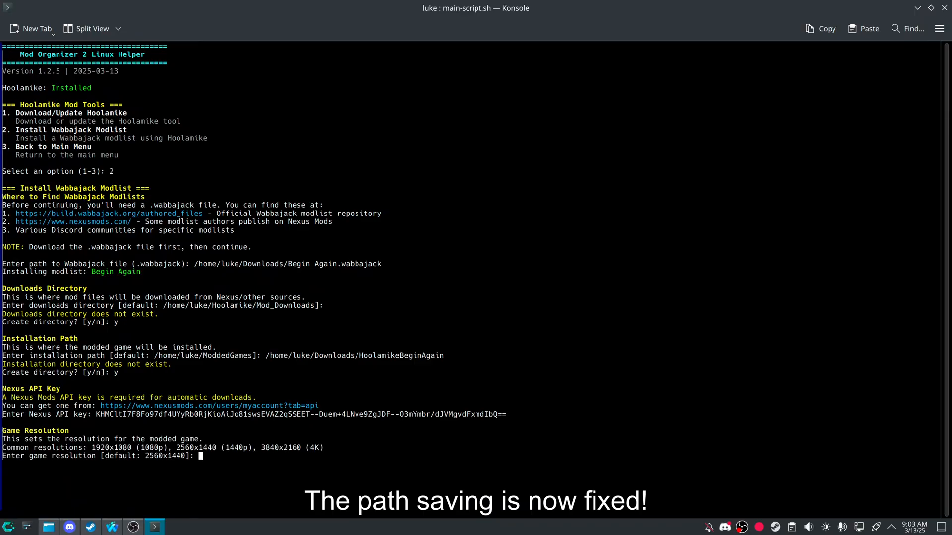
- Accept the default 2560x1440 resolution and confirm with y to start the Begin Again download
{"action": "key", "text": "Return"}
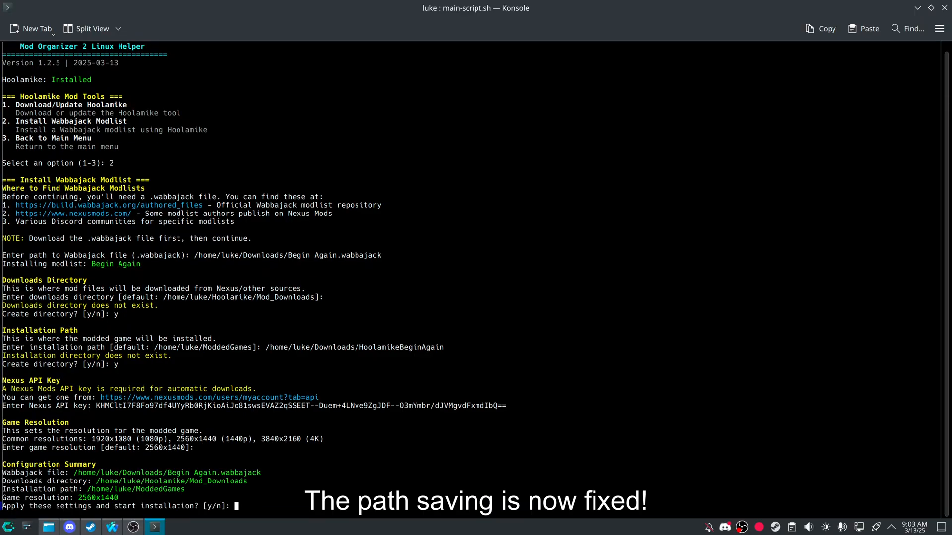
{"action": "type", "text": "y"}
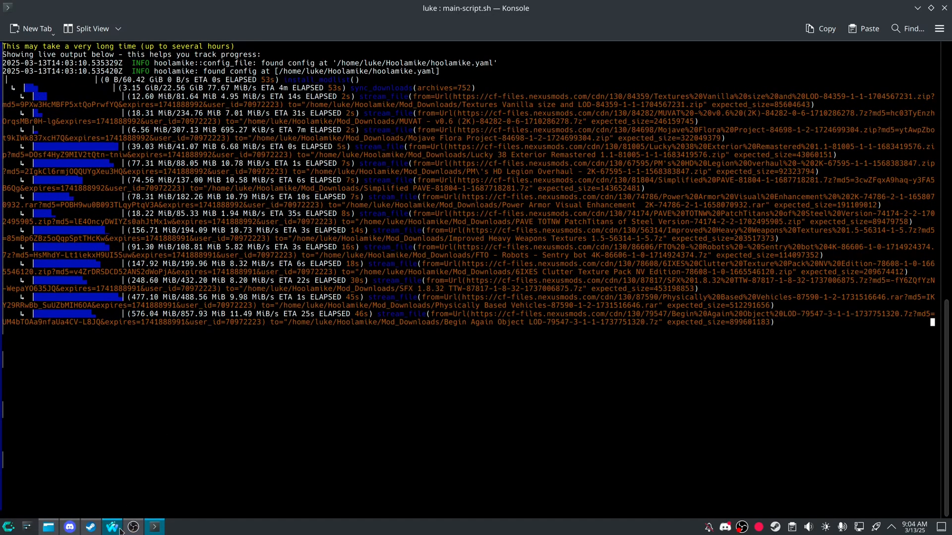
{"action": "left_click", "coordinate": [111, 526]}
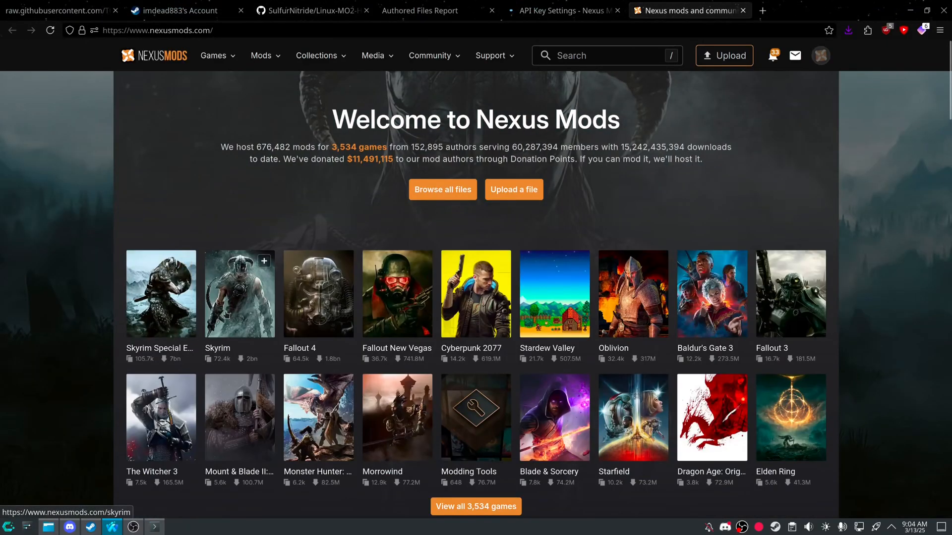
- View nexusmods.com site permissions showing nxm:// links allowed
{"action": "left_click", "coordinate": [92, 31]}
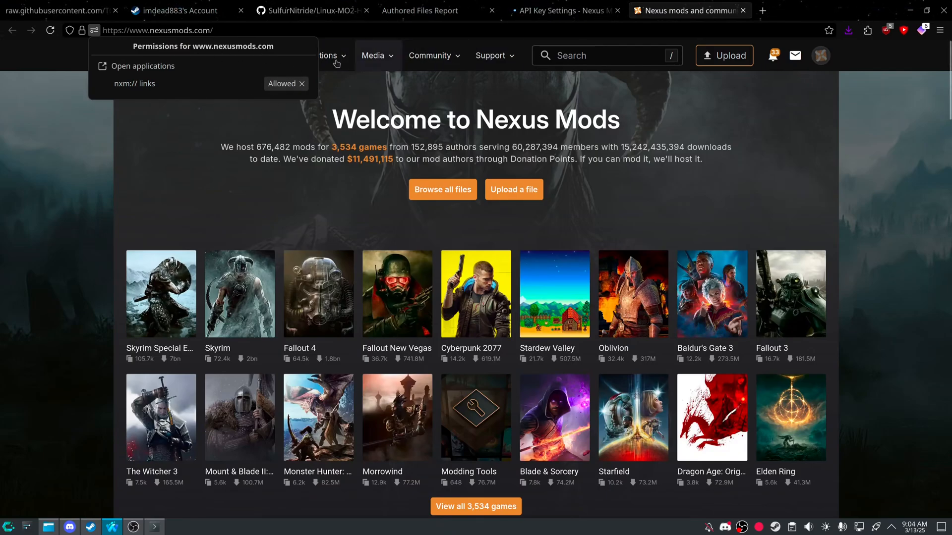
{"action": "mouse_move", "coordinate": [419, 85]}
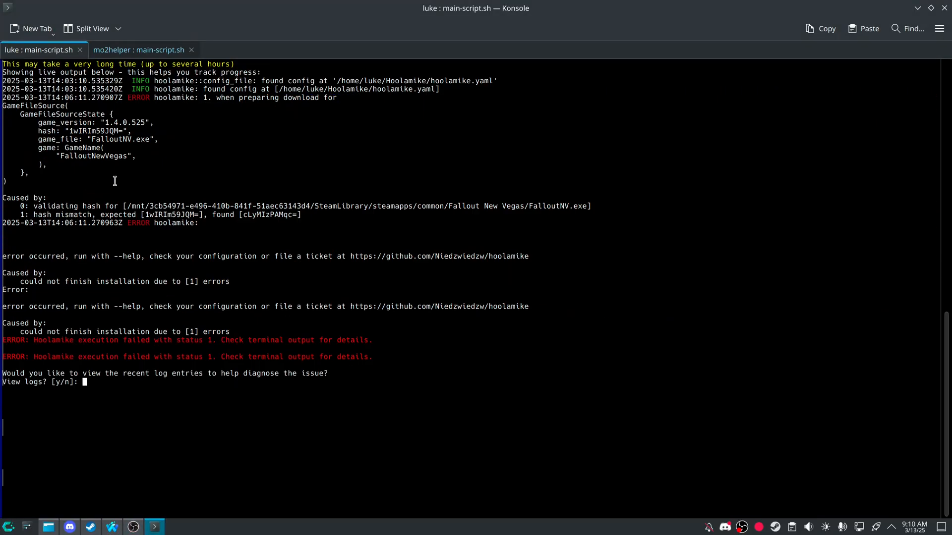
{"action": "mouse_move", "coordinate": [154, 183]}
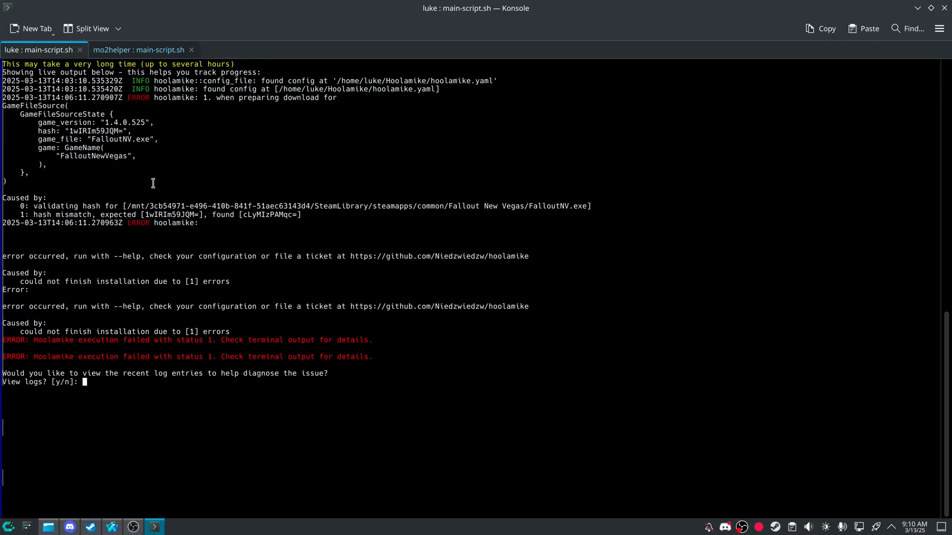
{"action": "mouse_move", "coordinate": [162, 194]}
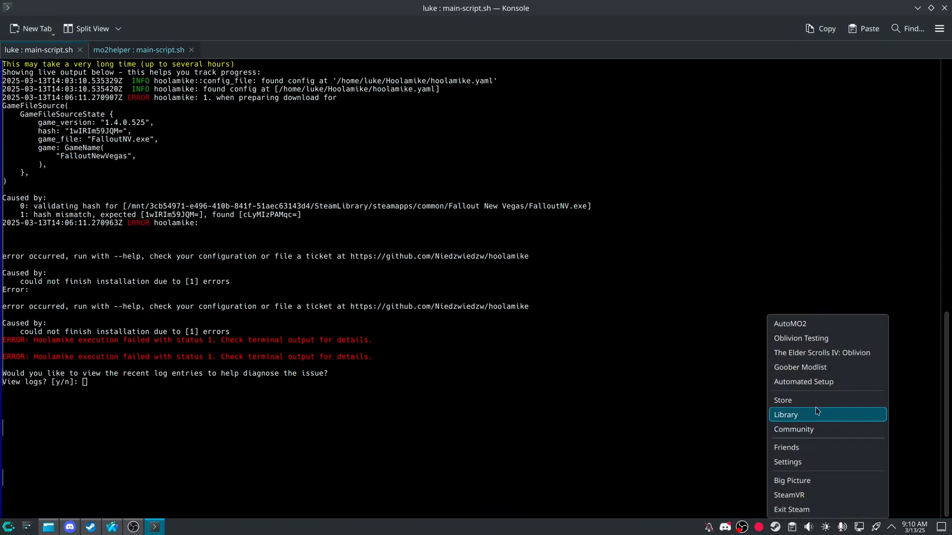
- Open the Steam library after the FalloutNV.exe hash-mismatch failure
{"action": "left_click", "coordinate": [785, 414]}
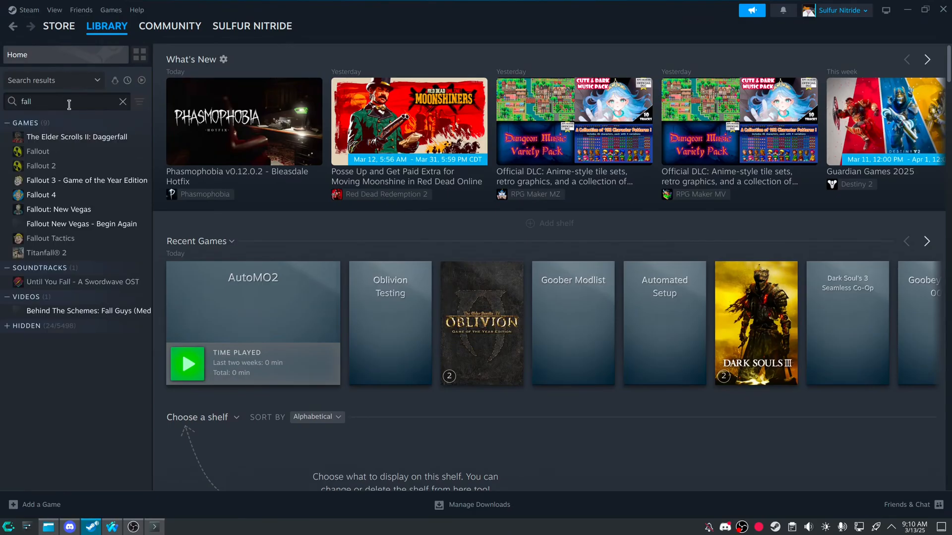
- Browse Fallout: New Vegas local files and select the before-patch FalloutNV.exe backup
{"action": "right_click", "coordinate": [59, 194]}
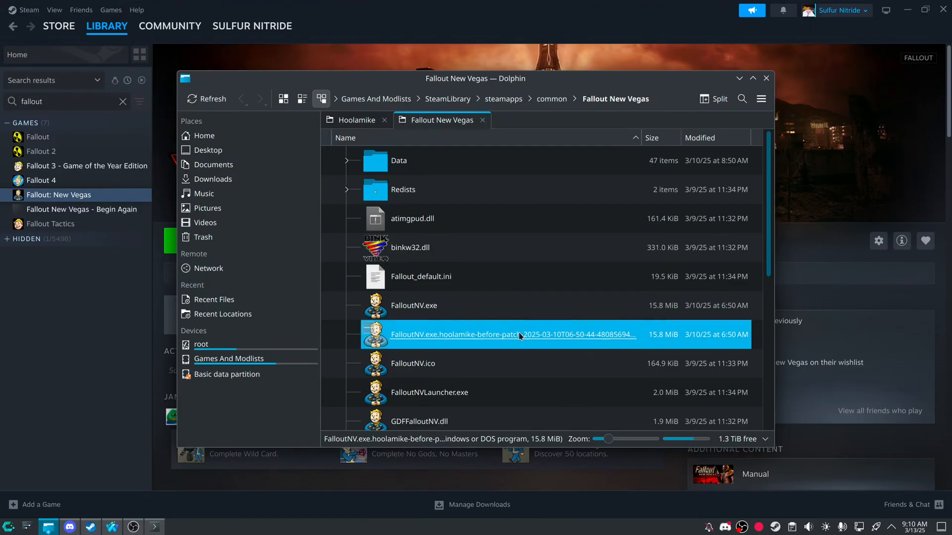
{"action": "left_click", "coordinate": [415, 305]}
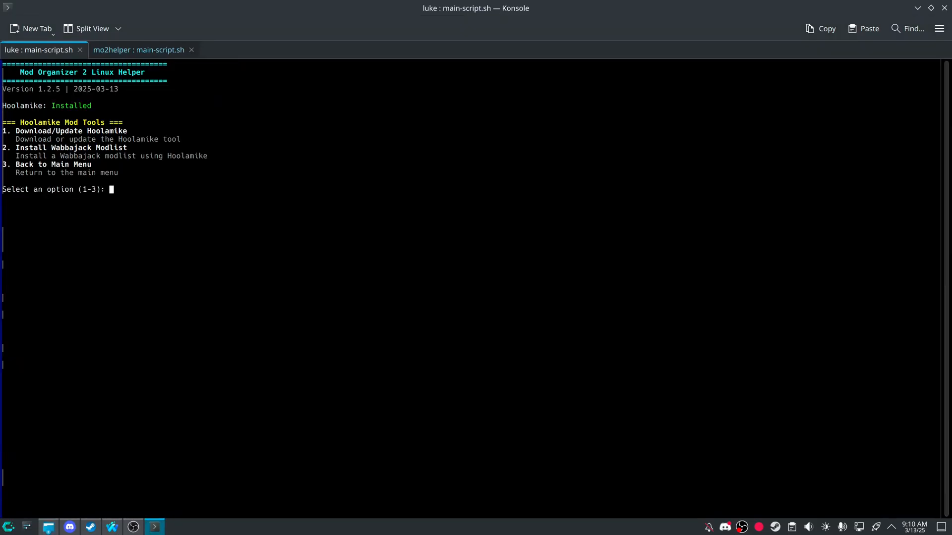
- Choose Hoolamike menu option 2 and select the Begin Again.wabbajack file
{"action": "type", "text": "2"}
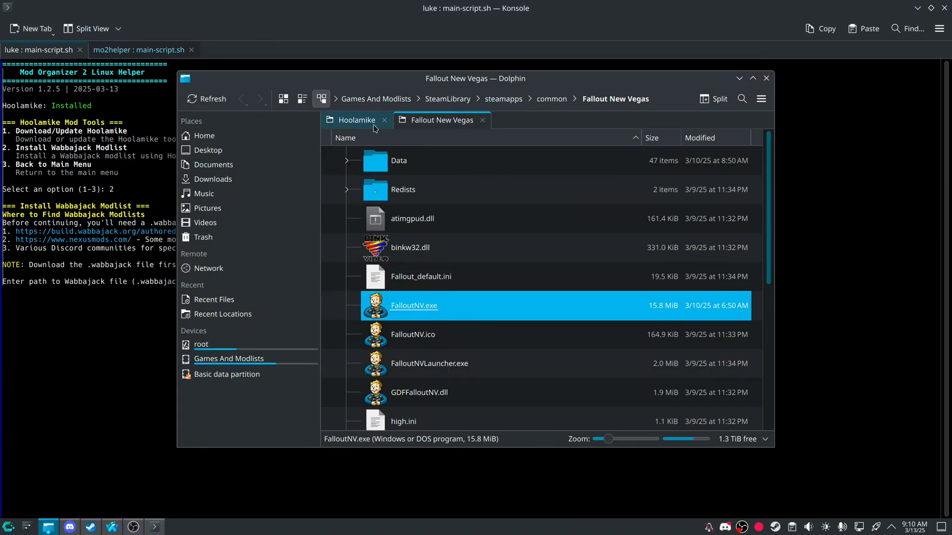
{"action": "left_click", "coordinate": [213, 179]}
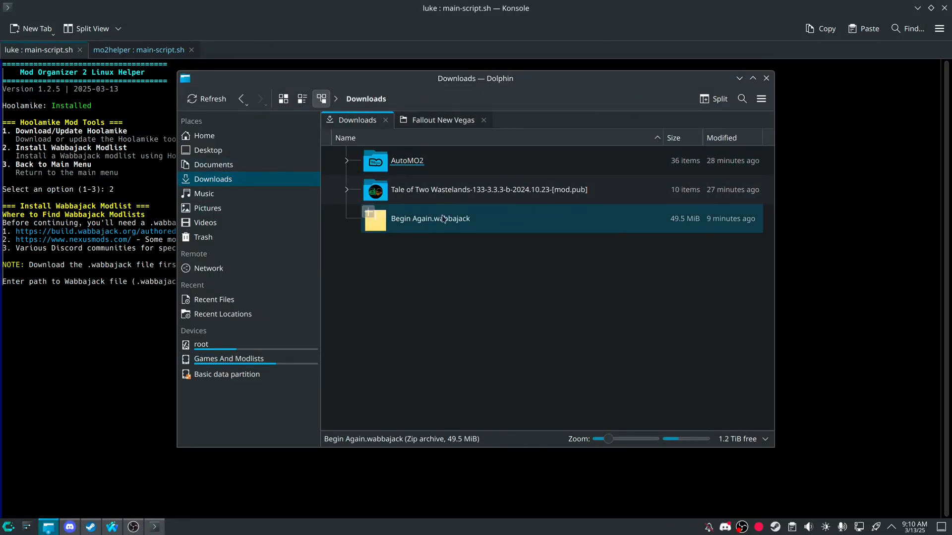
{"action": "left_click", "coordinate": [430, 219]}
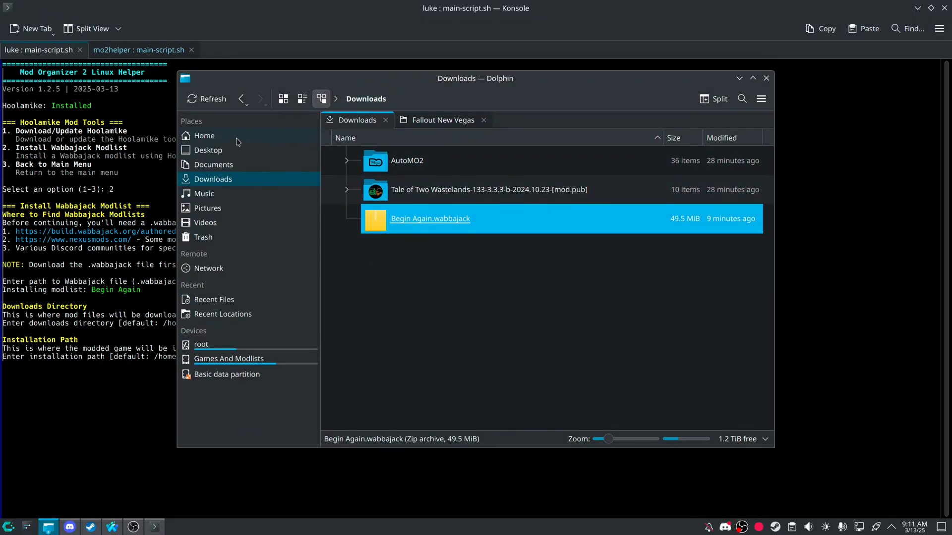
- Browse to Documents > Modlists, use its context menu, and answer y to the helper
{"action": "left_click", "coordinate": [204, 135]}
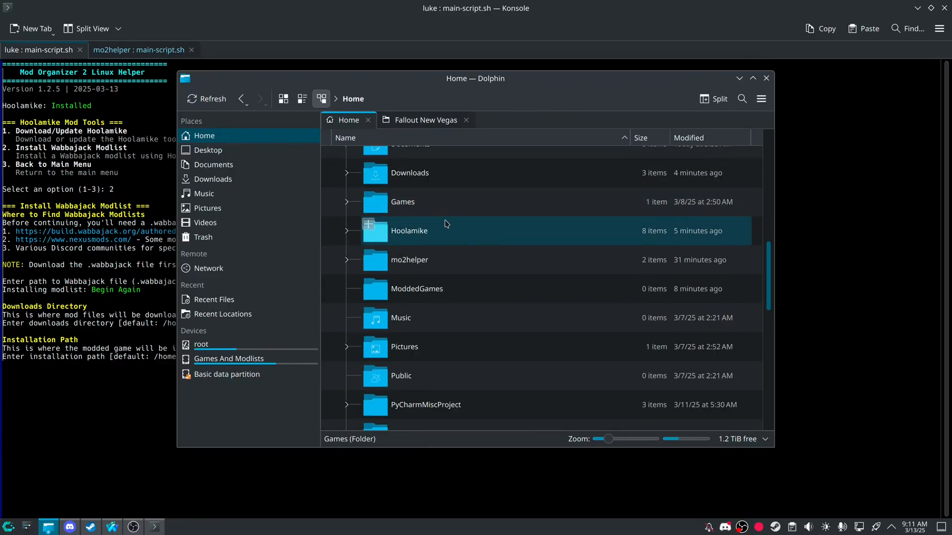
{"action": "left_click", "coordinate": [416, 289]}
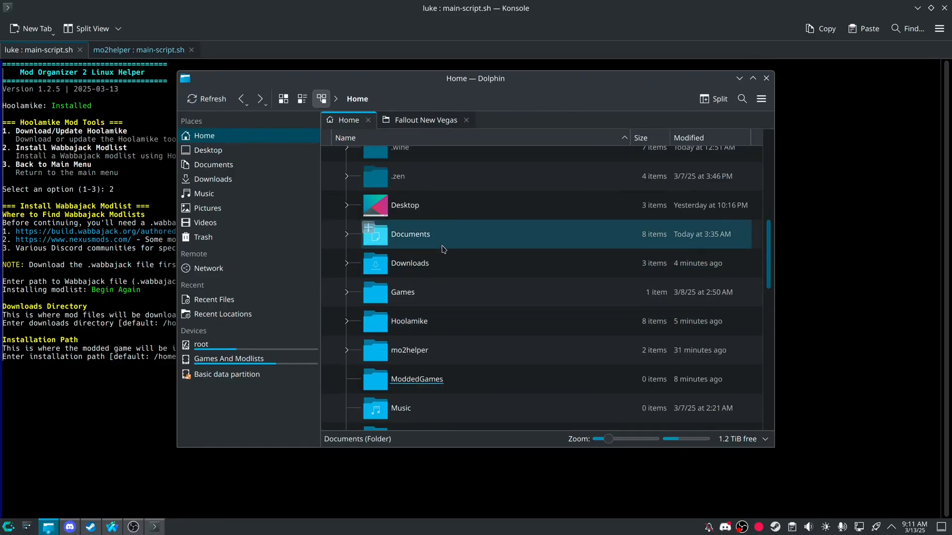
{"action": "double_click", "coordinate": [410, 233]}
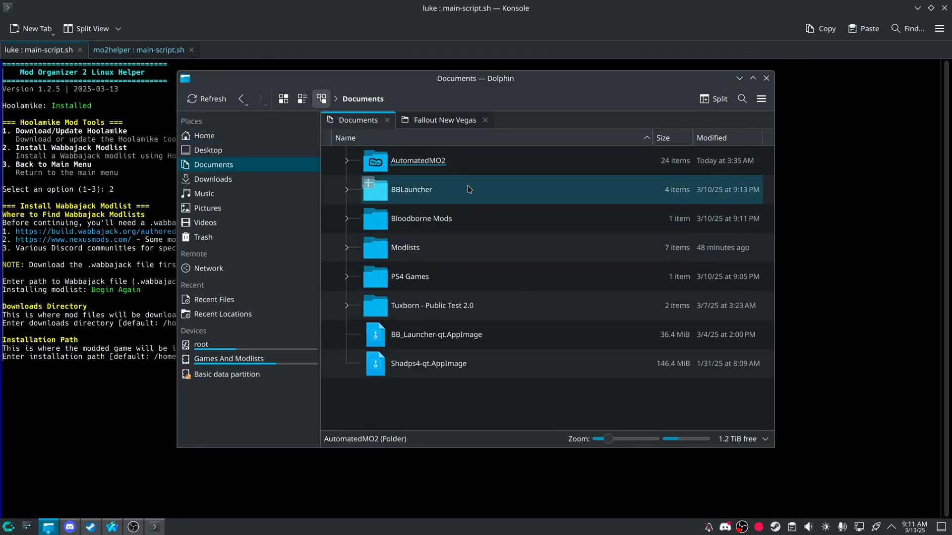
{"action": "double_click", "coordinate": [405, 247]}
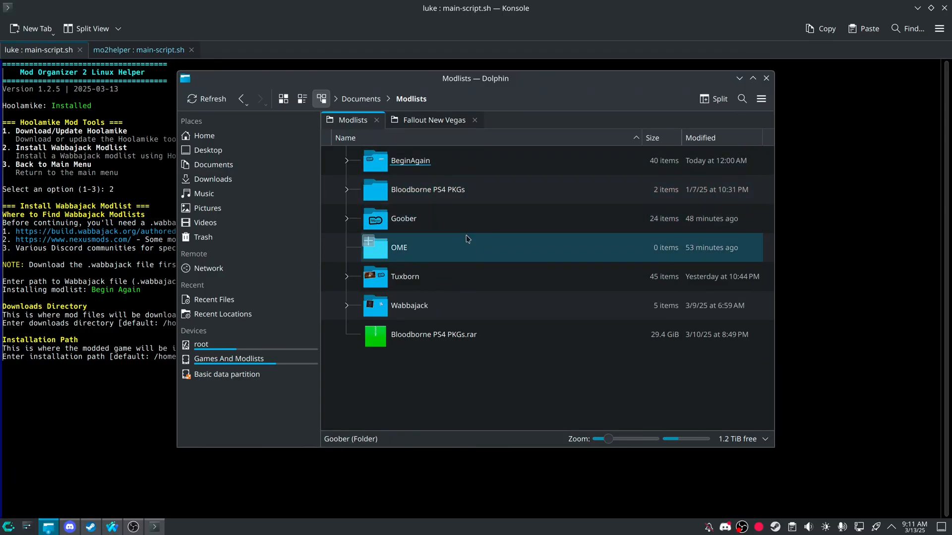
{"action": "right_click", "coordinate": [468, 401]}
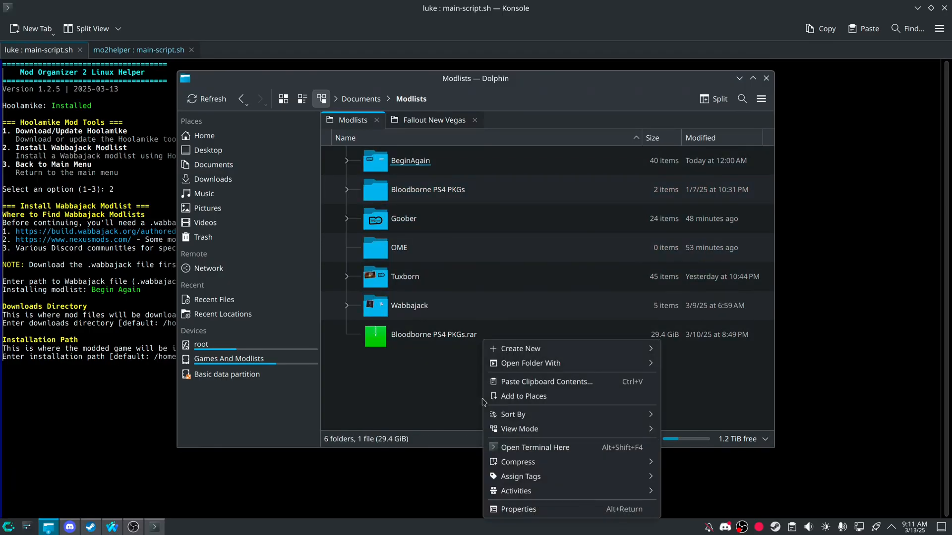
{"action": "left_click", "coordinate": [520, 348]}
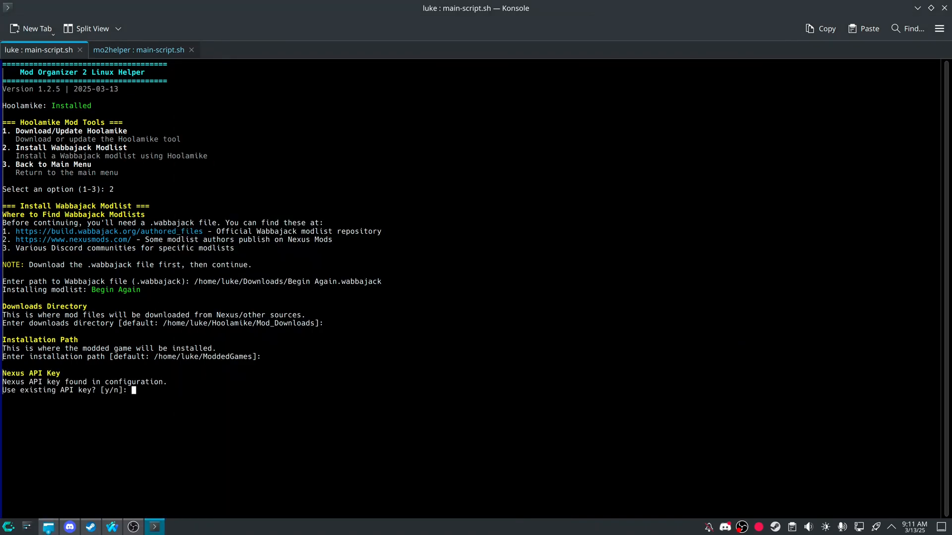
{"action": "type", "text": "y"}
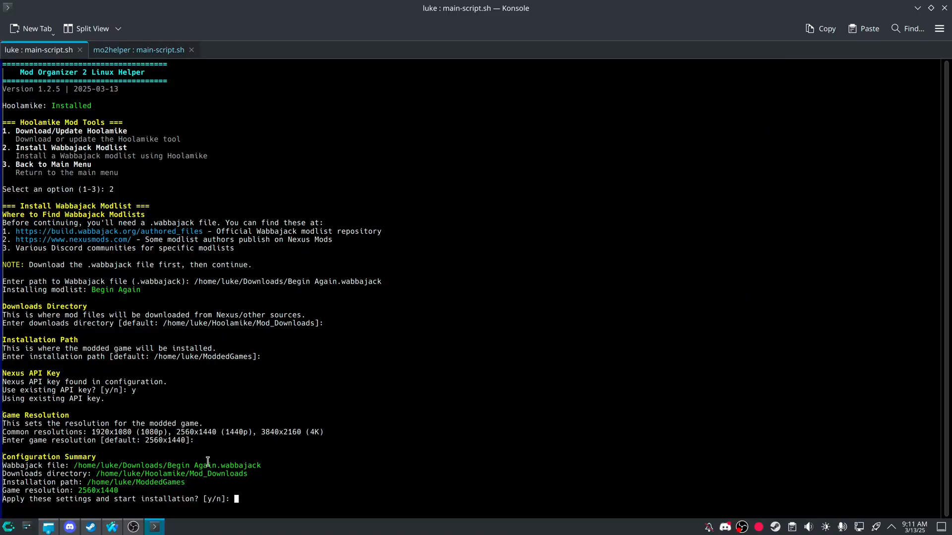
{"action": "mouse_move", "coordinate": [568, 341]}
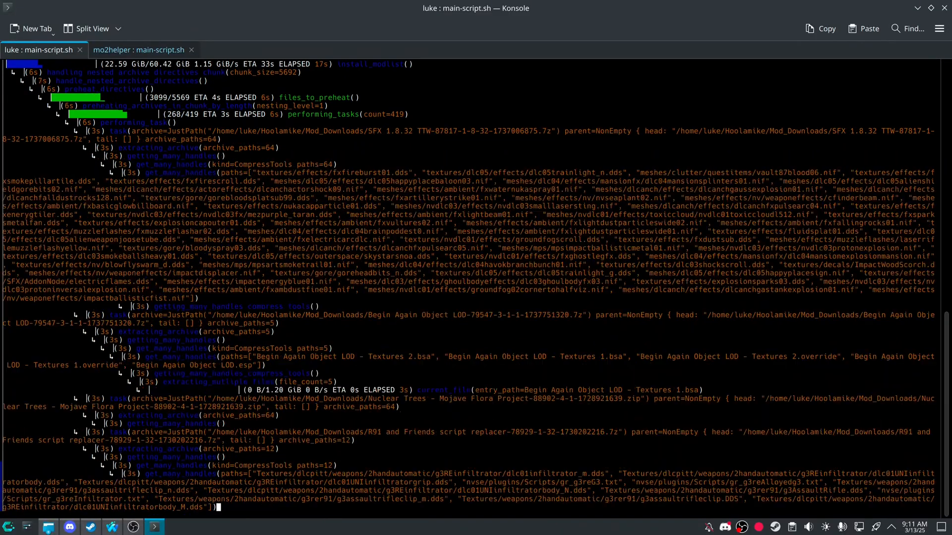
{"action": "left_click", "coordinate": [138, 50]}
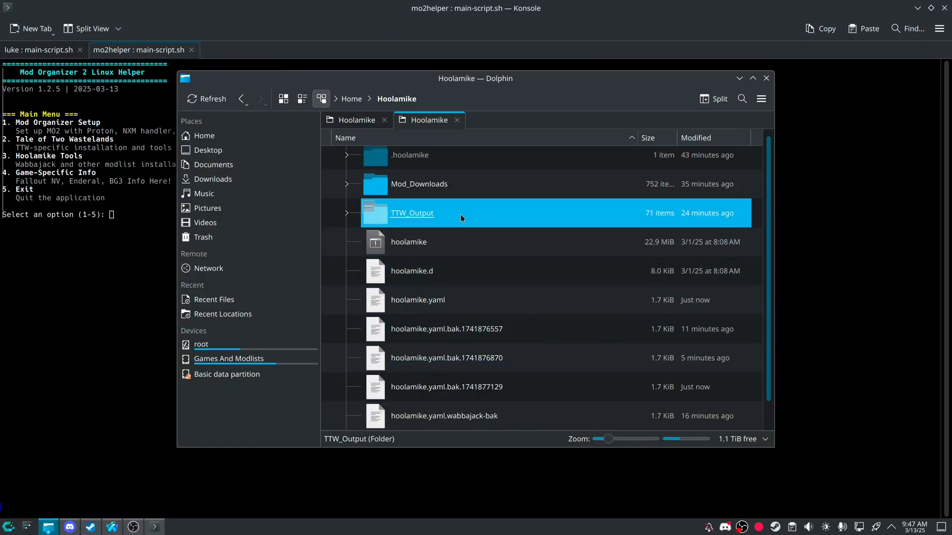
- Drag TTW_Output from Downloads into Home > ModdedGames > mods in Dolphin
{"action": "double_click", "coordinate": [412, 212]}
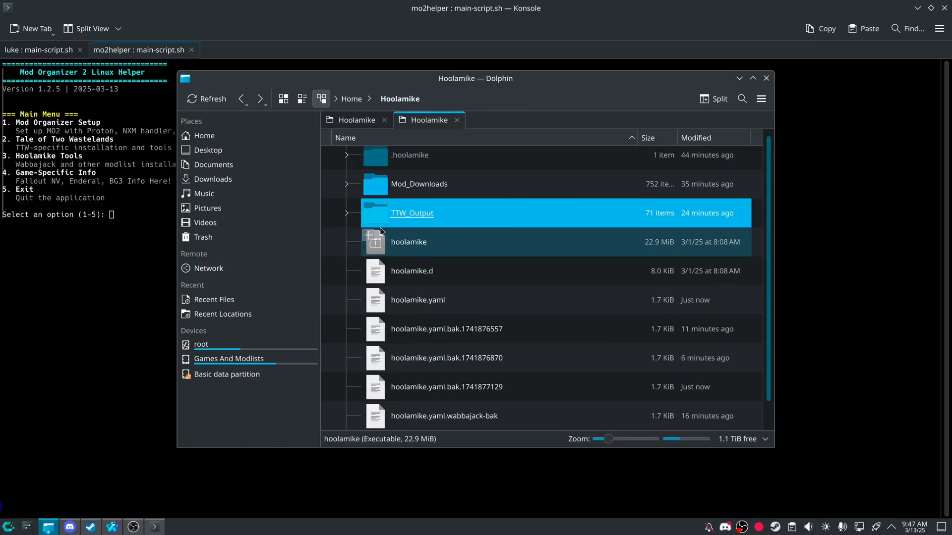
{"action": "left_click", "coordinate": [213, 179]}
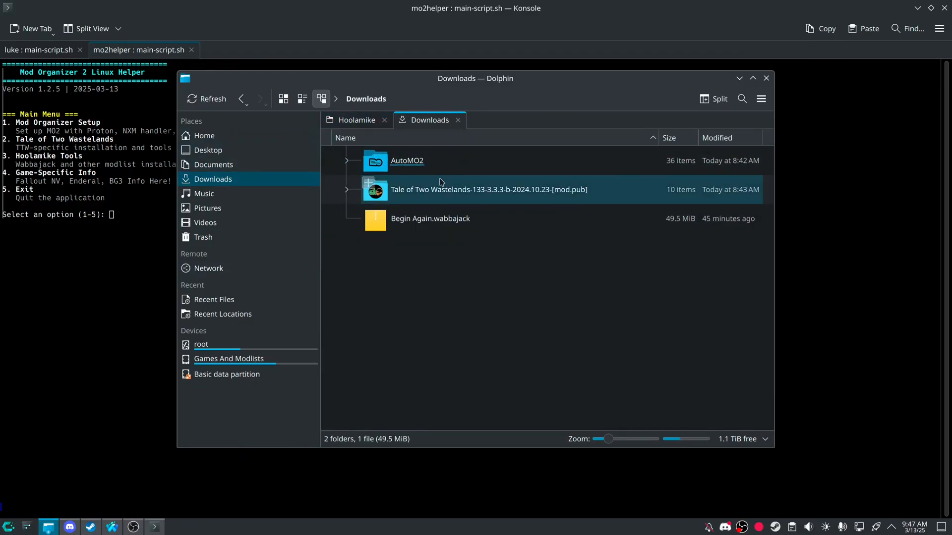
{"action": "left_click", "coordinate": [204, 135]}
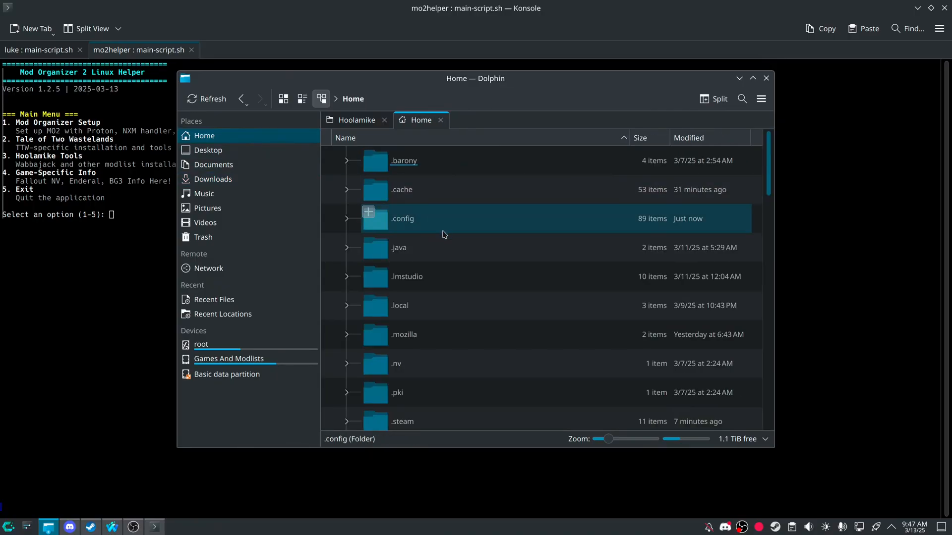
{"action": "scroll", "scroll_direction": "down", "scroll_amount": 3}
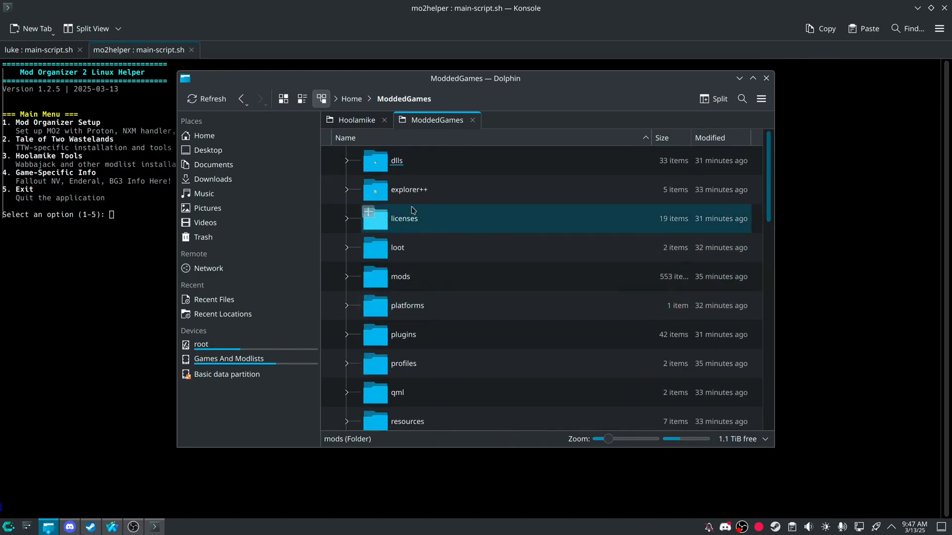
{"action": "double_click", "coordinate": [400, 276]}
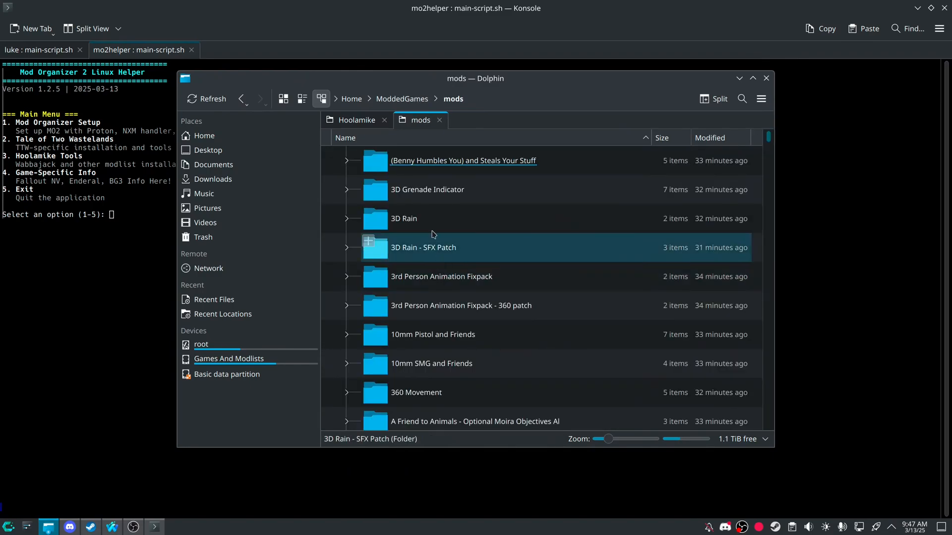
{"action": "scroll", "scroll_direction": "down", "scroll_amount": 3}
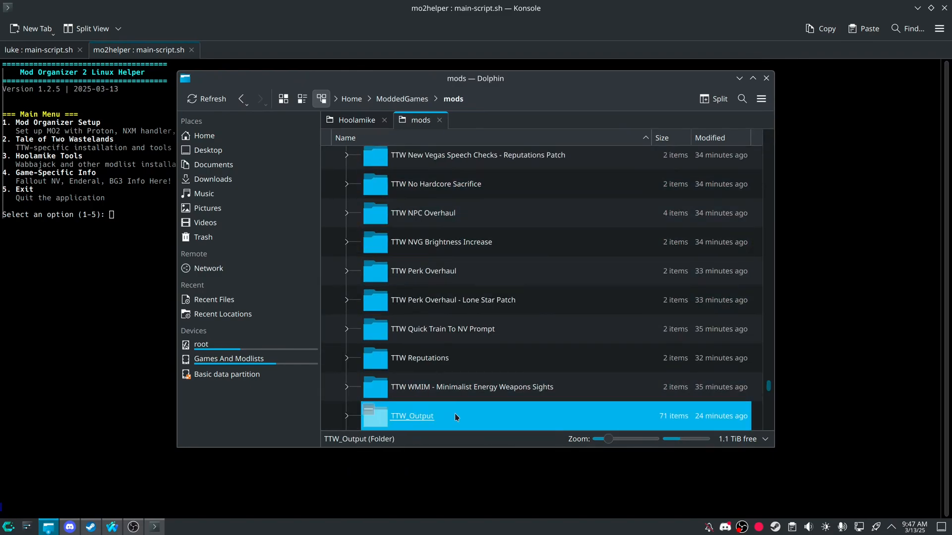
{"action": "left_click", "coordinate": [402, 98]}
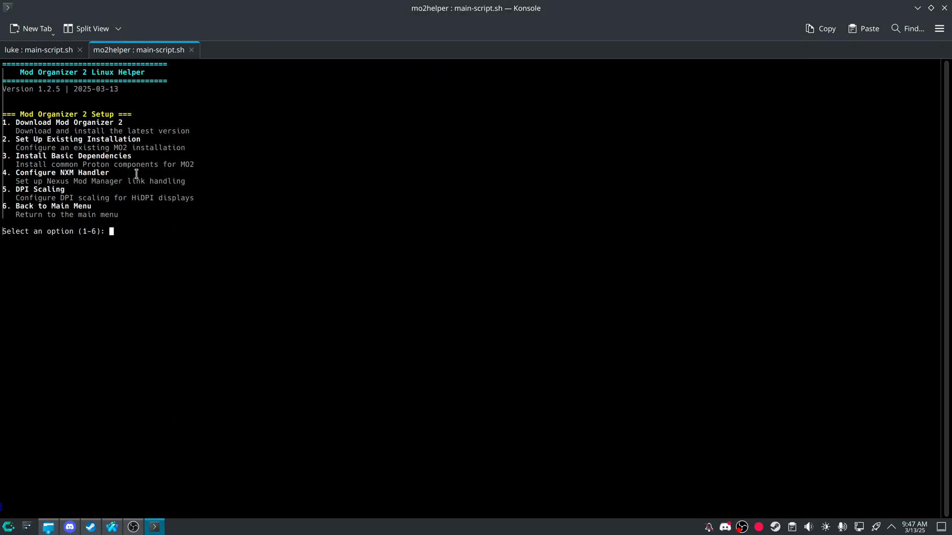
- Use option 2 with /home/luke/ModdedGames/ and add MO2 to Steam as 'Begin Again Test'
{"action": "type", "text": "2"}
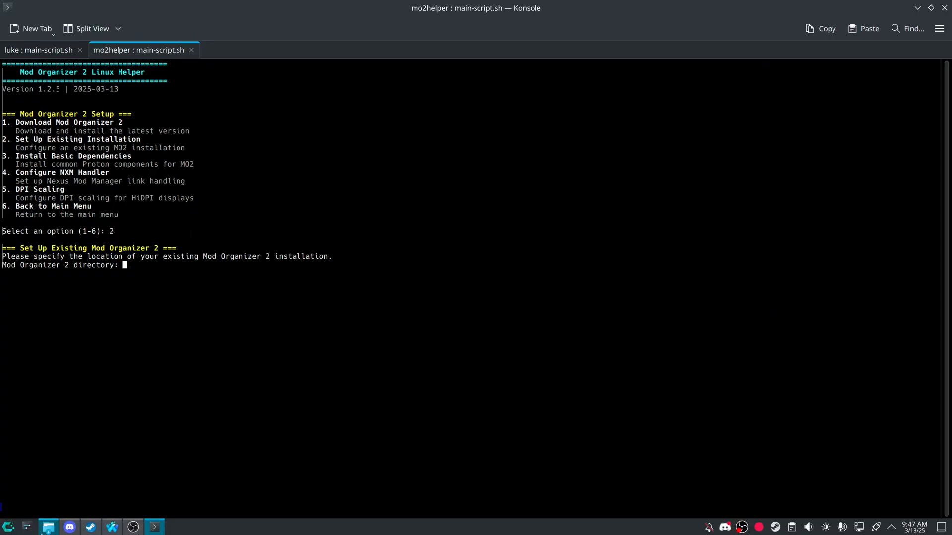
{"action": "type", "text": "/home/luke/ModdedGames/"}
{"action": "type", "text": "y"}
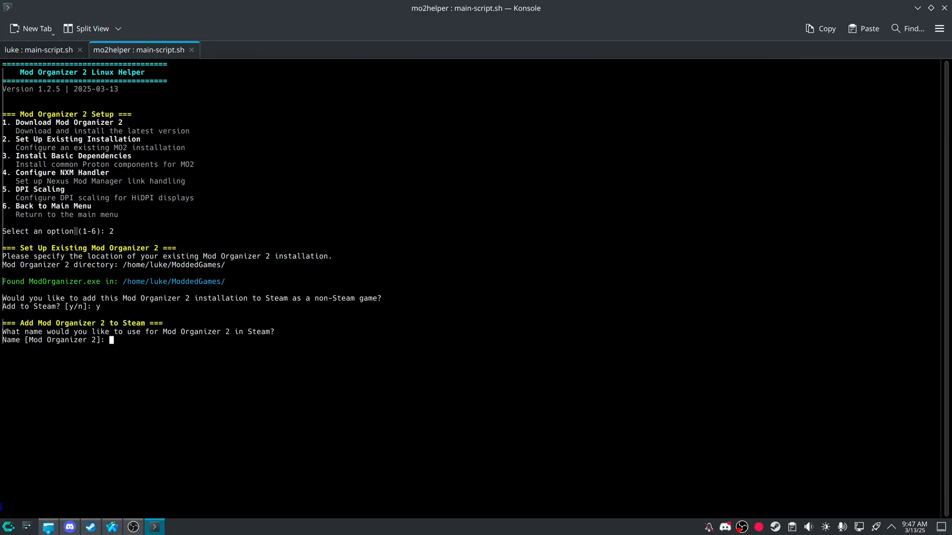
{"action": "type", "text": "Begin Again Testi"}
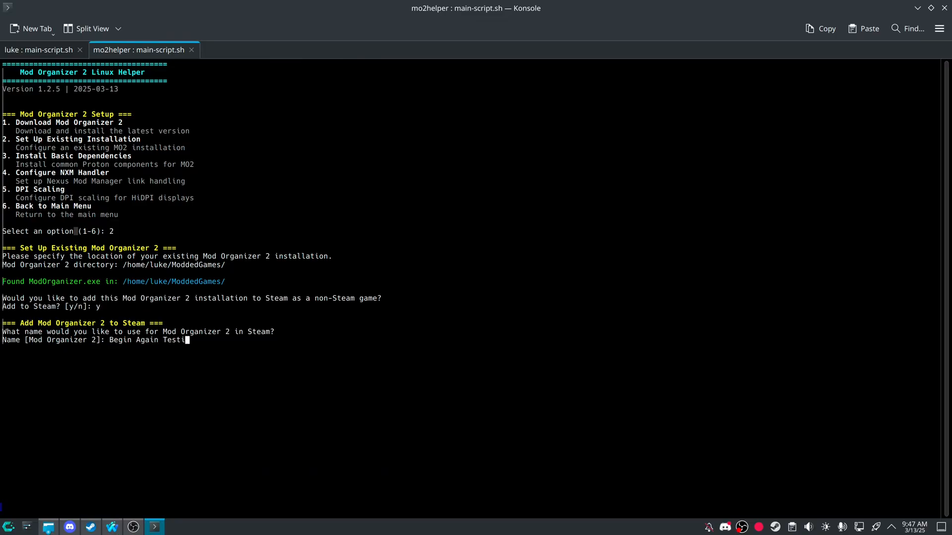
{"action": "key", "text": "Return"}
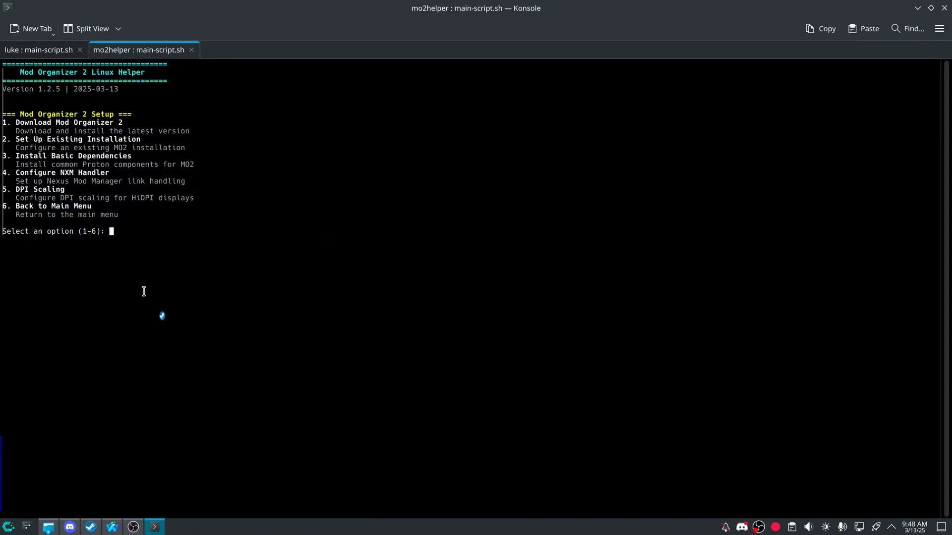
- Apply Fallout New Vegas launch options to the Steam shortcut and install dependencies with y
{"action": "type", "text": "6"}
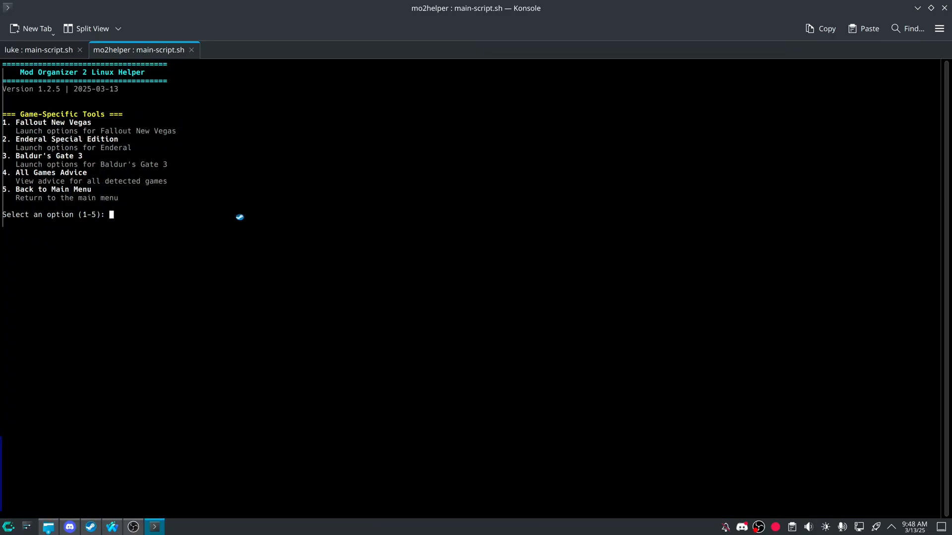
{"action": "type", "text": "1"}
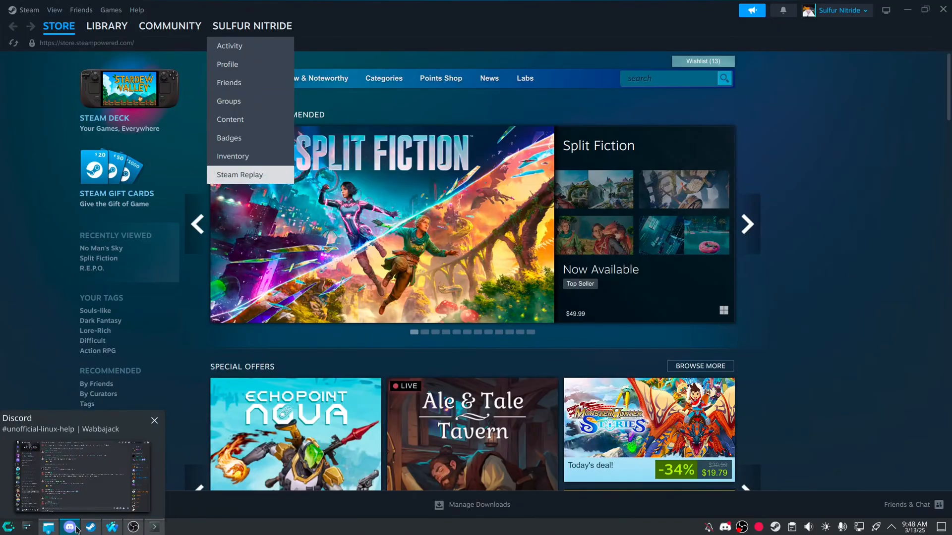
{"action": "left_click", "coordinate": [154, 527]}
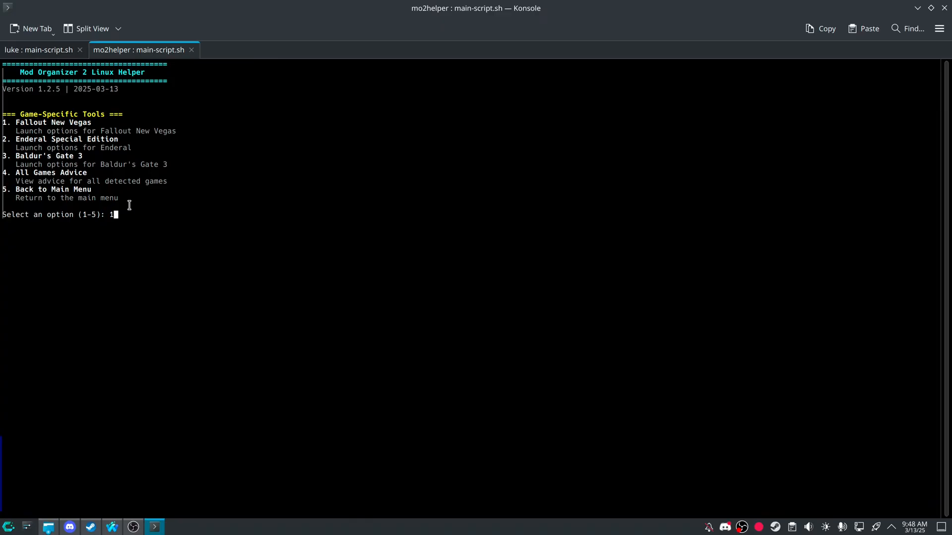
{"action": "key", "text": "Return"}
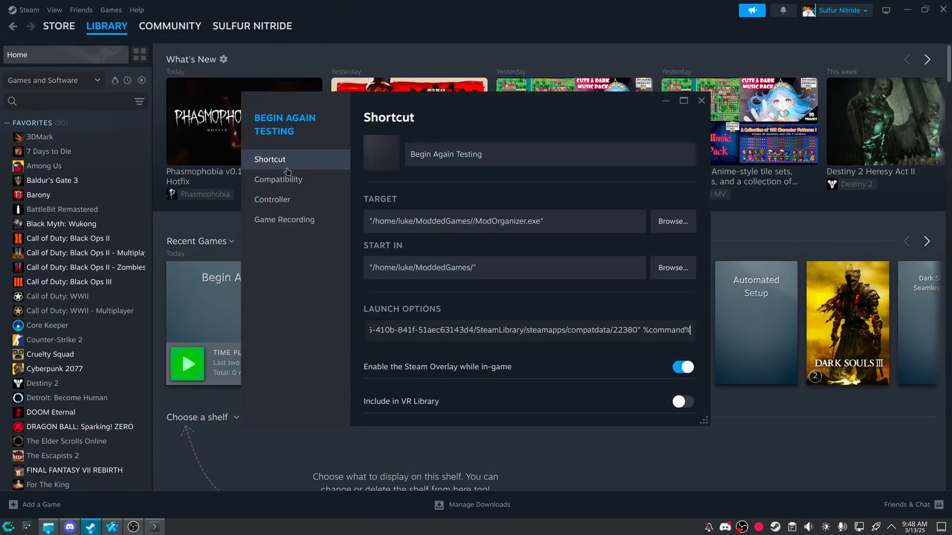
{"action": "left_click", "coordinate": [278, 179]}
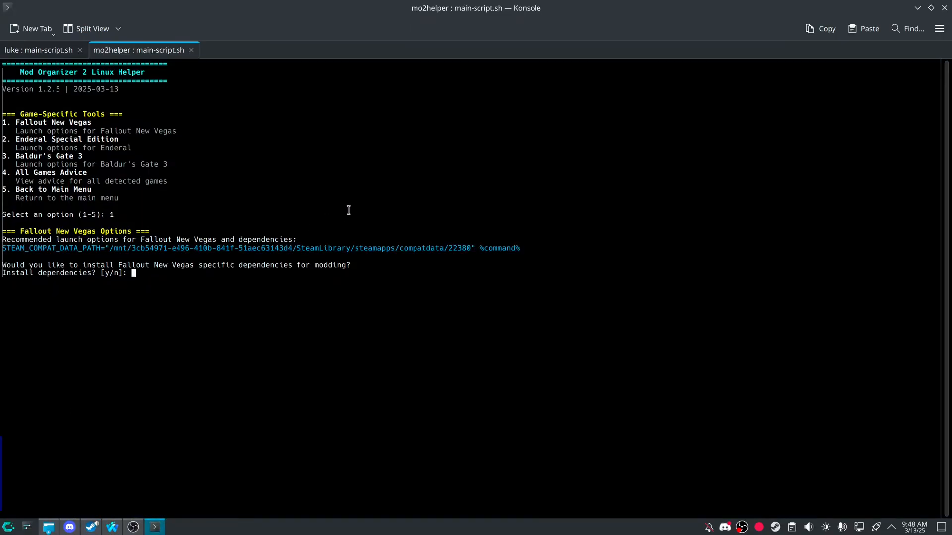
{"action": "type", "text": "y"}
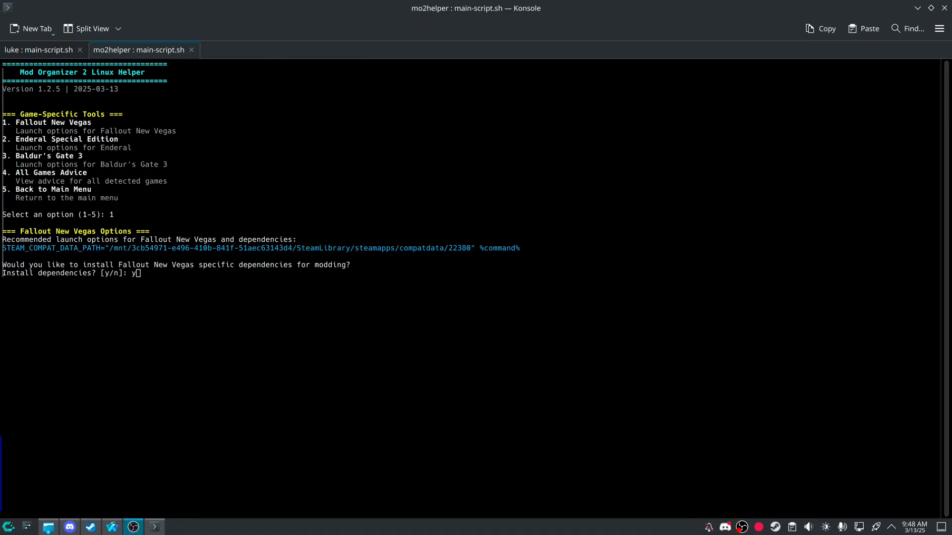
{"action": "mouse_move", "coordinate": [143, 224]}
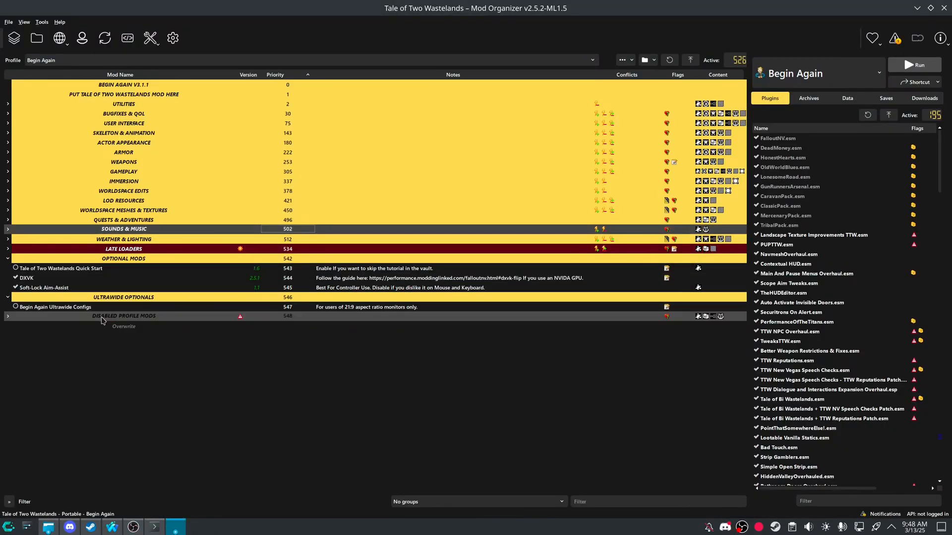
- Move TTW_Output below the TTW placeholder, enable it, and press Run
{"action": "left_click", "coordinate": [8, 316]}
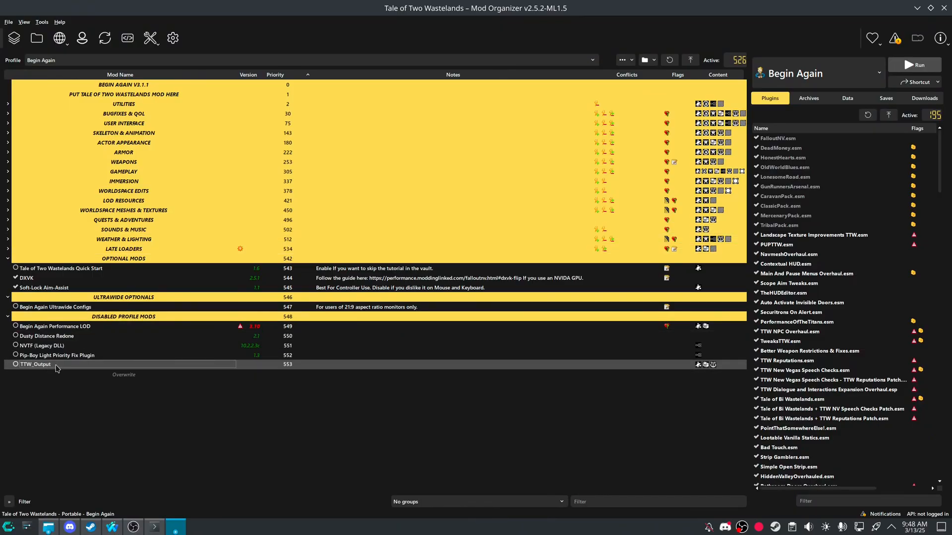
{"action": "left_click_drag", "start_coordinate": [37, 364], "coordinate": [121, 94]}
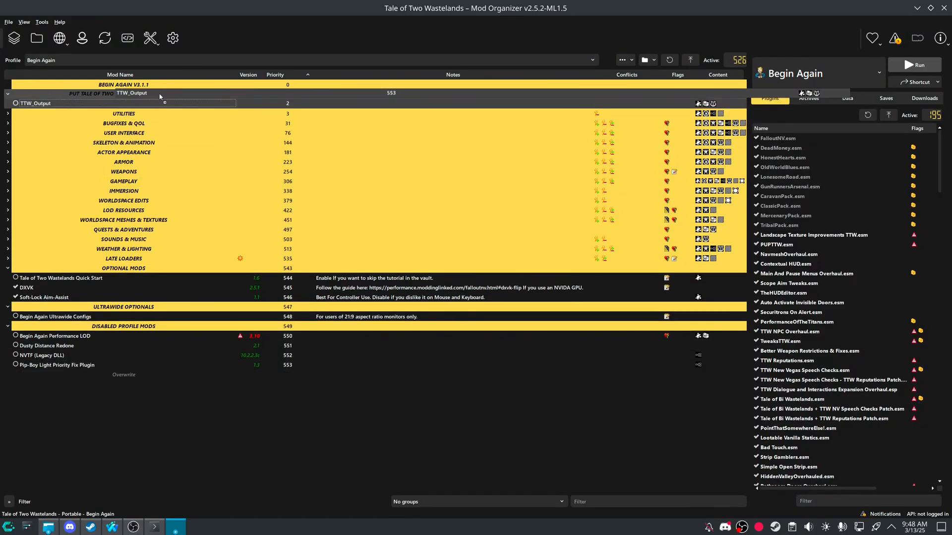
{"action": "double_click", "coordinate": [35, 103]}
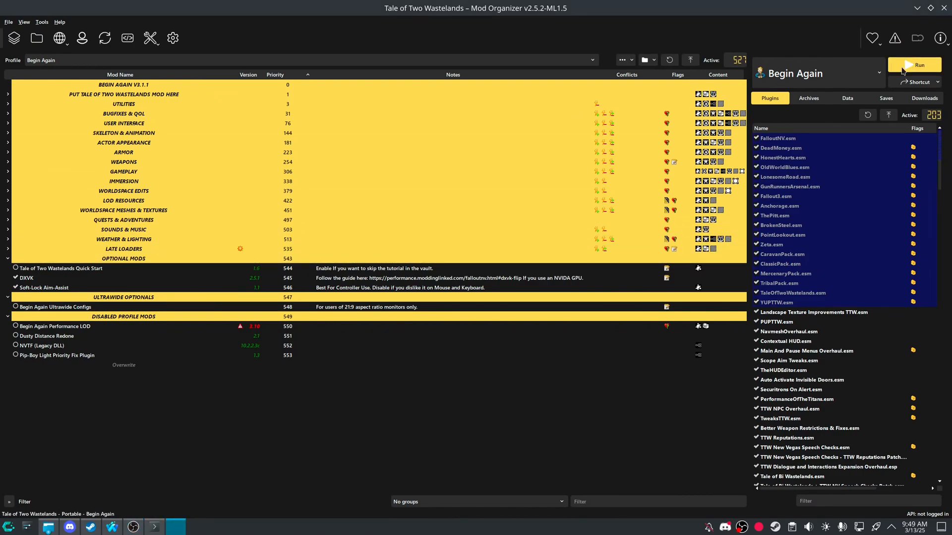
{"action": "left_click", "coordinate": [919, 65]}
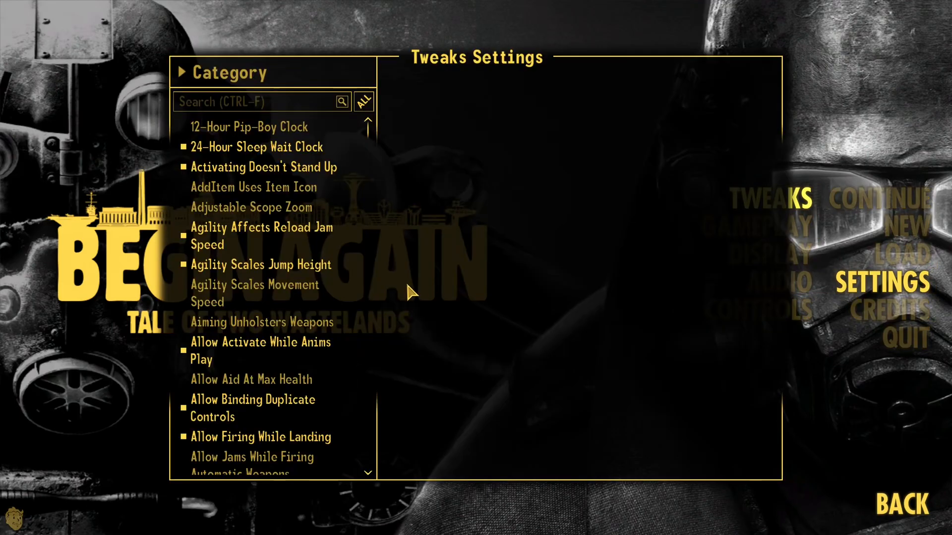
- Browse the Begin Again tweaks categories in the game's settings
{"action": "left_click", "coordinate": [904, 502]}
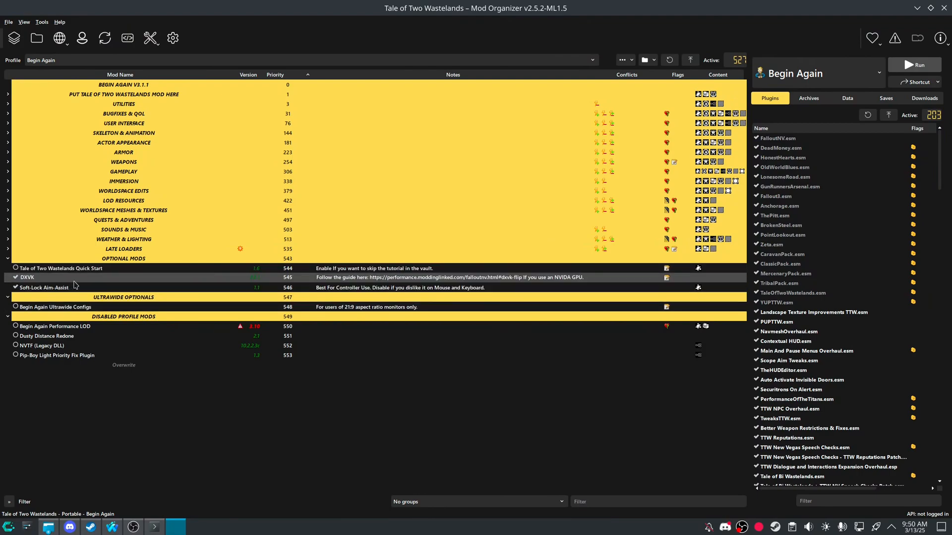
{"action": "mouse_move", "coordinate": [73, 288]}
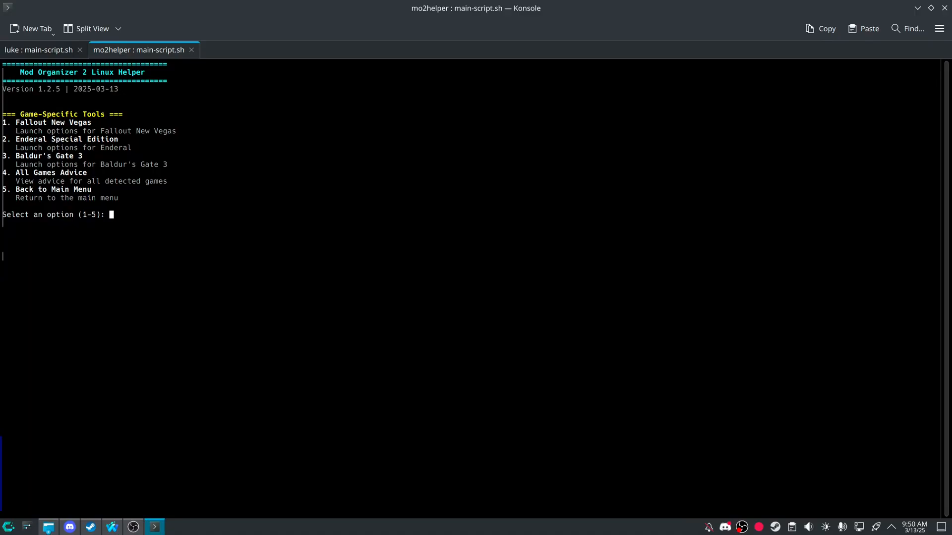
- Enter 5 twice to return to the Main Menu and exit the helper
{"action": "type", "text": "5"}
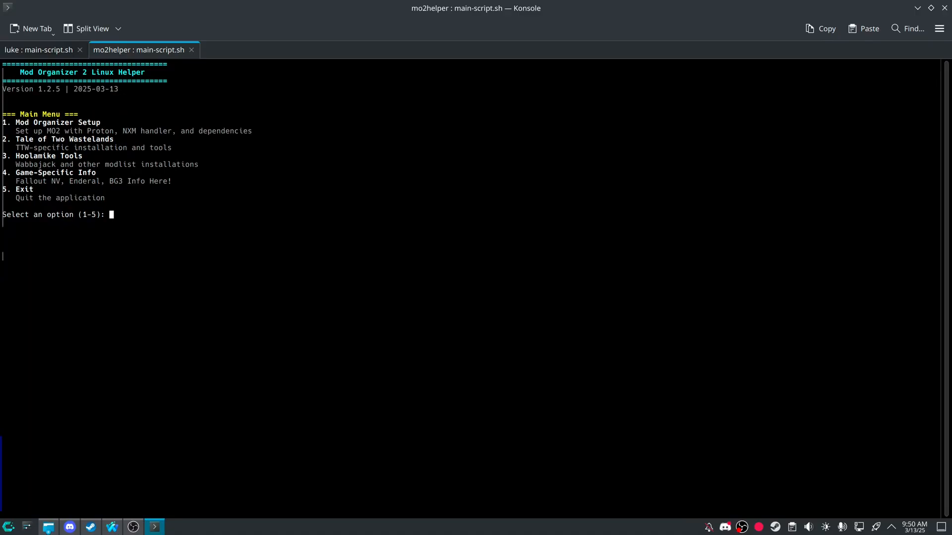
{"action": "type", "text": "5"}
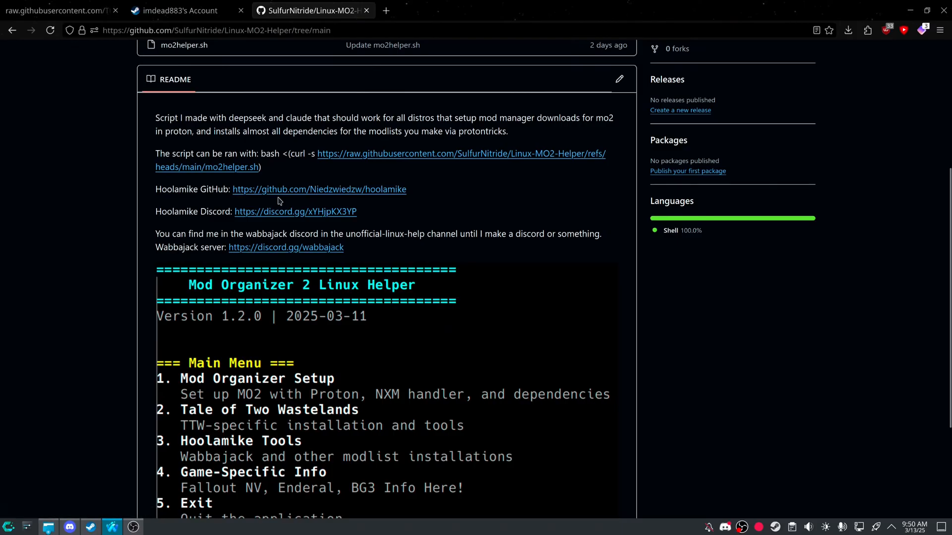
{"action": "mouse_move", "coordinate": [349, 231]}
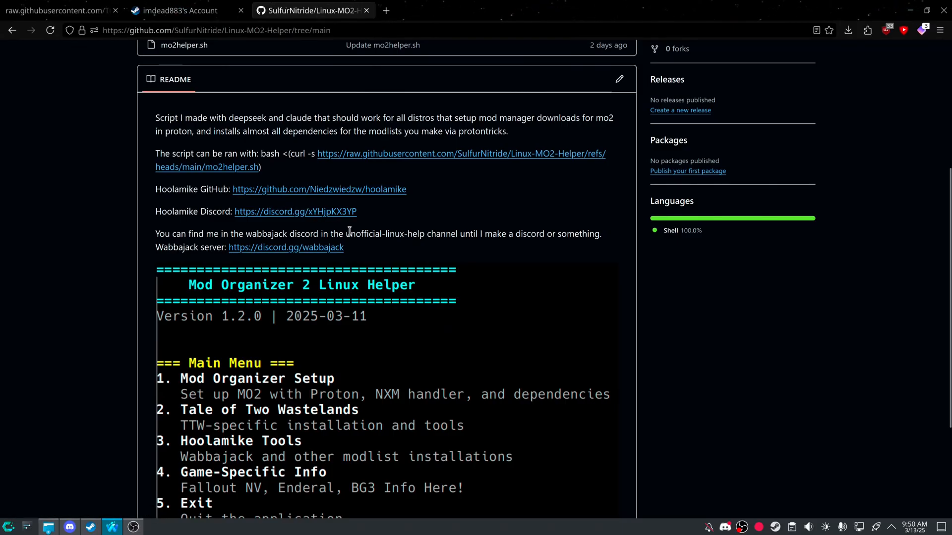